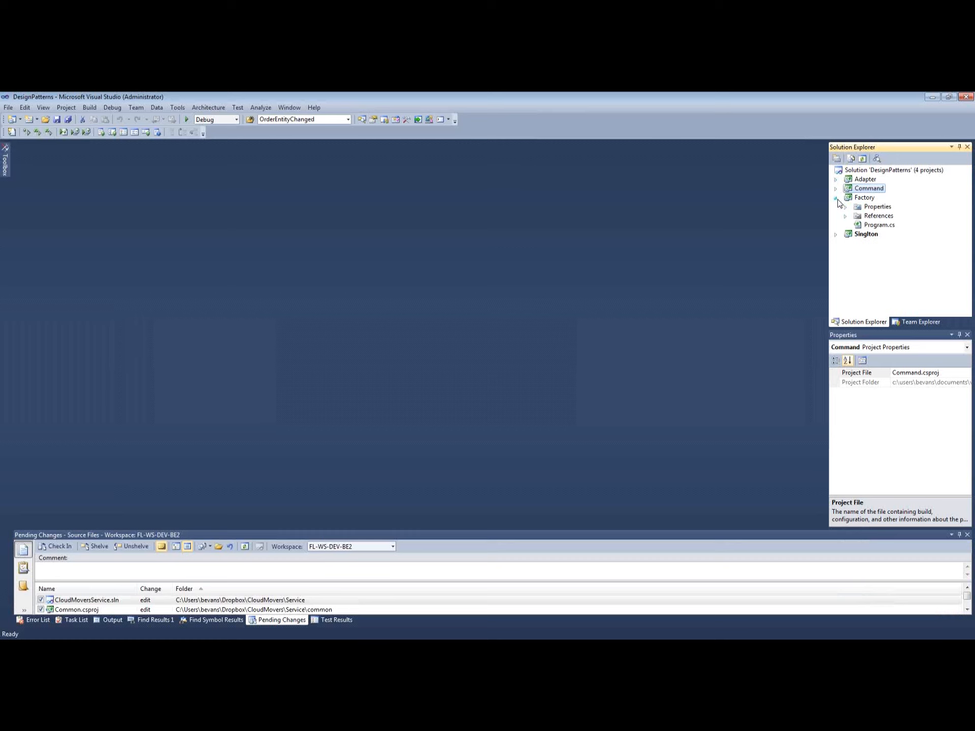
- Open the Factory project's Program.cs and review the abstract Country class
double_click(879, 225)
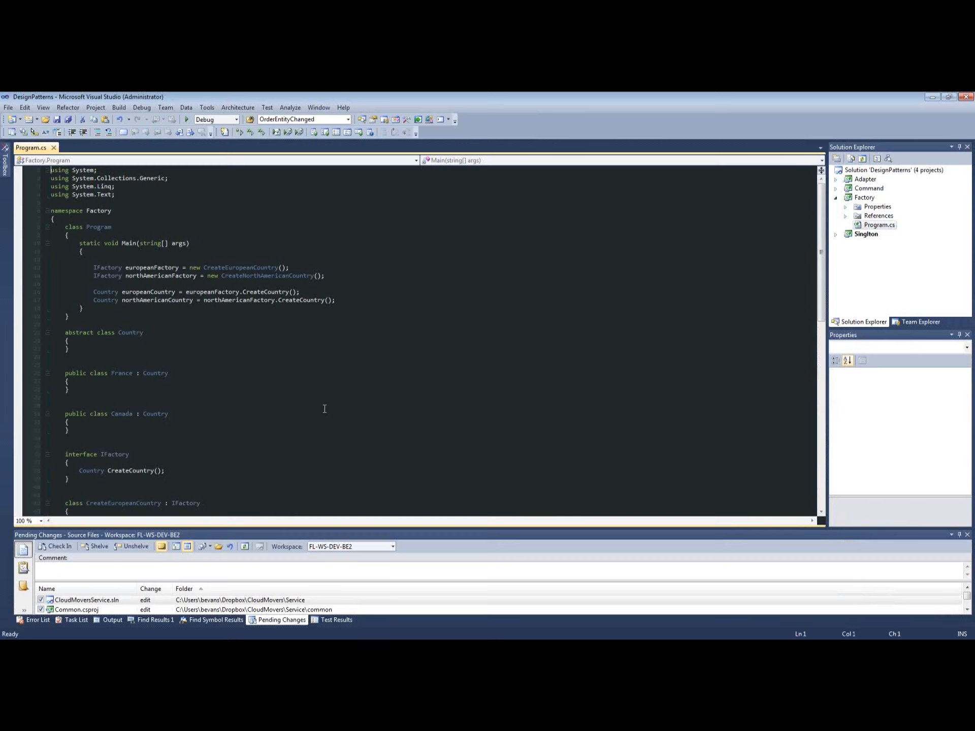
left_click(135, 312)
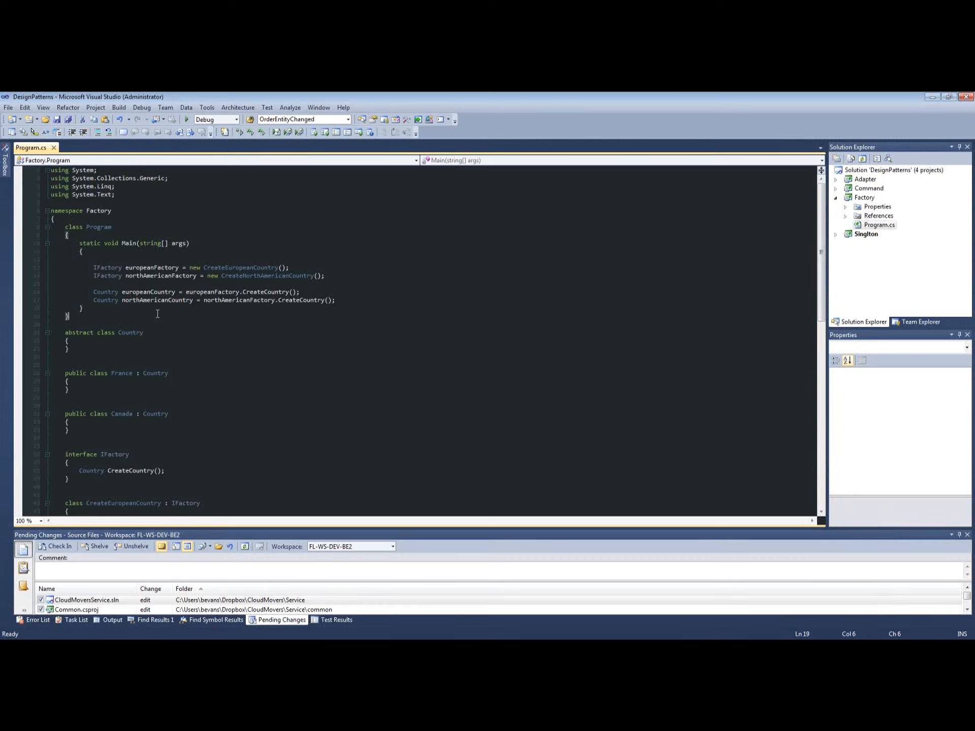
scroll("down", 3)
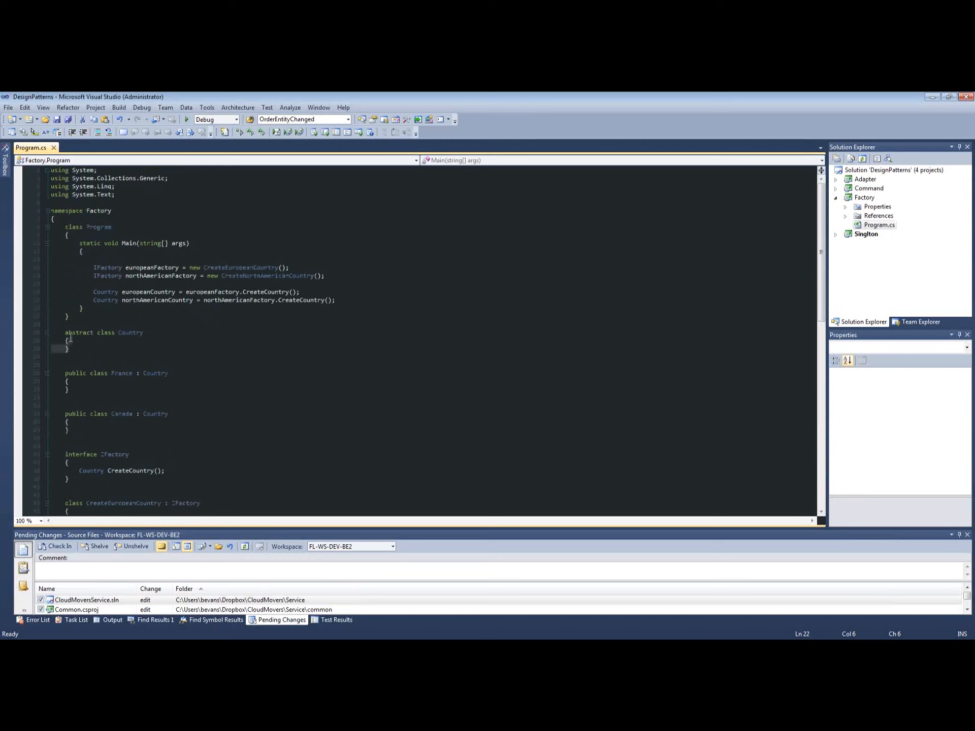
left_click(65, 332)
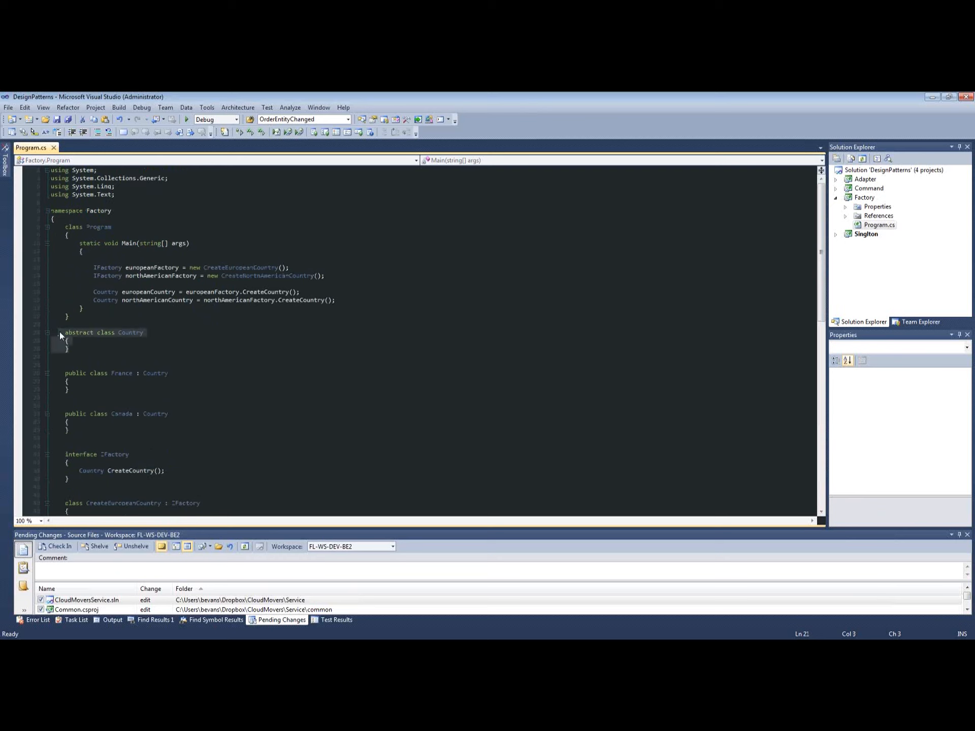
left_click(142, 333)
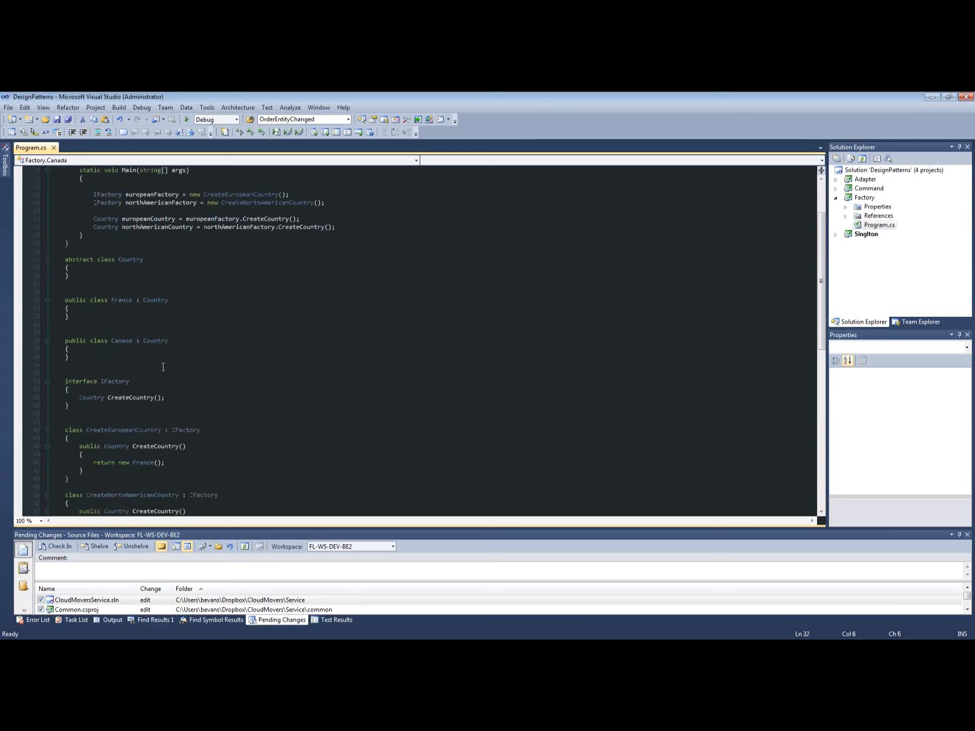
- Review the IFactory interface, its CreateCountry declaration, and the factory classes below
left_click(116, 356)
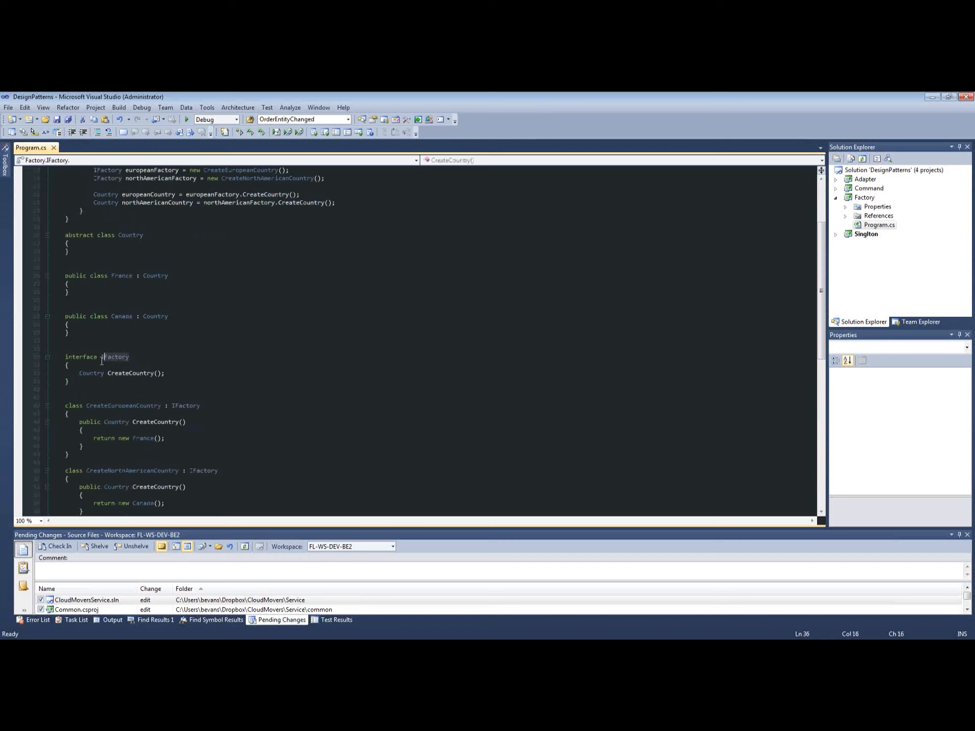
scroll("down", 3)
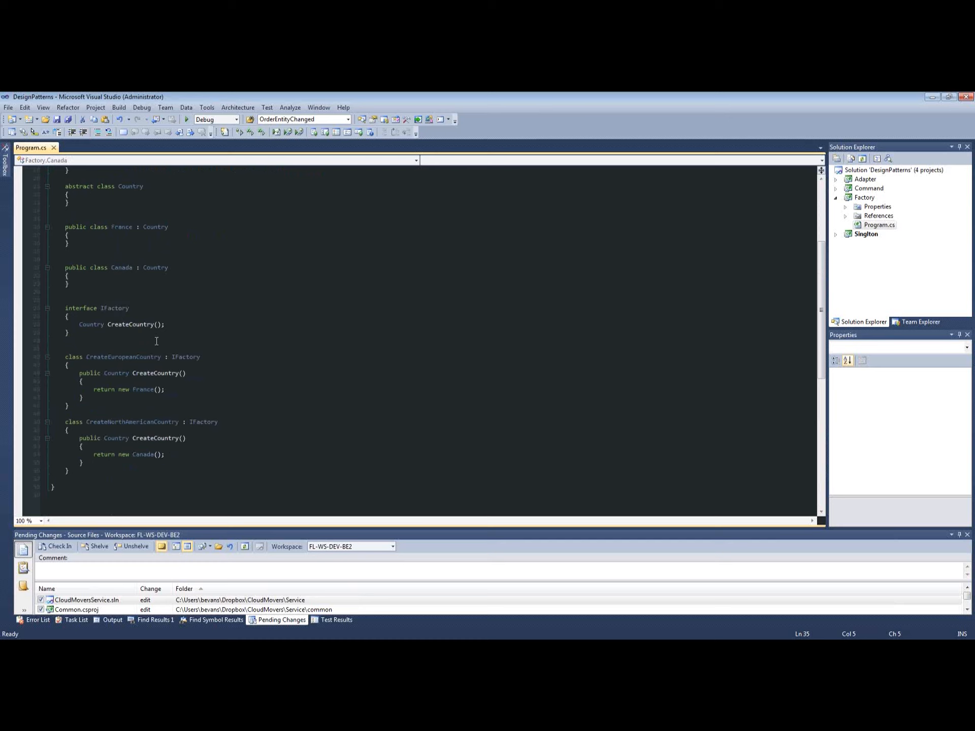
left_click(135, 323)
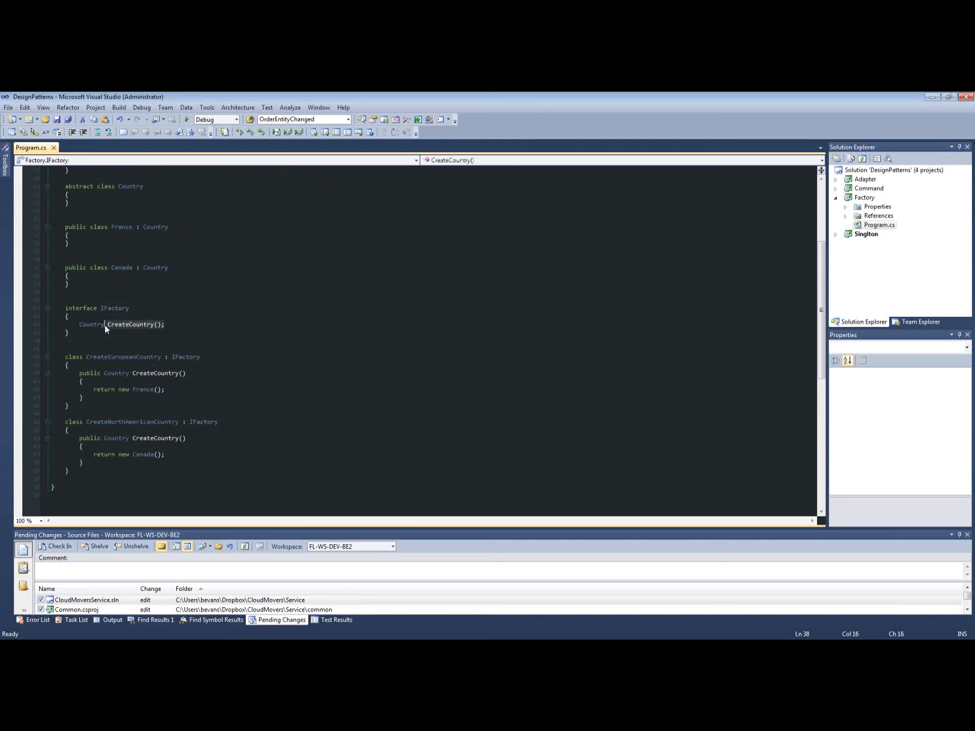
left_click(118, 338)
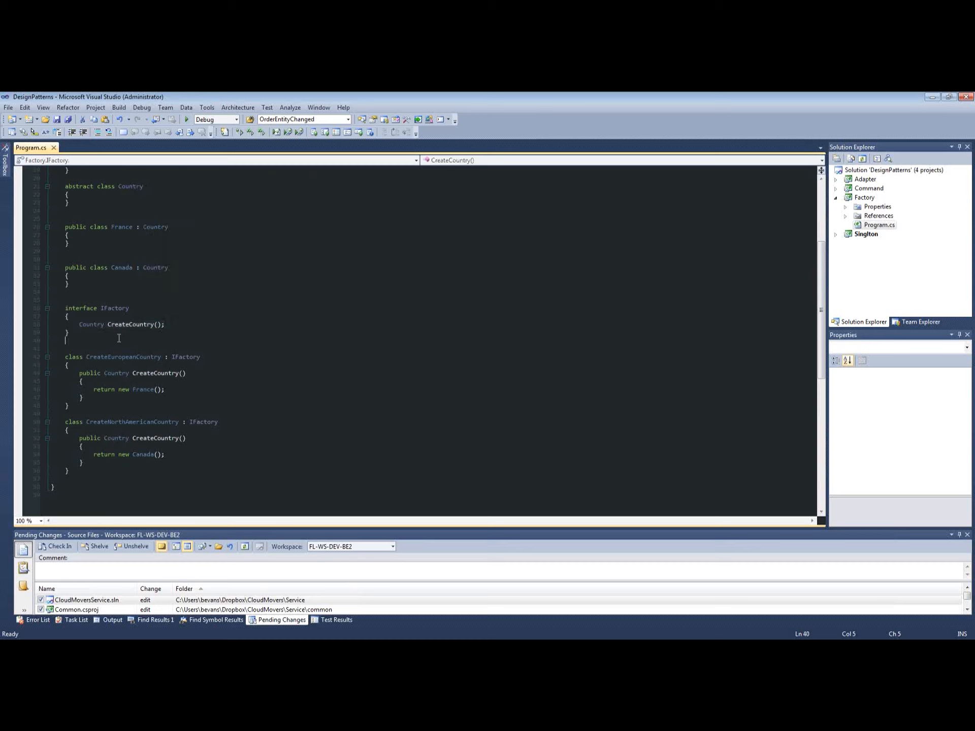
scroll("down", 3)
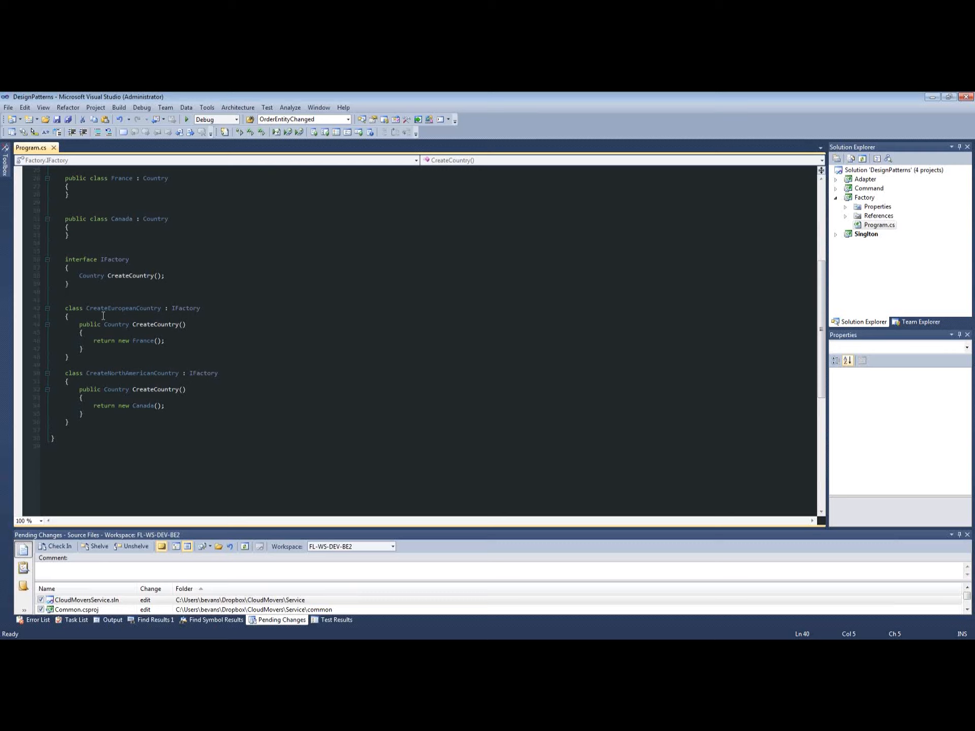
mouse_move(217, 340)
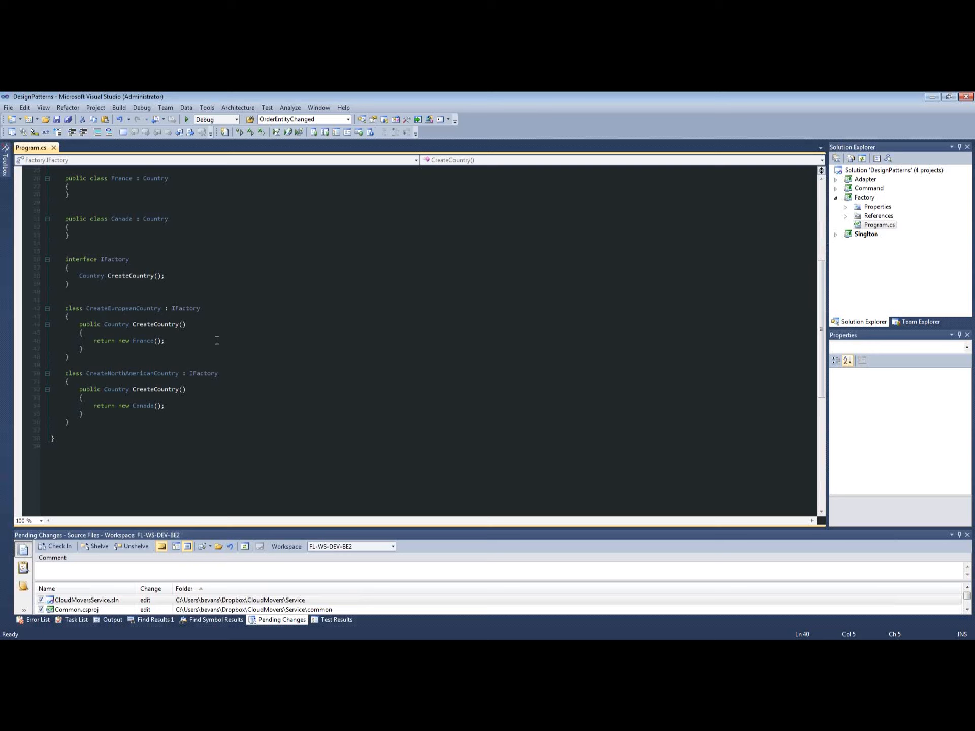
scroll("up", 3)
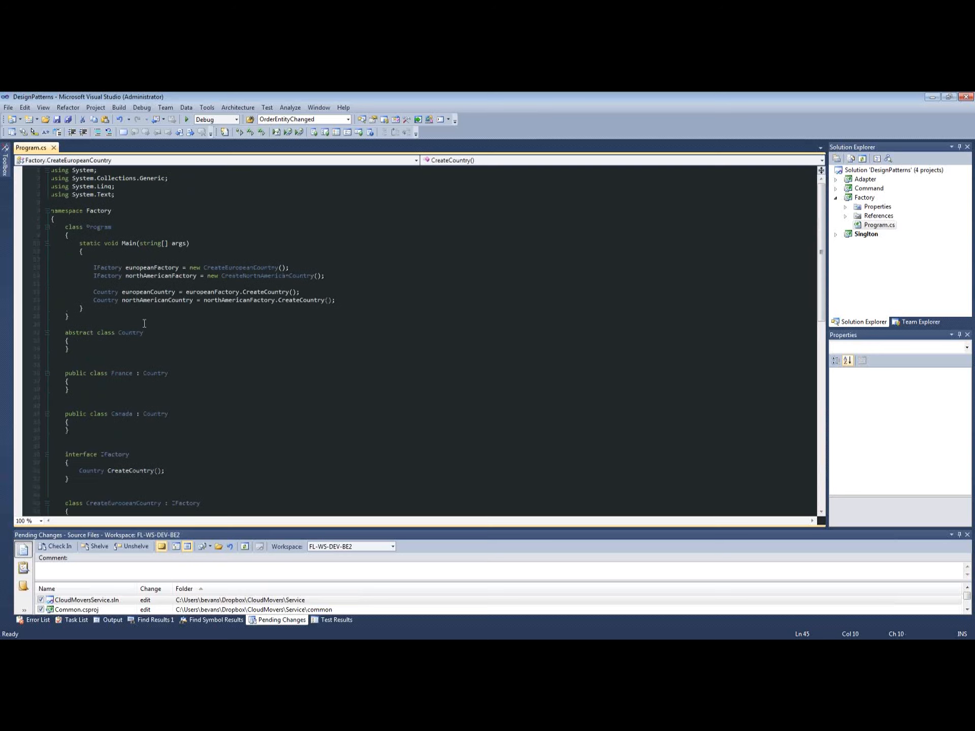
left_click(229, 268)
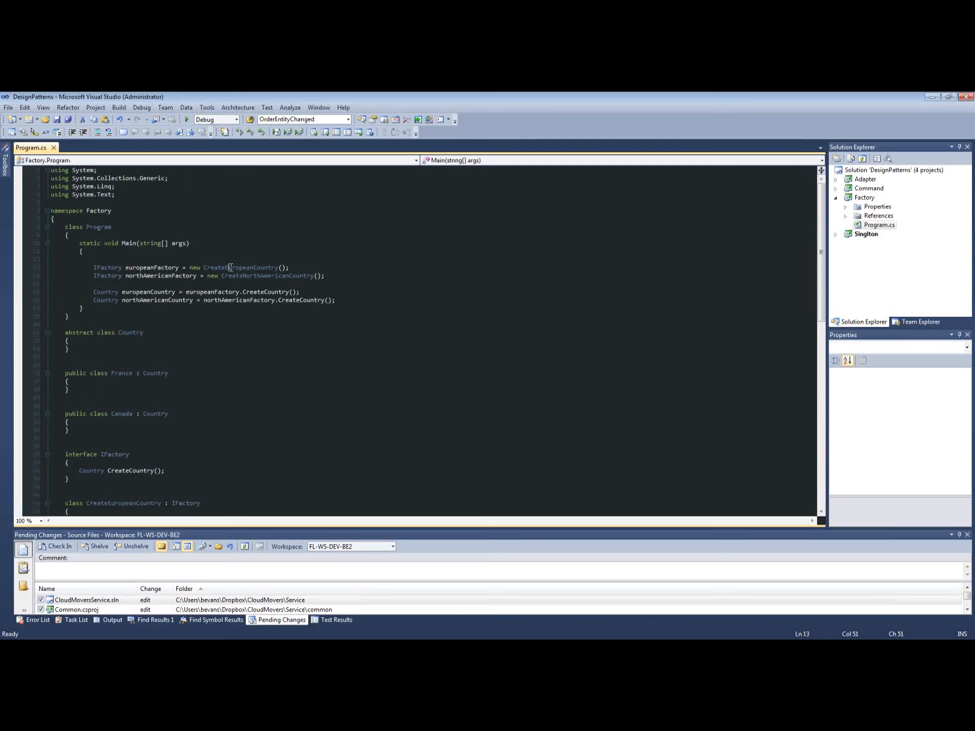
left_click(110, 267)
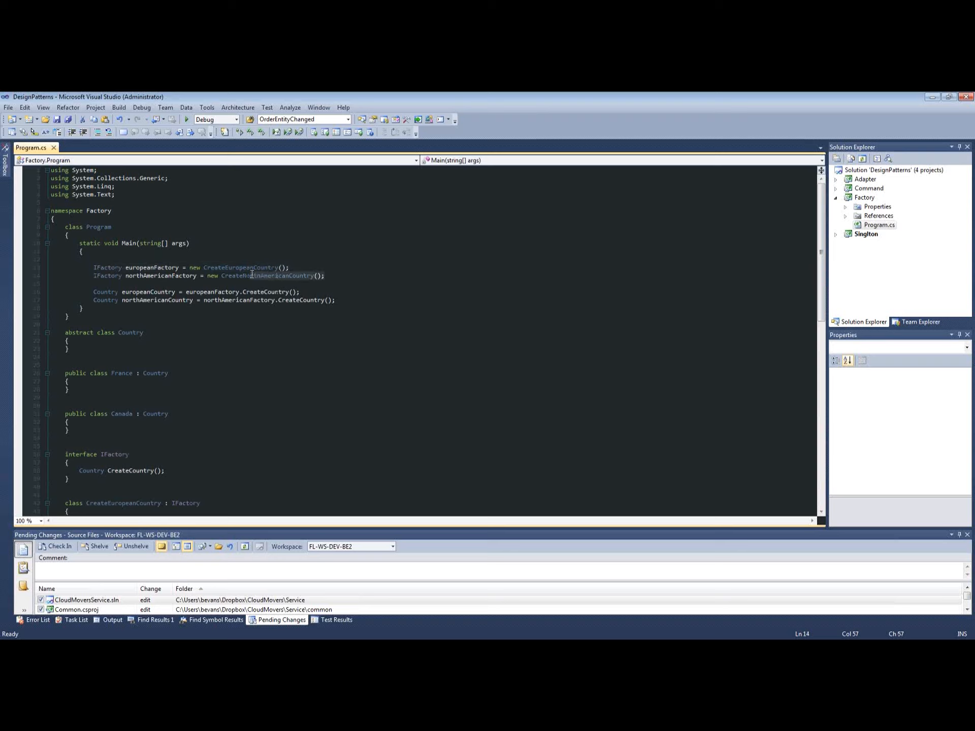
left_click(80, 267)
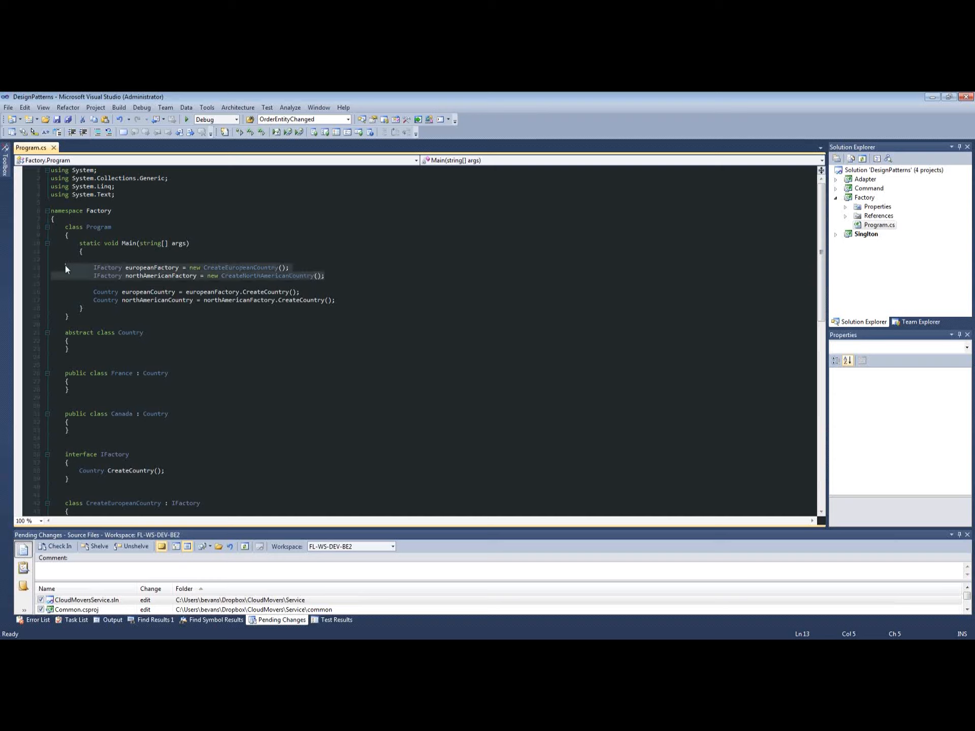
left_click(139, 258)
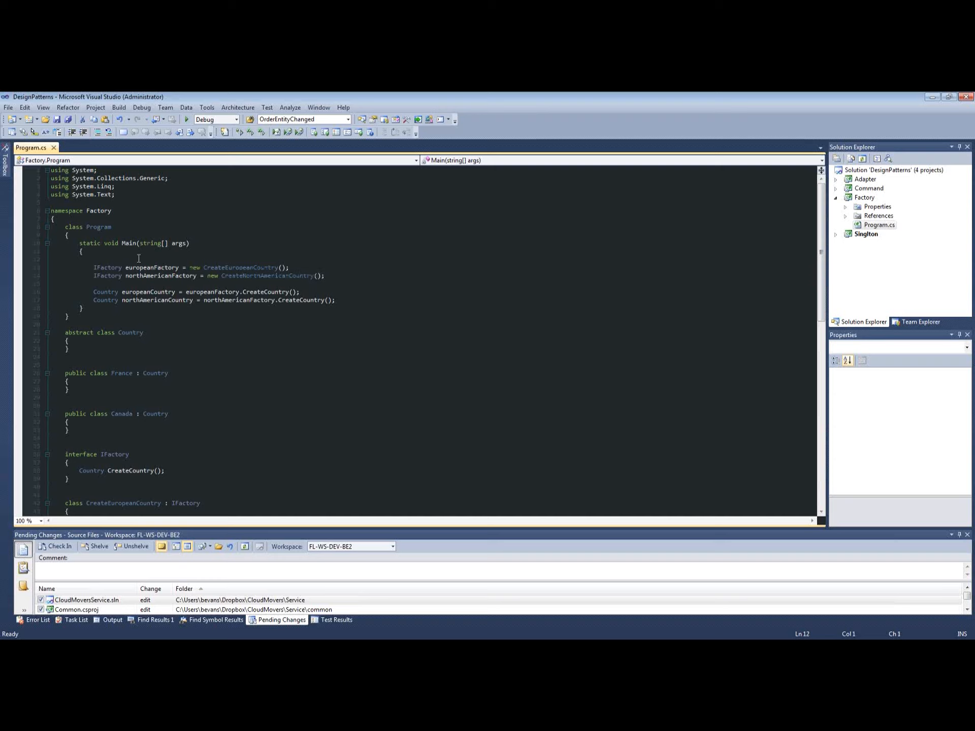
mouse_move(240, 268)
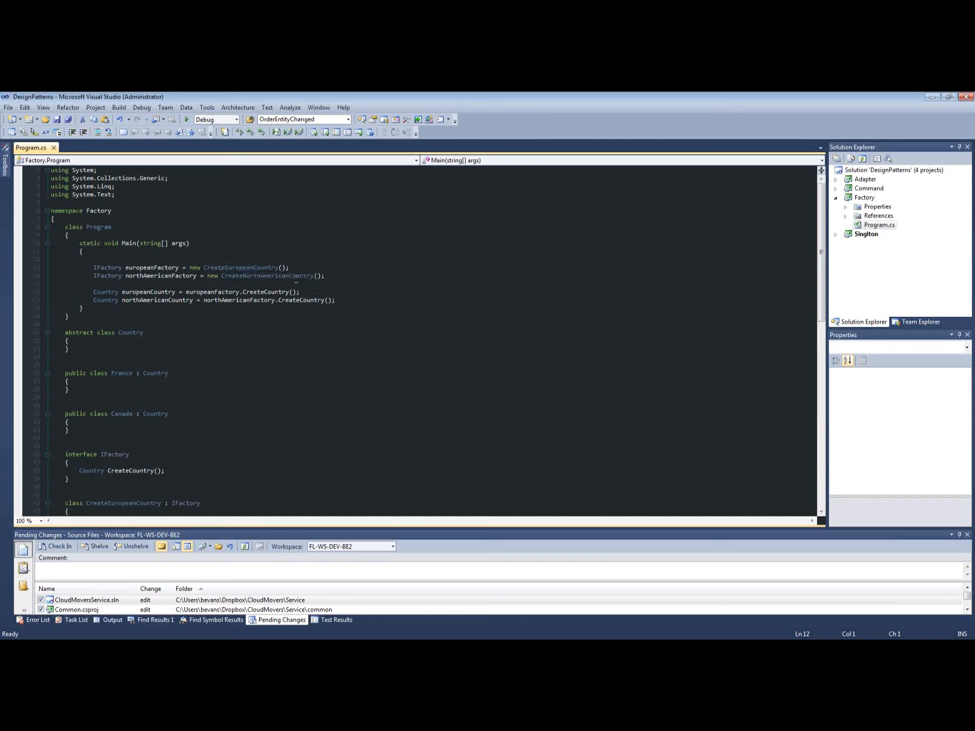
left_click(115, 275)
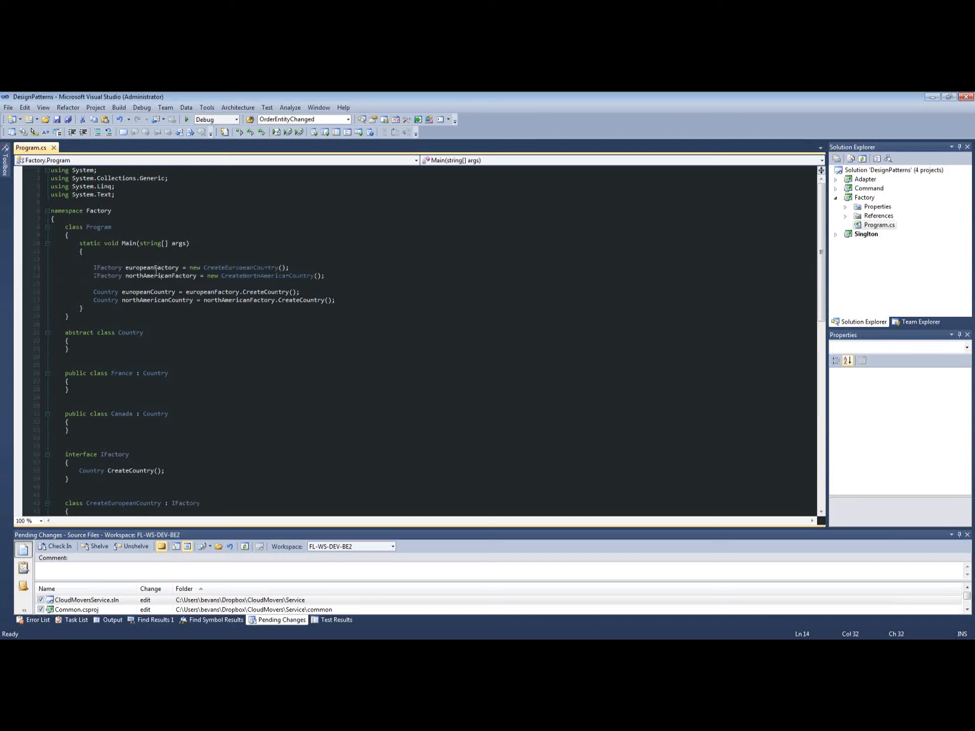
double_click(160, 275)
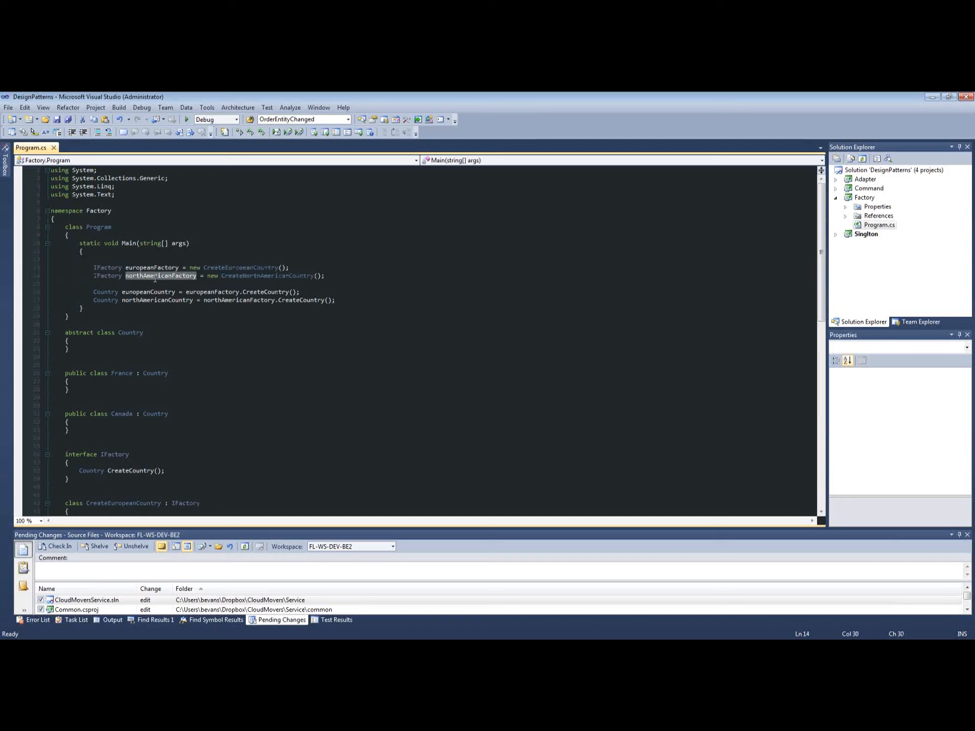
double_click(239, 299)
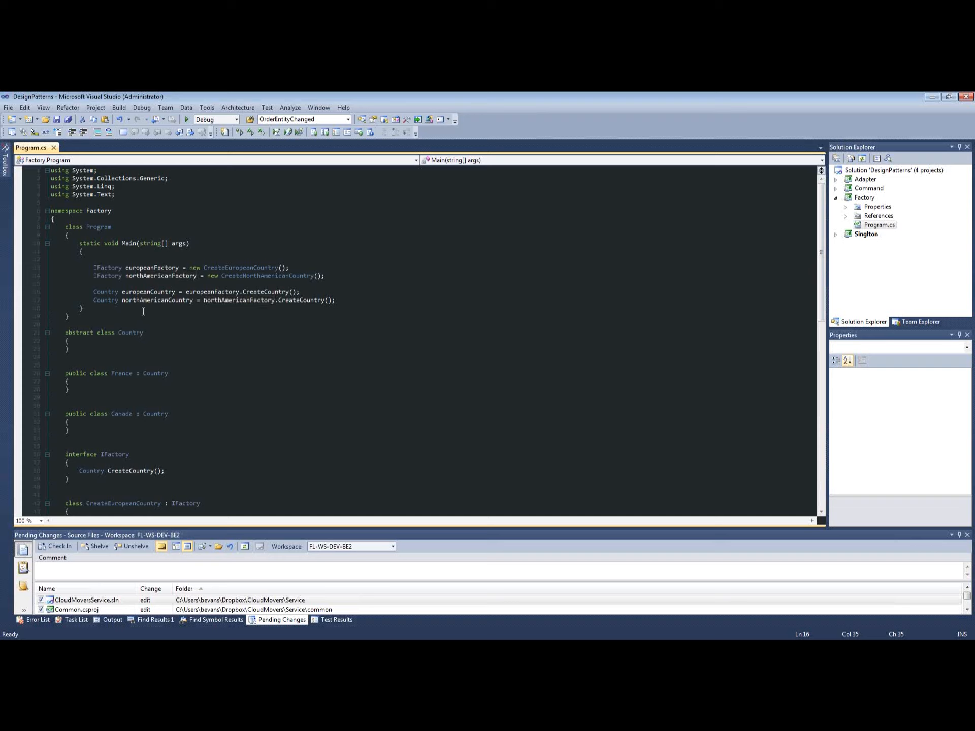
double_click(148, 291)
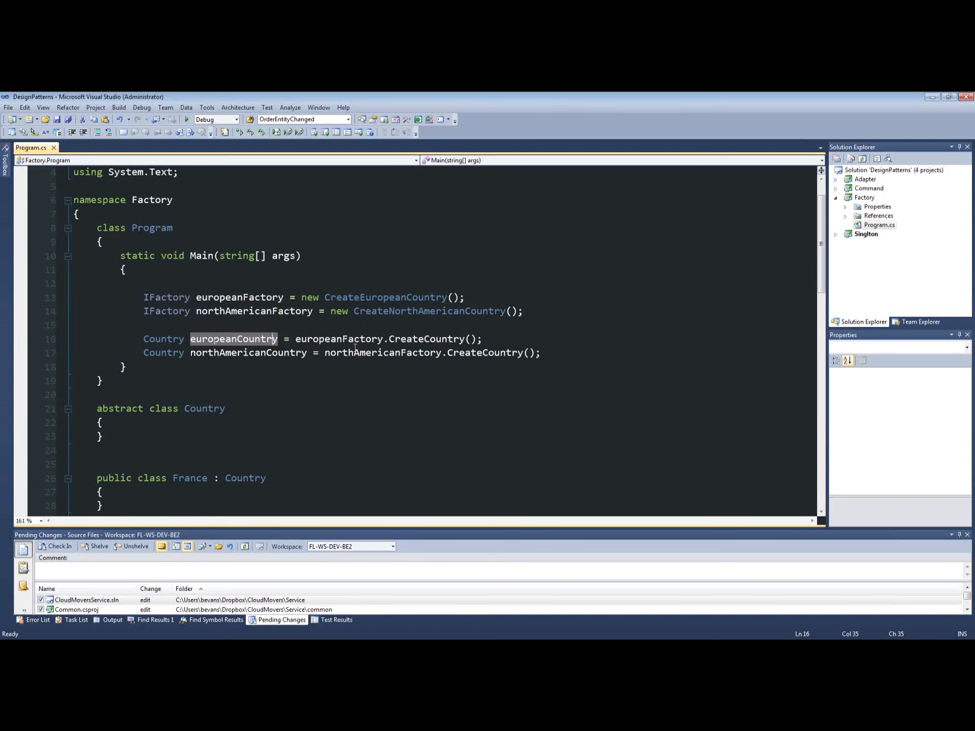
left_click(341, 339)
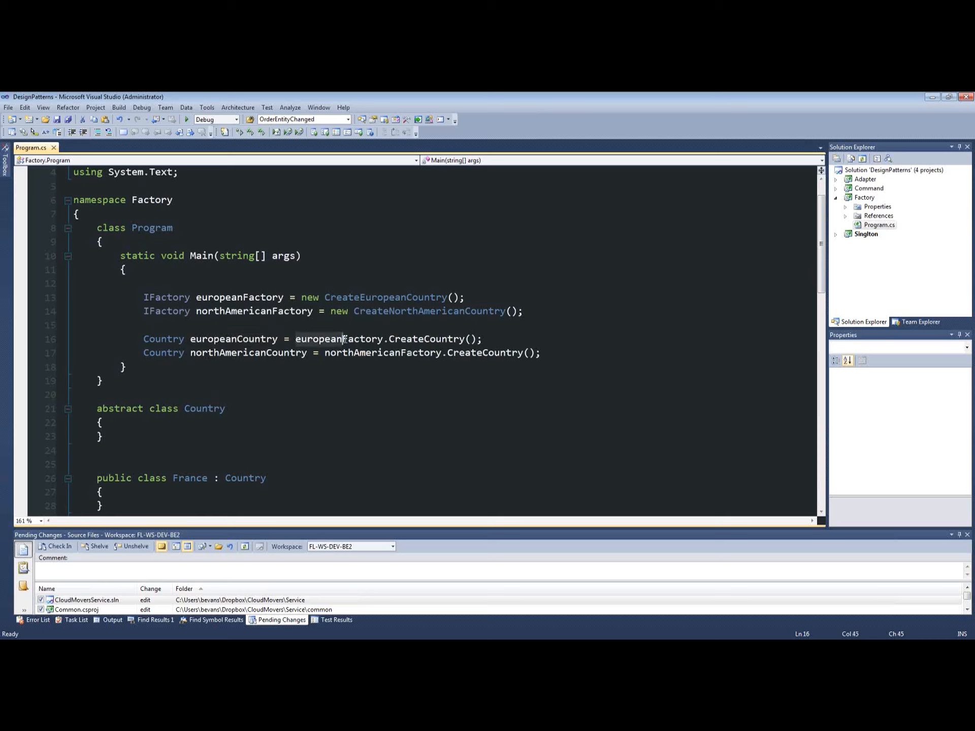
scroll("down", 3)
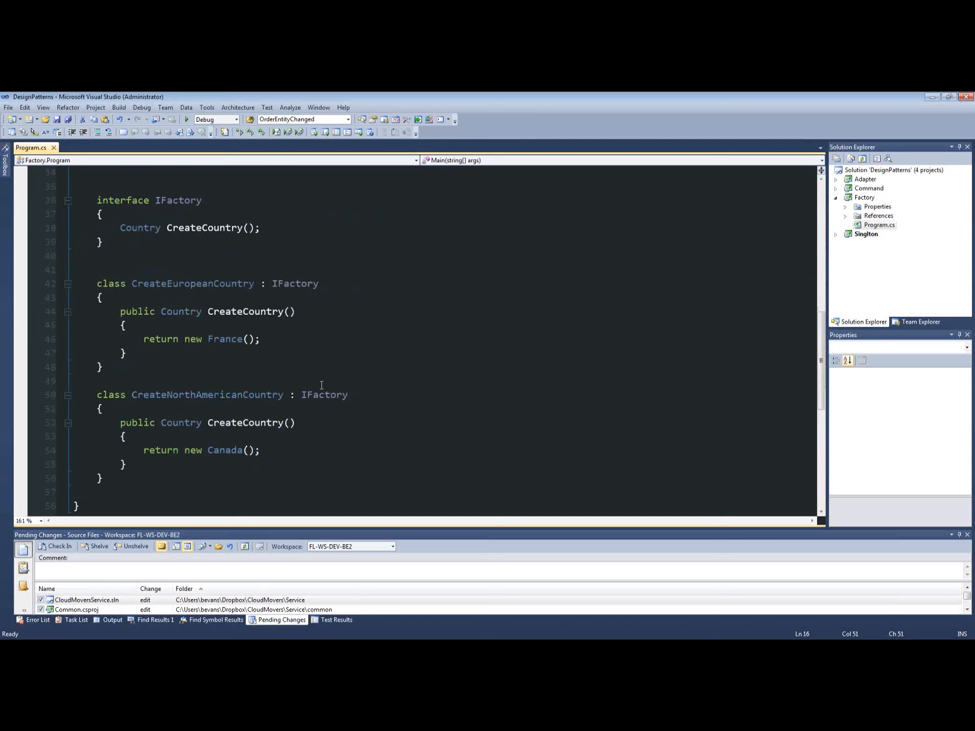
mouse_move(155, 316)
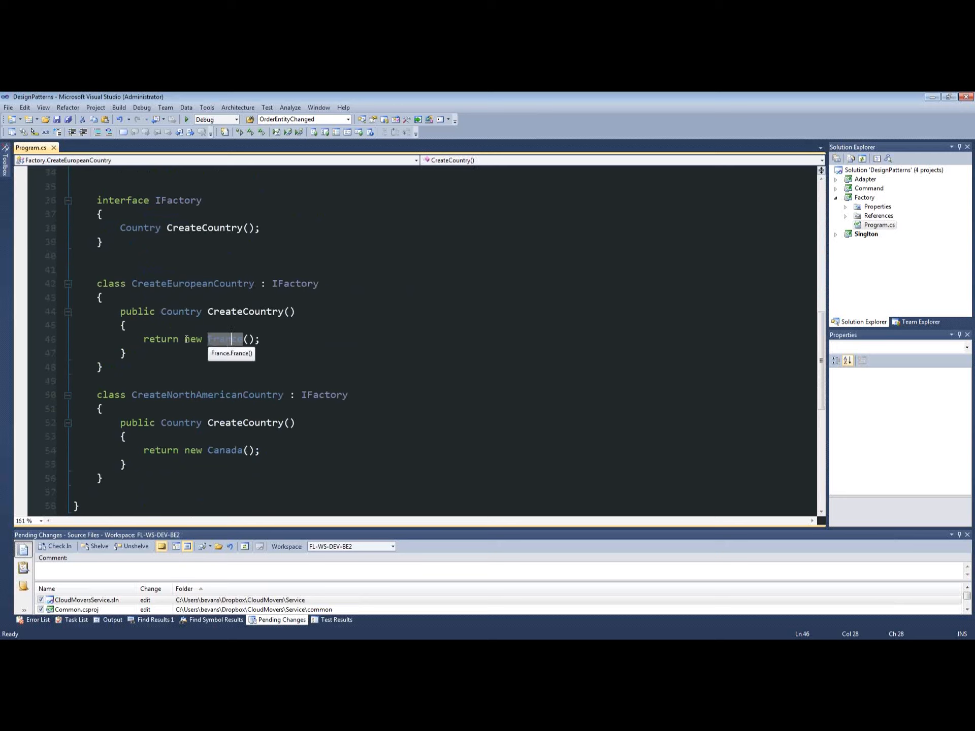
scroll("up", 3)
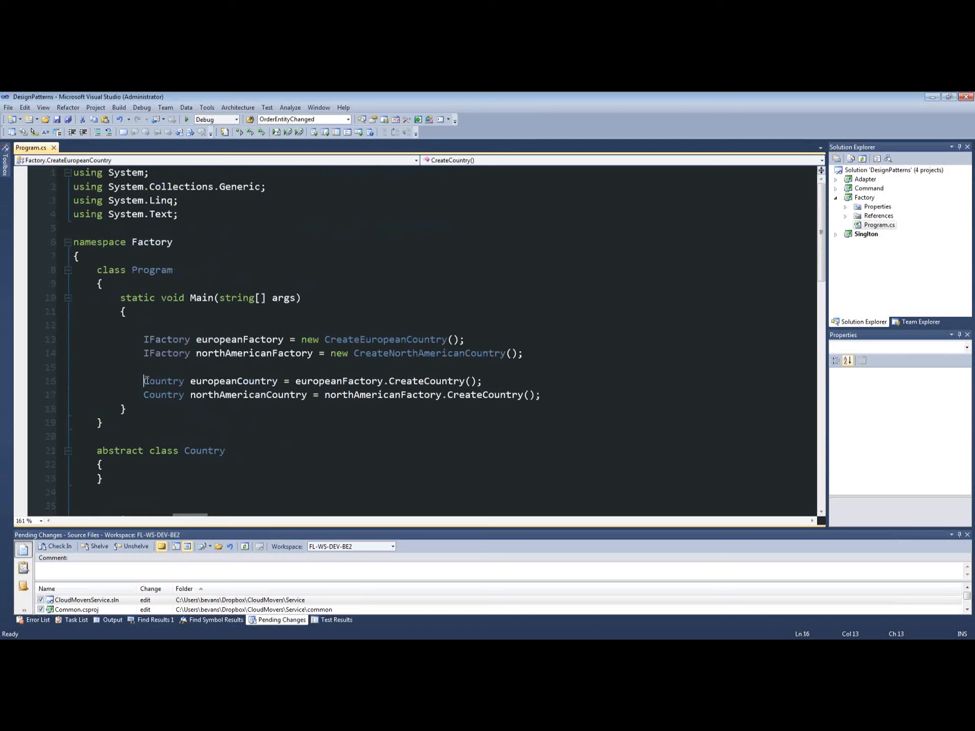
double_click(164, 380)
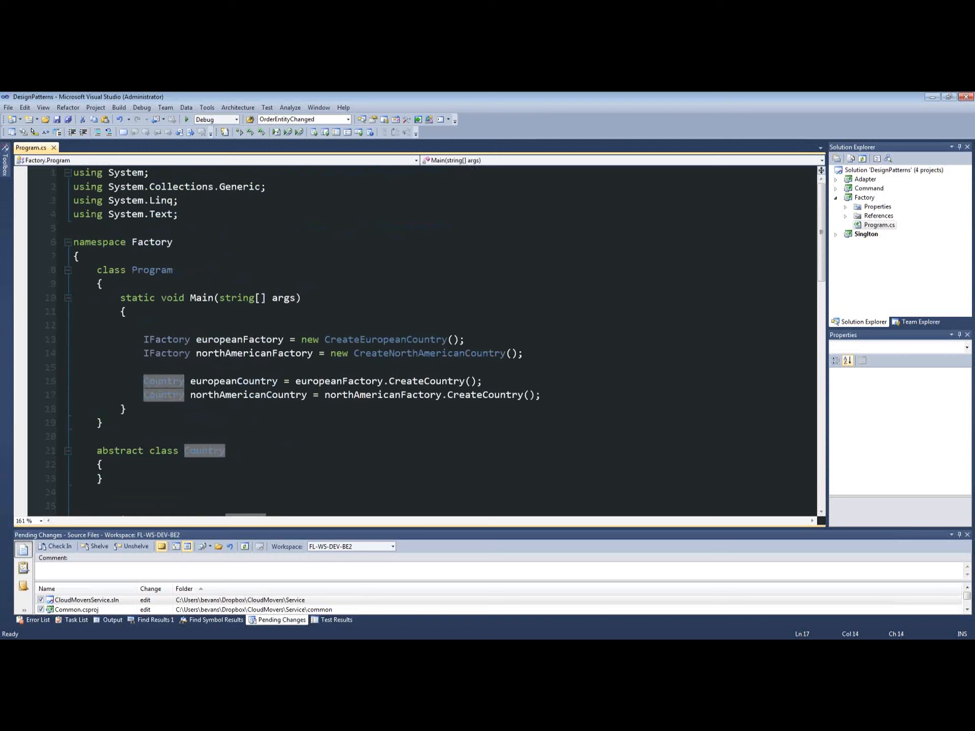
left_click(326, 394)
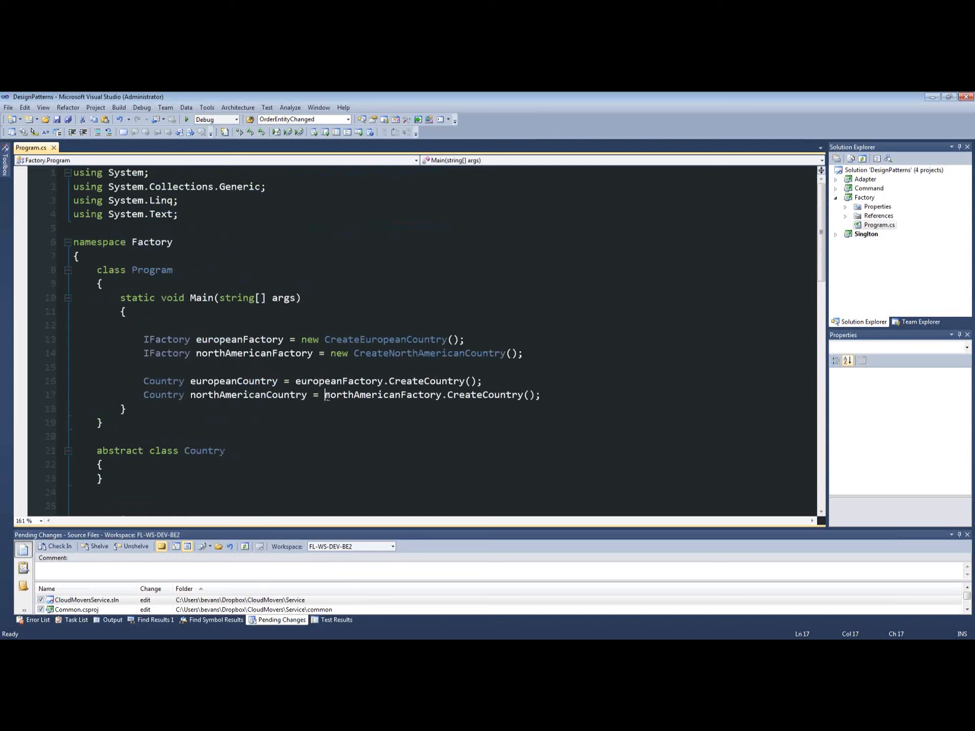
left_click(115, 408)
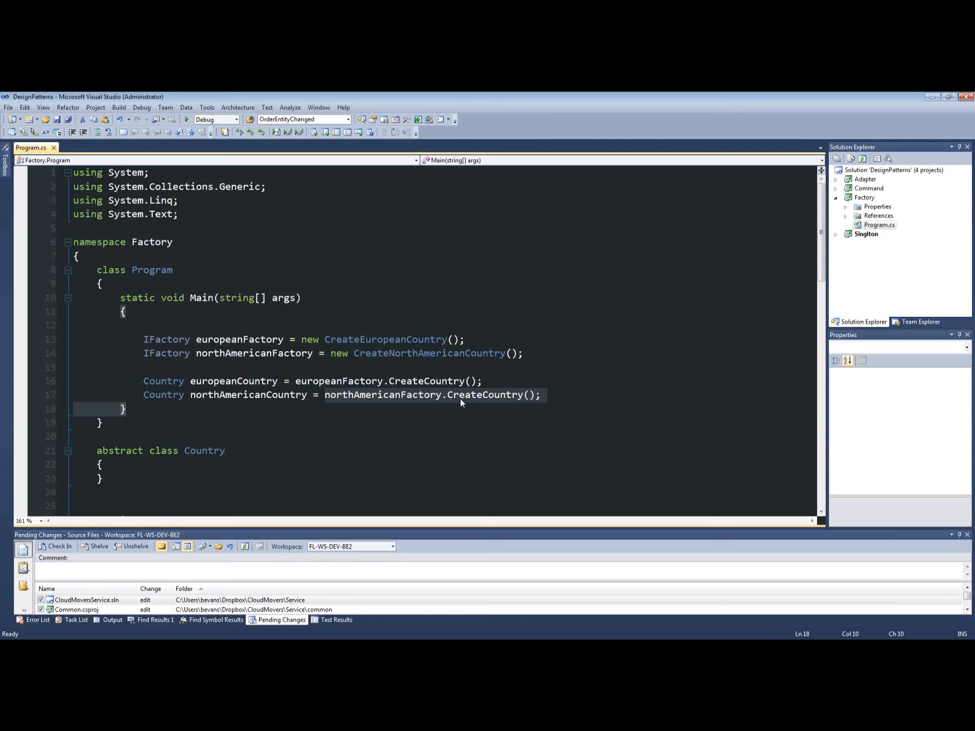
scroll("down", 3)
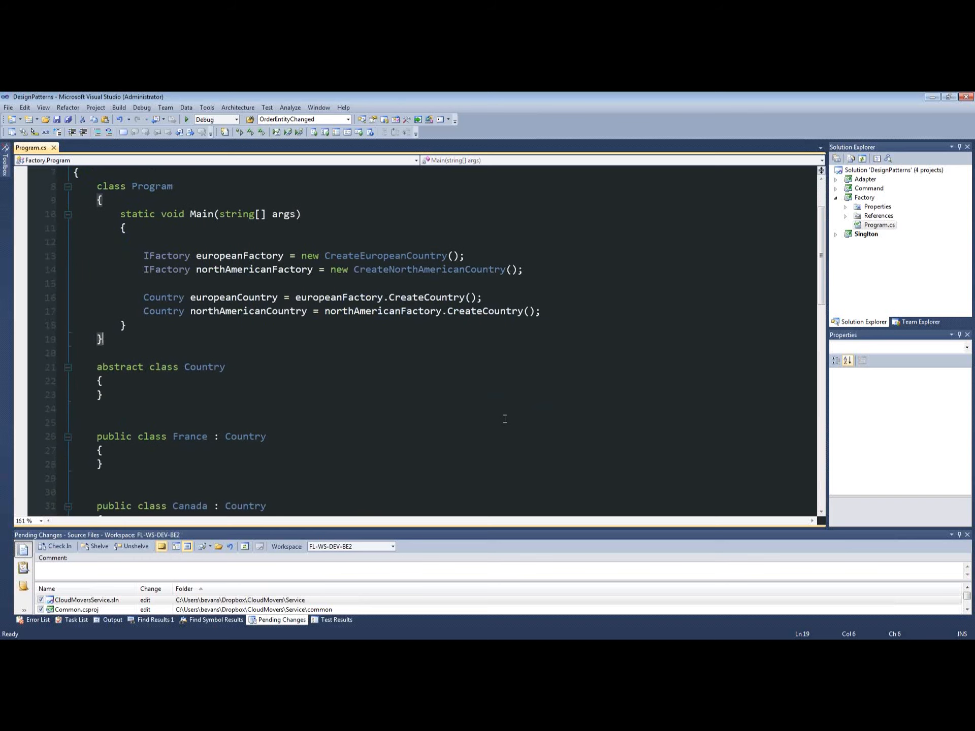
mouse_move(377, 314)
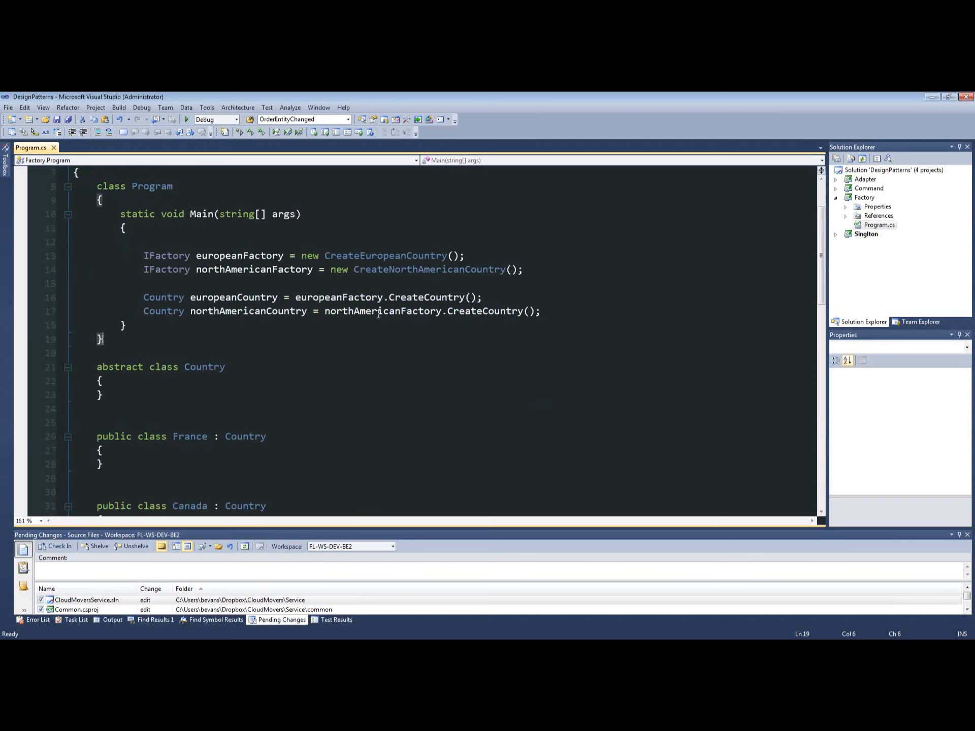
left_click(542, 311)
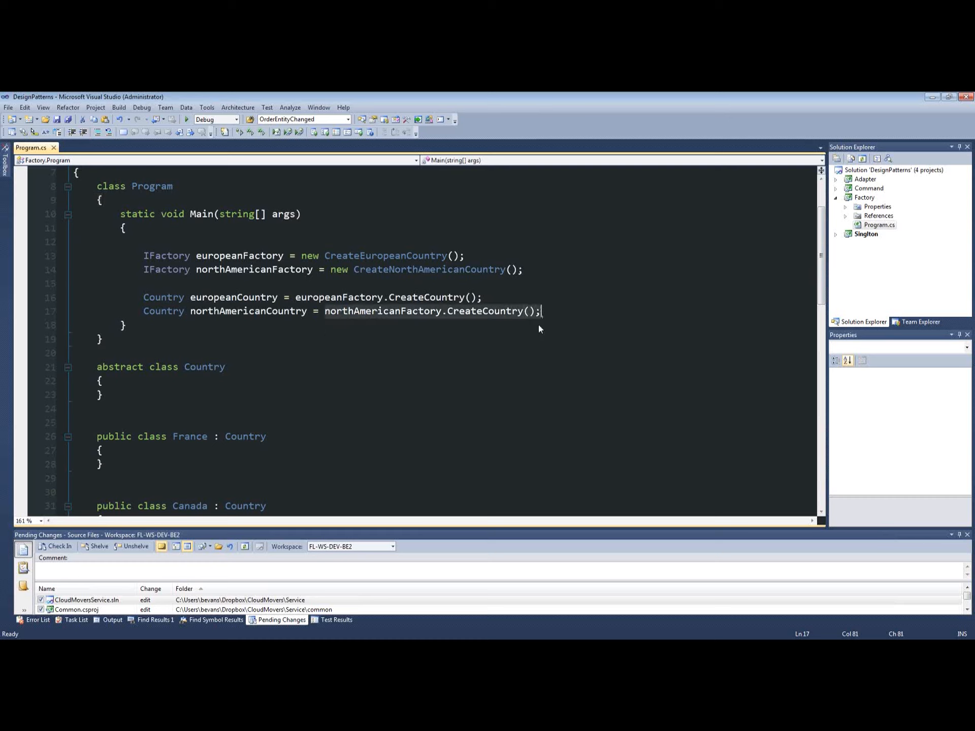
mouse_move(413, 357)
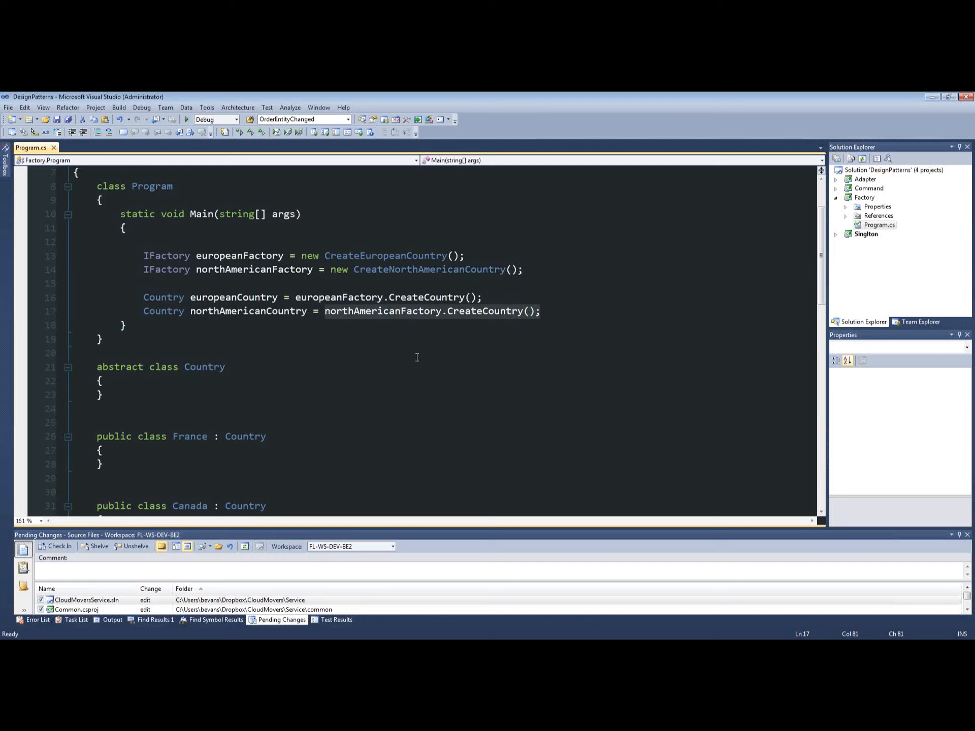
left_click(260, 297)
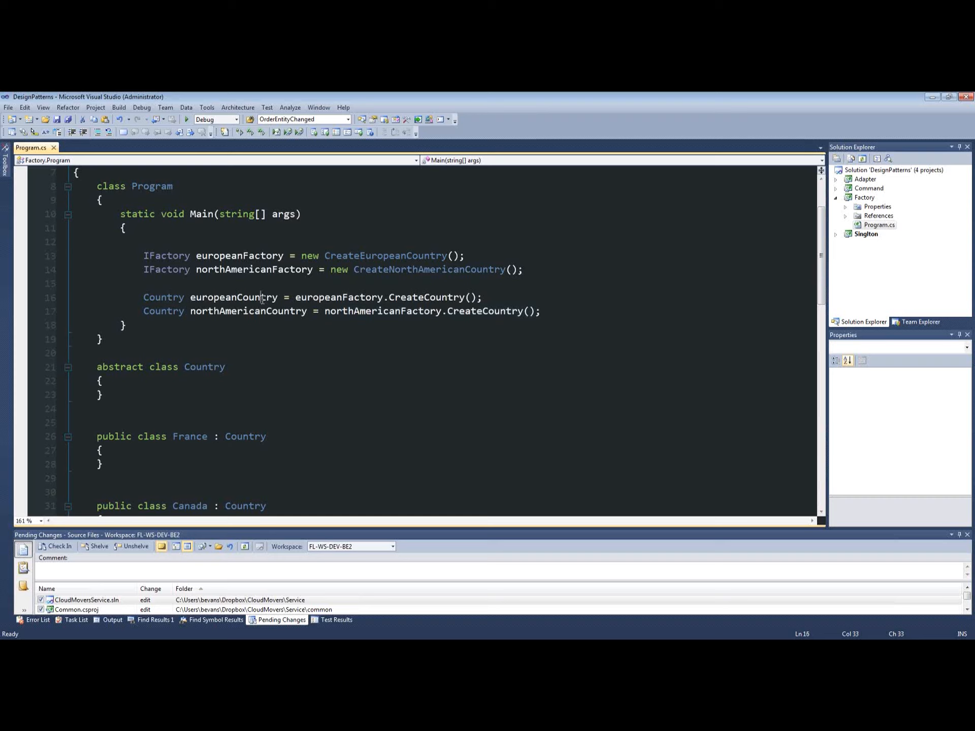
double_click(233, 297)
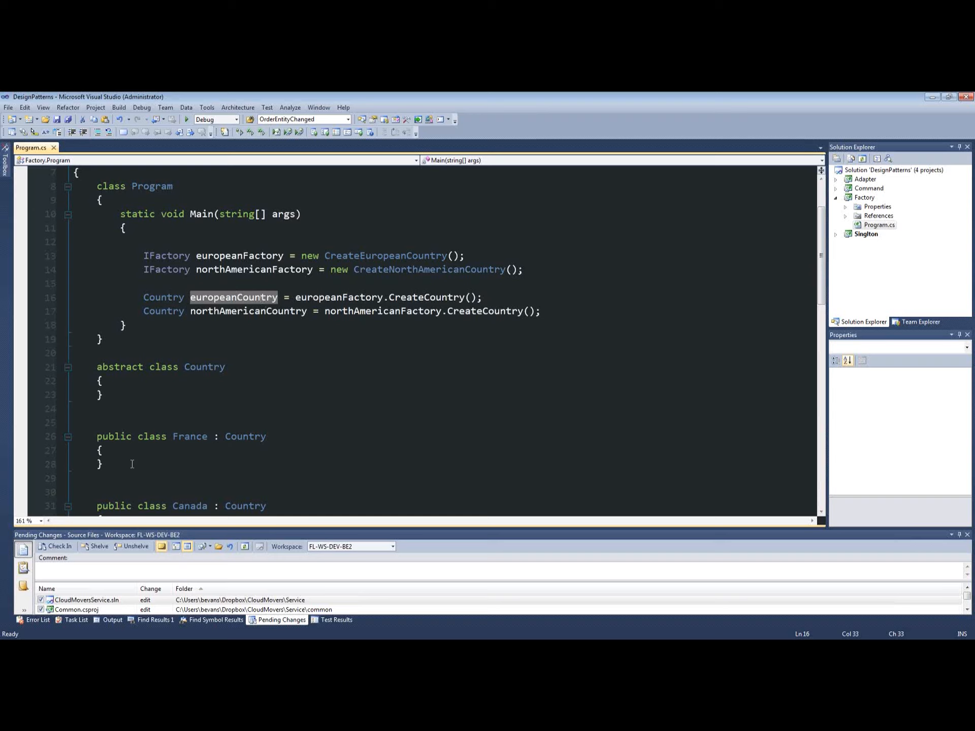
- Below France, write 'public class Germany : Country' with empty braces
left_click(130, 464)
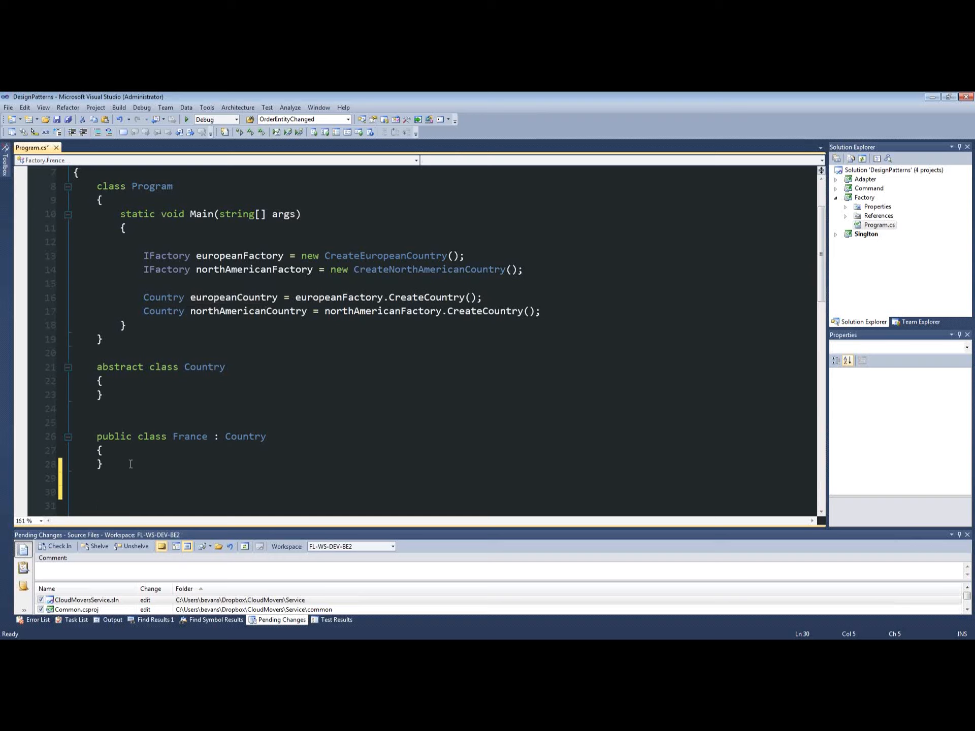
type("public class")
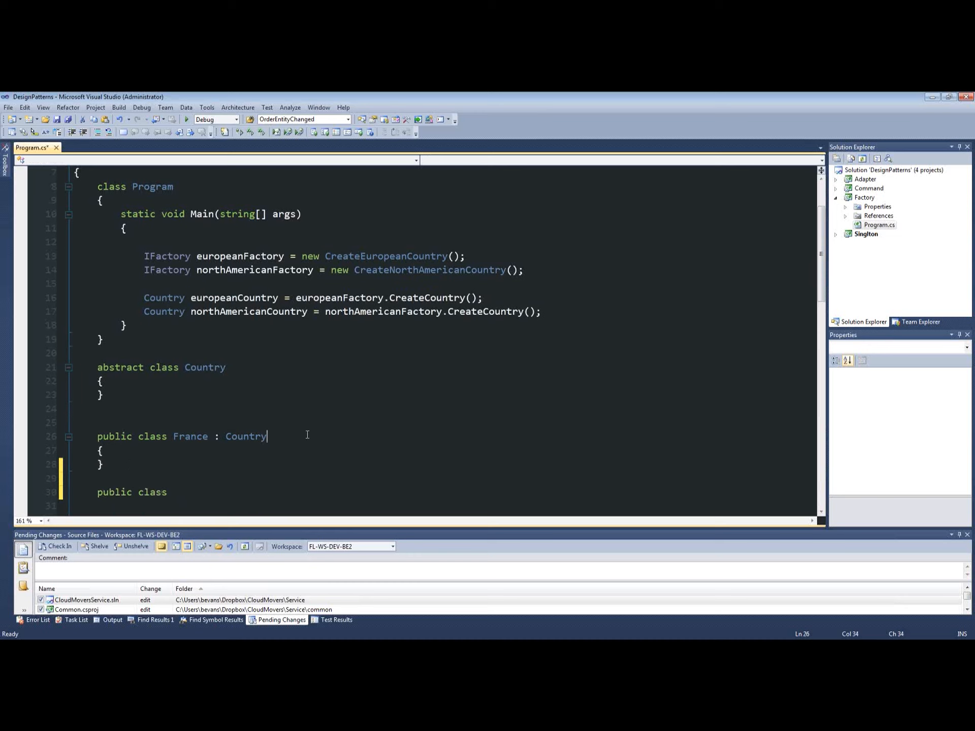
scroll("down", 3)
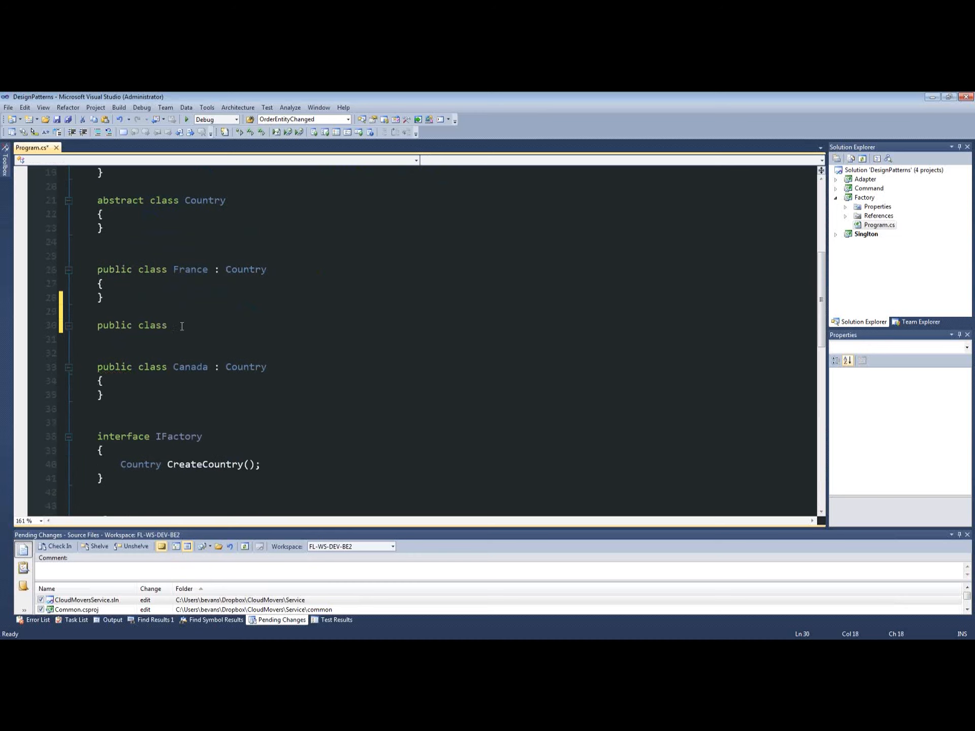
type("Germany :")
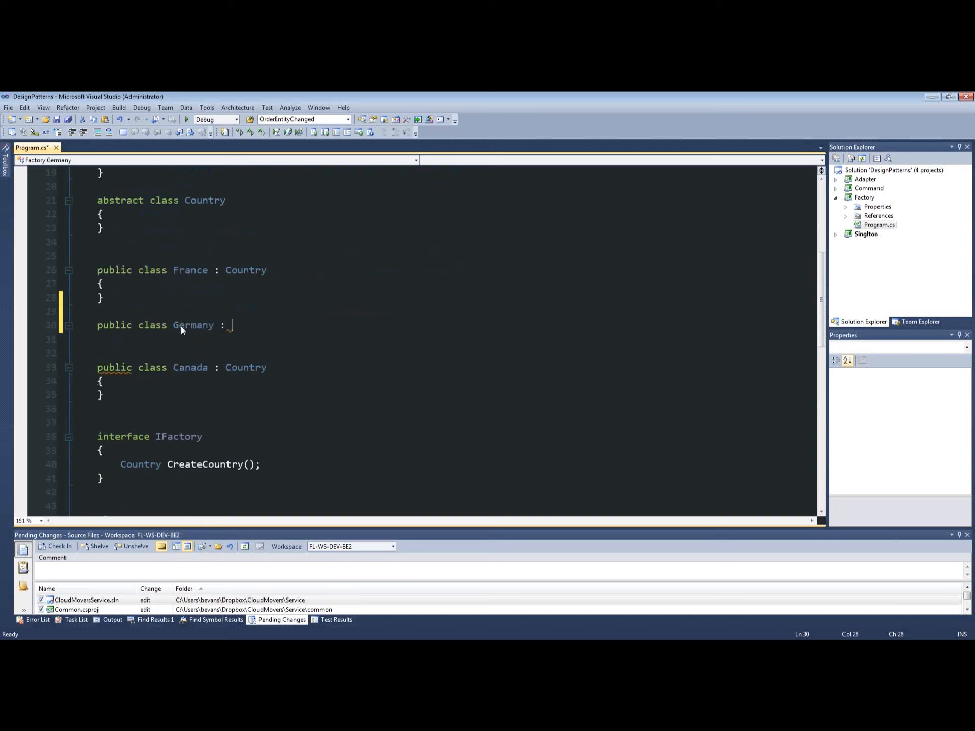
type("Country")
type("{")
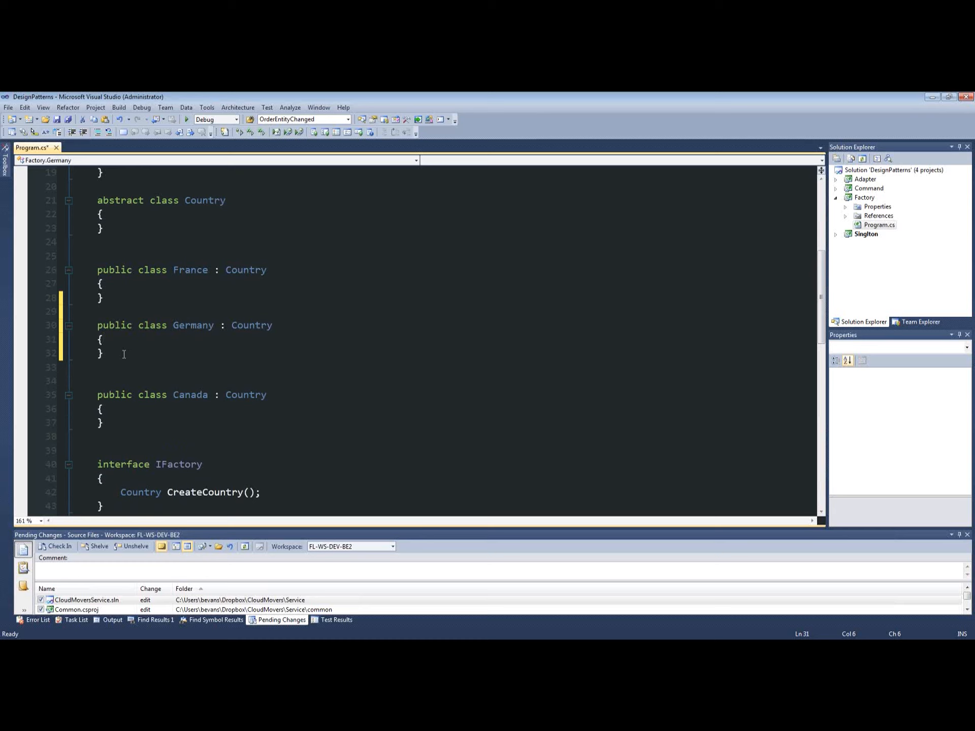
scroll("down", 3)
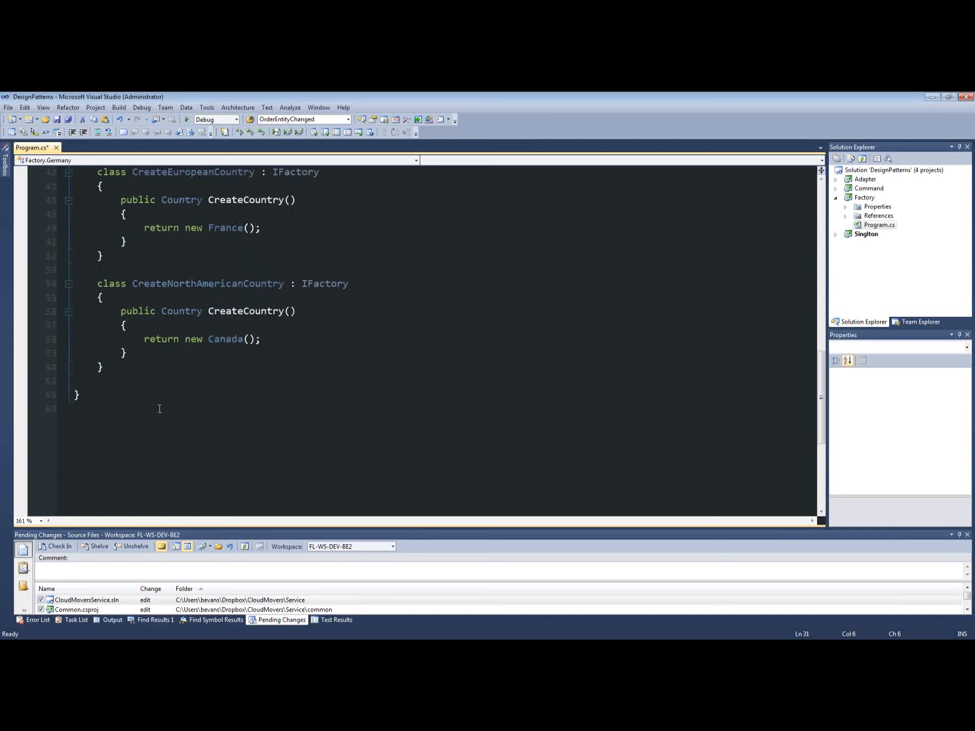
scroll("up", 3)
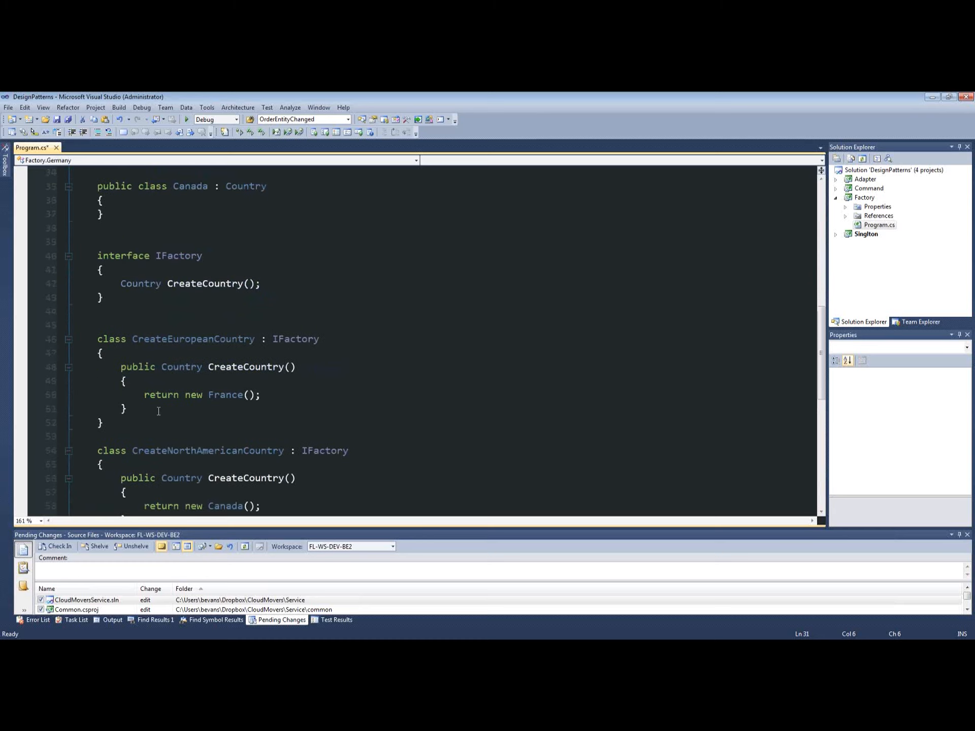
scroll("down", 3)
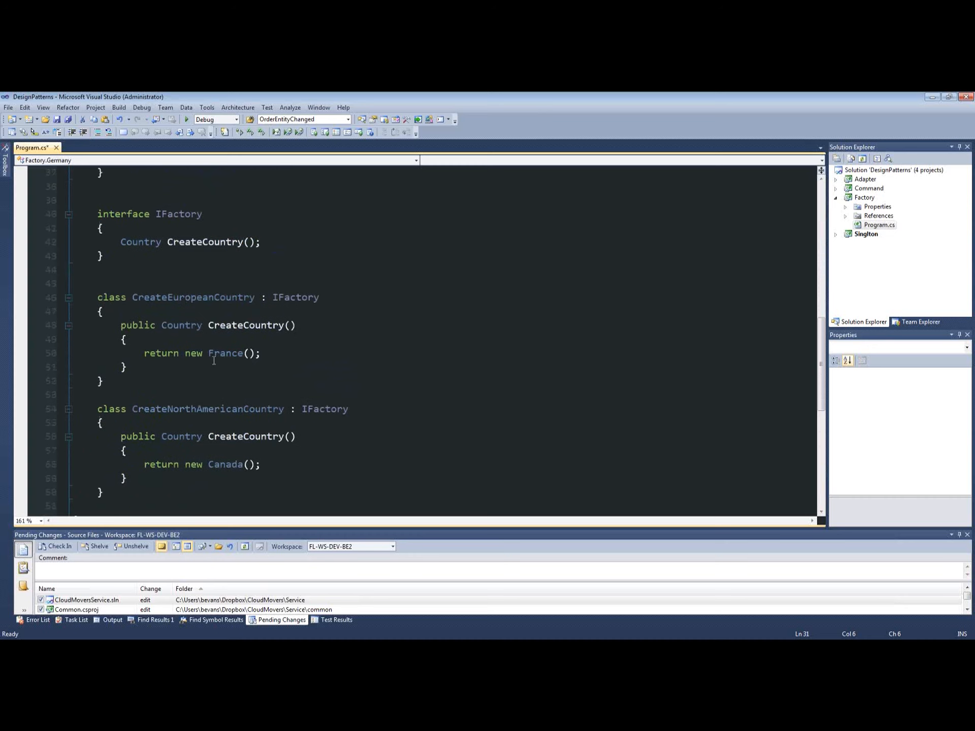
scroll("up", 3)
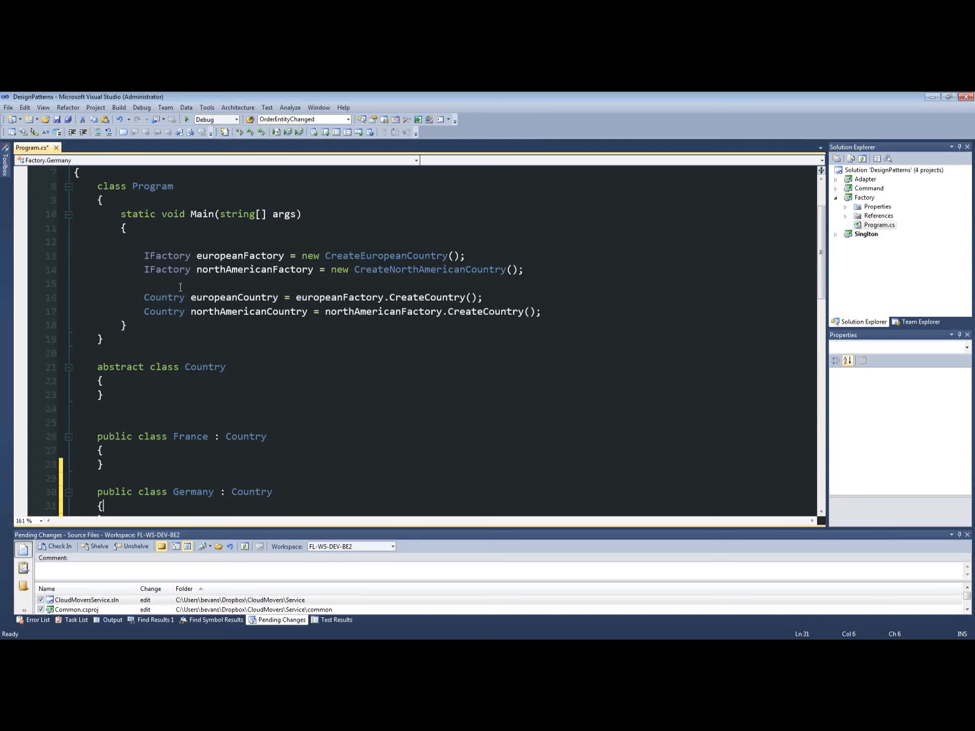
scroll("down", 3)
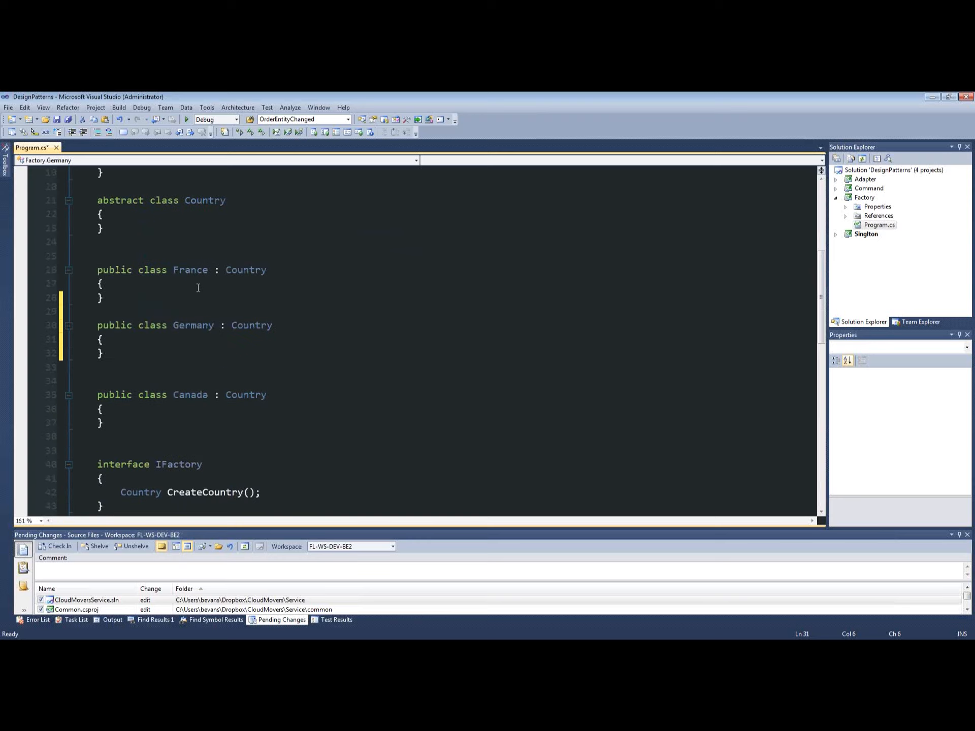
double_click(192, 325)
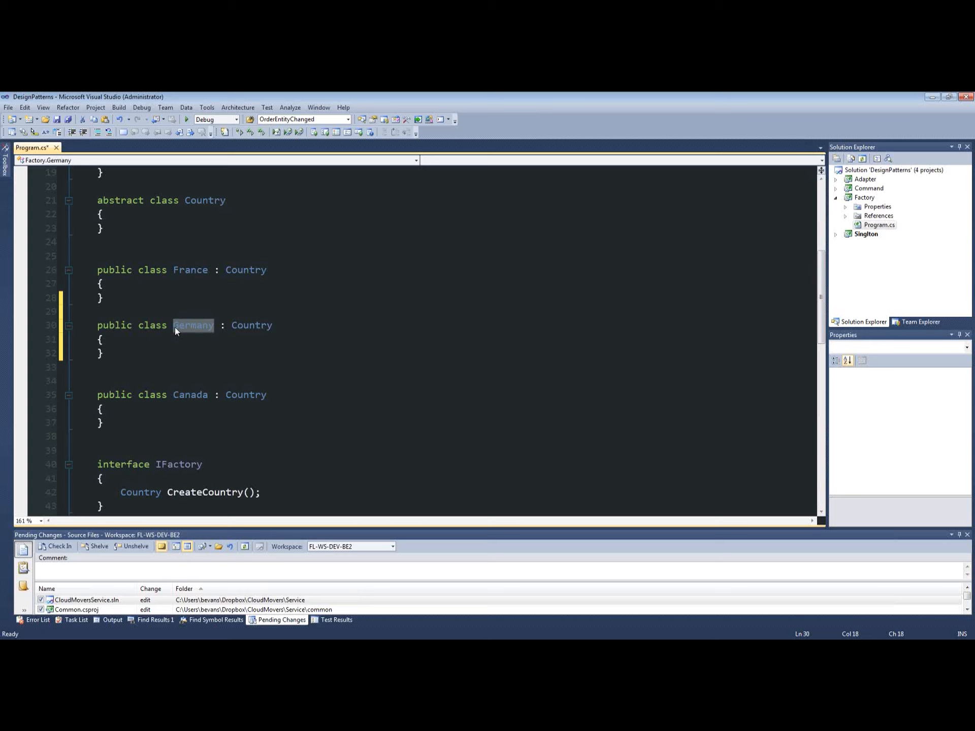
- Change CreateEuropeanCountry's CreateCountry to return new Germany, then save Program.cs
scroll("down", 3)
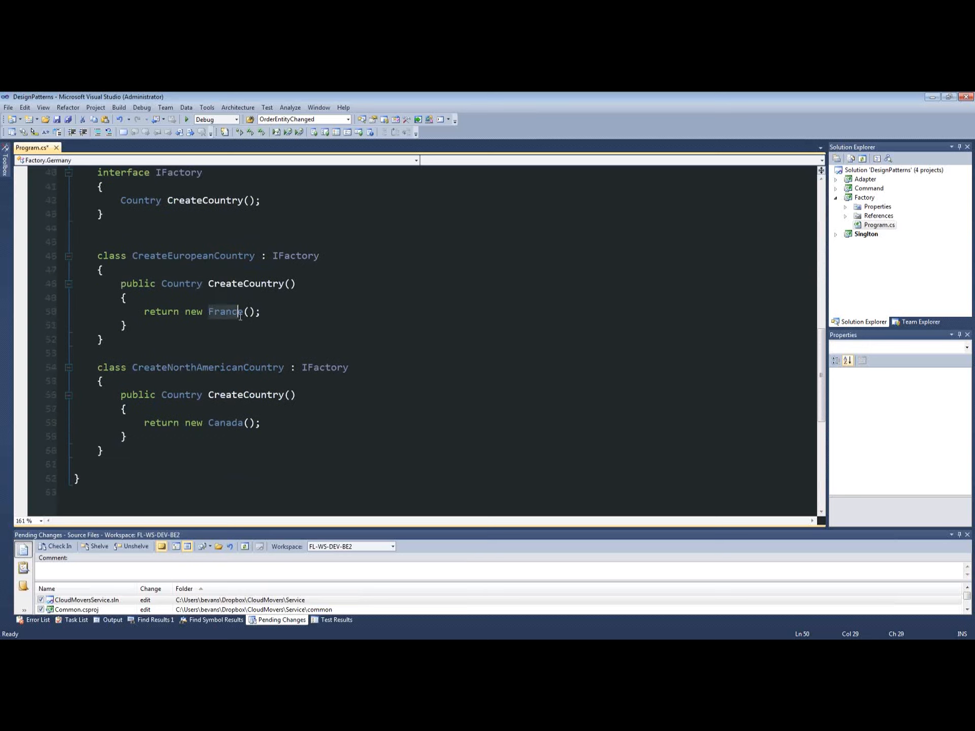
type("Germany")
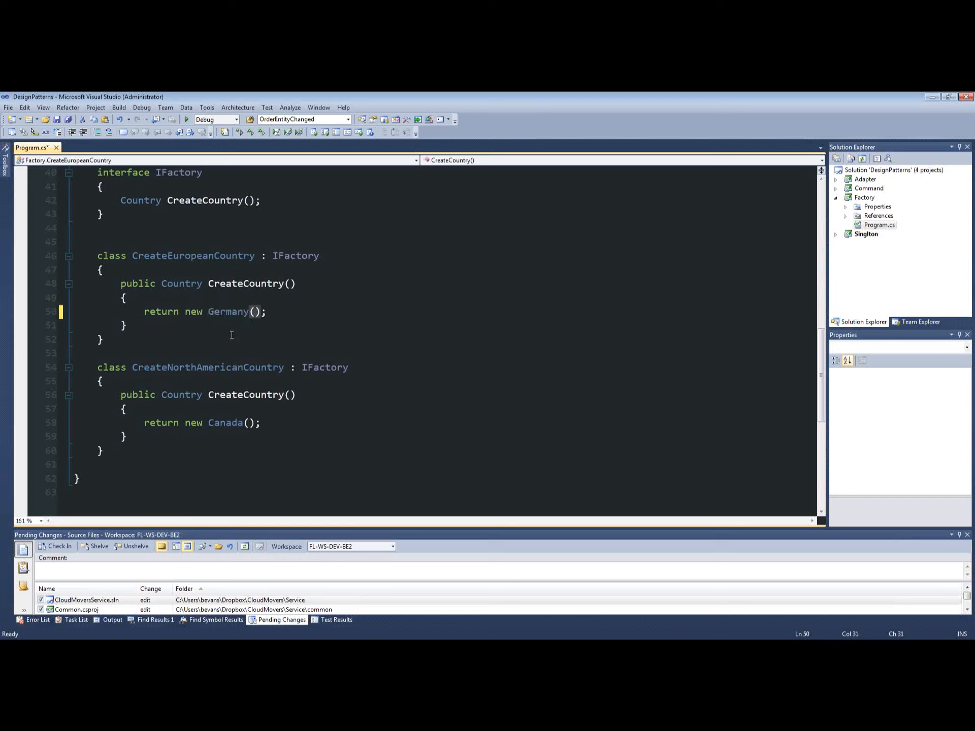
key("ctrl+s")
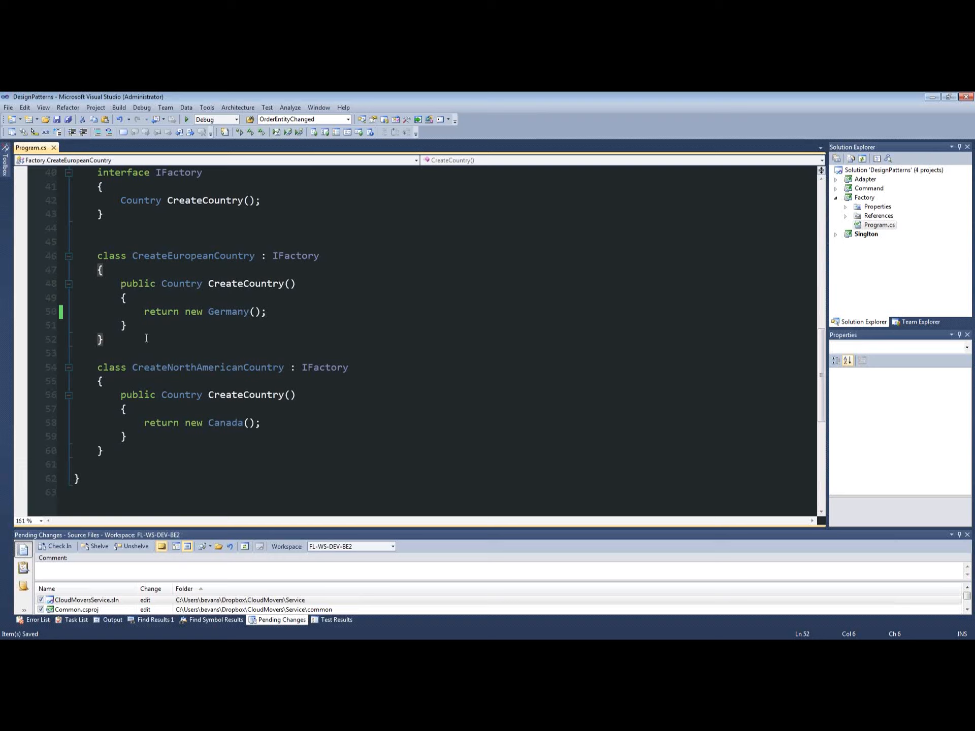
left_click(154, 311)
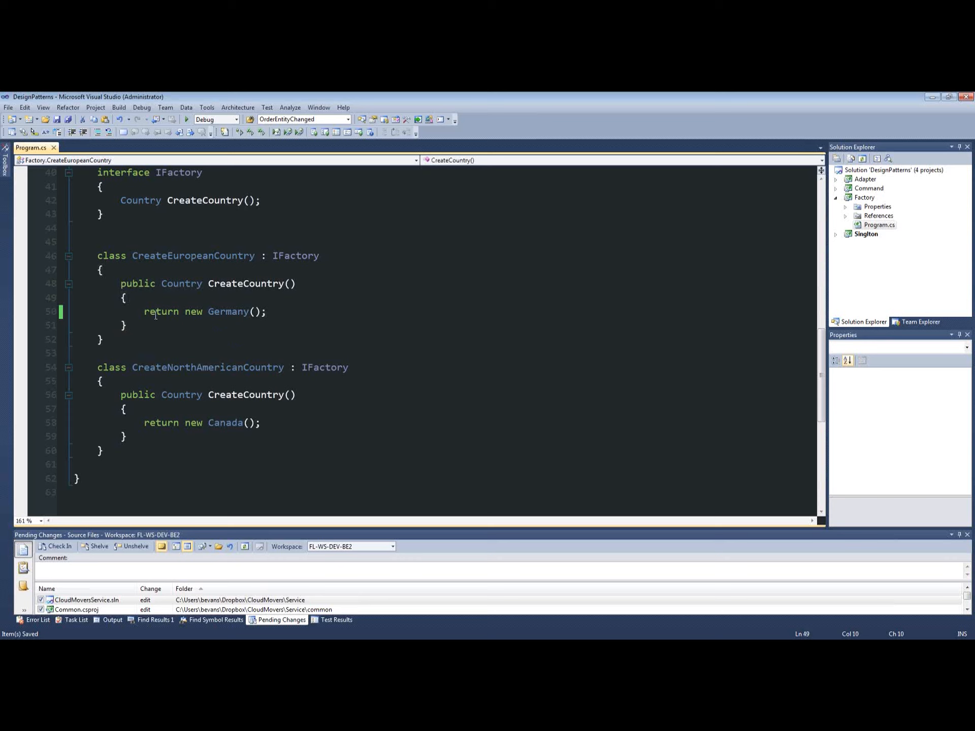
scroll("up", 3)
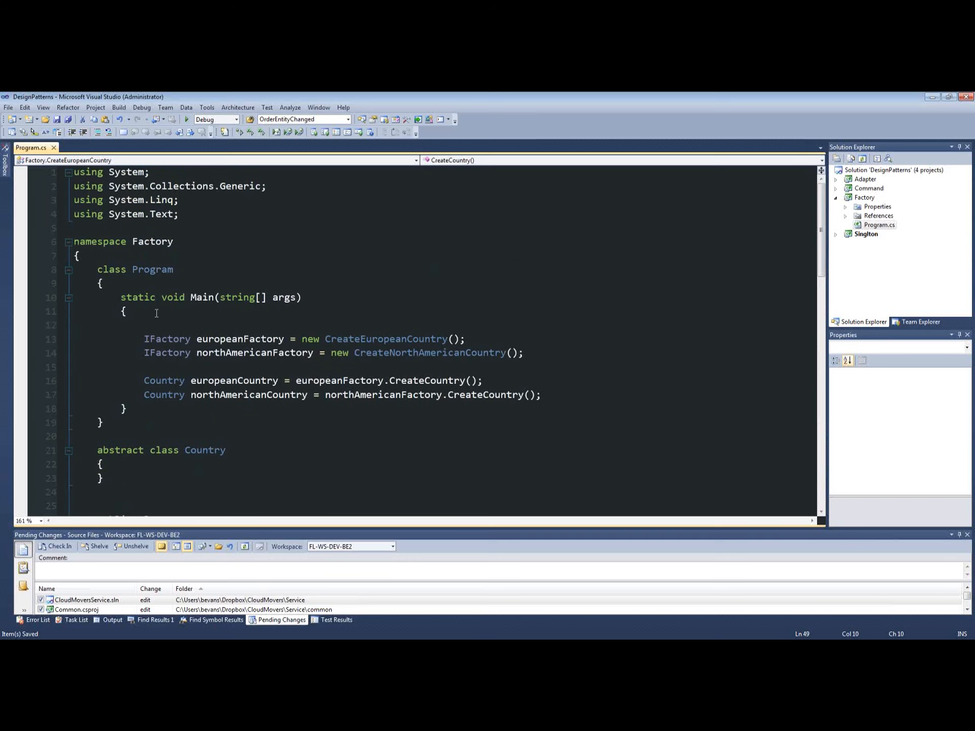
scroll("down", 3)
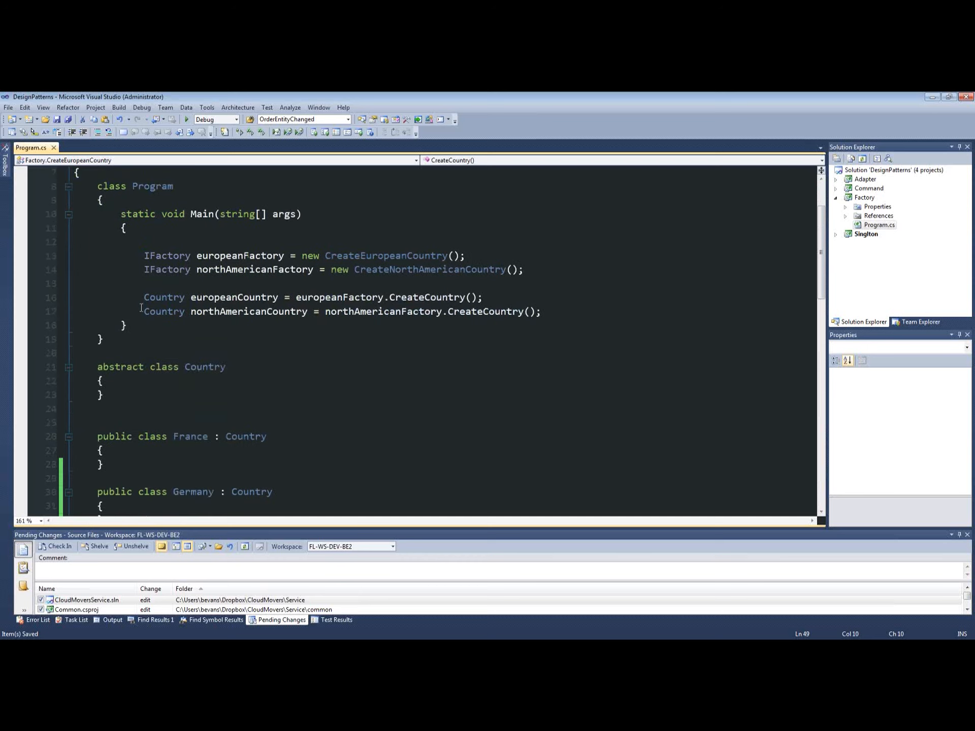
left_click(124, 325)
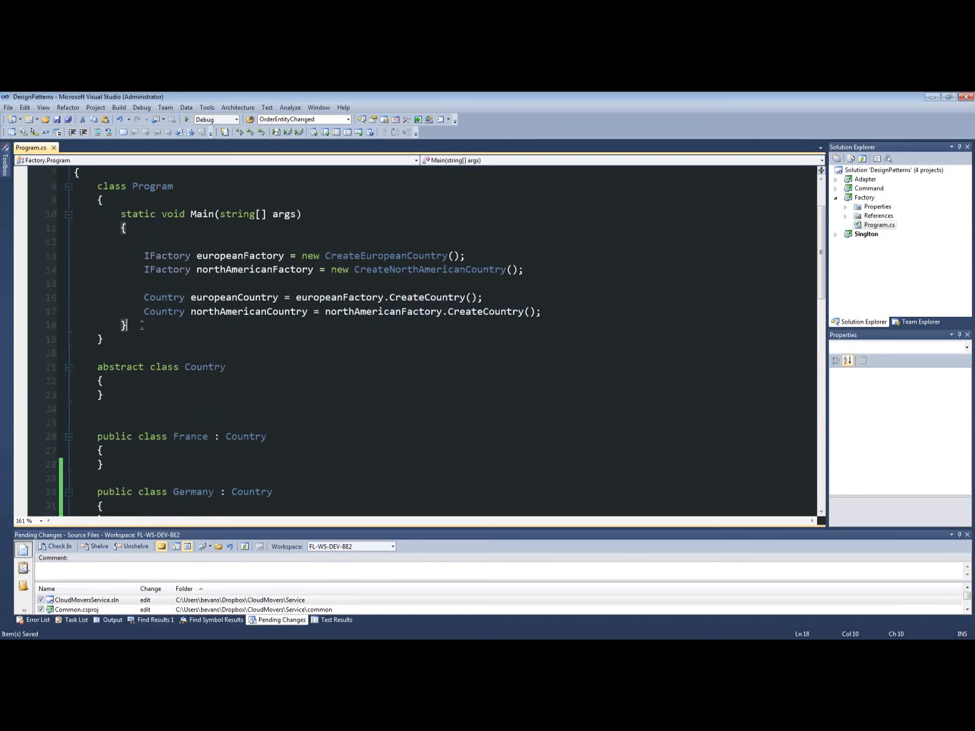
scroll("down", 3)
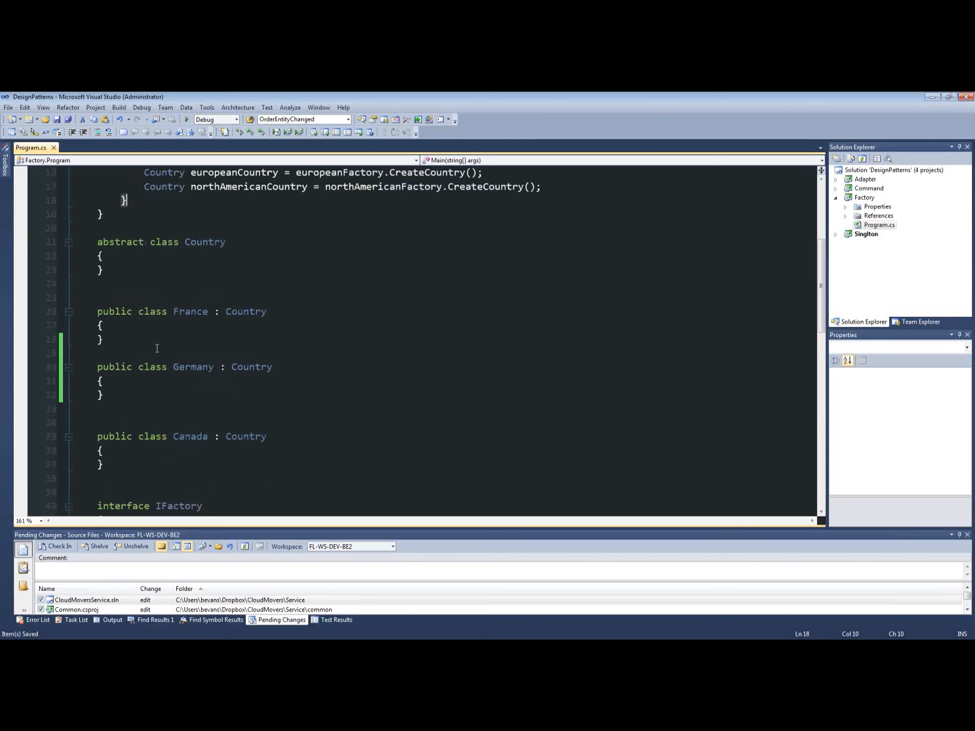
scroll("down", 3)
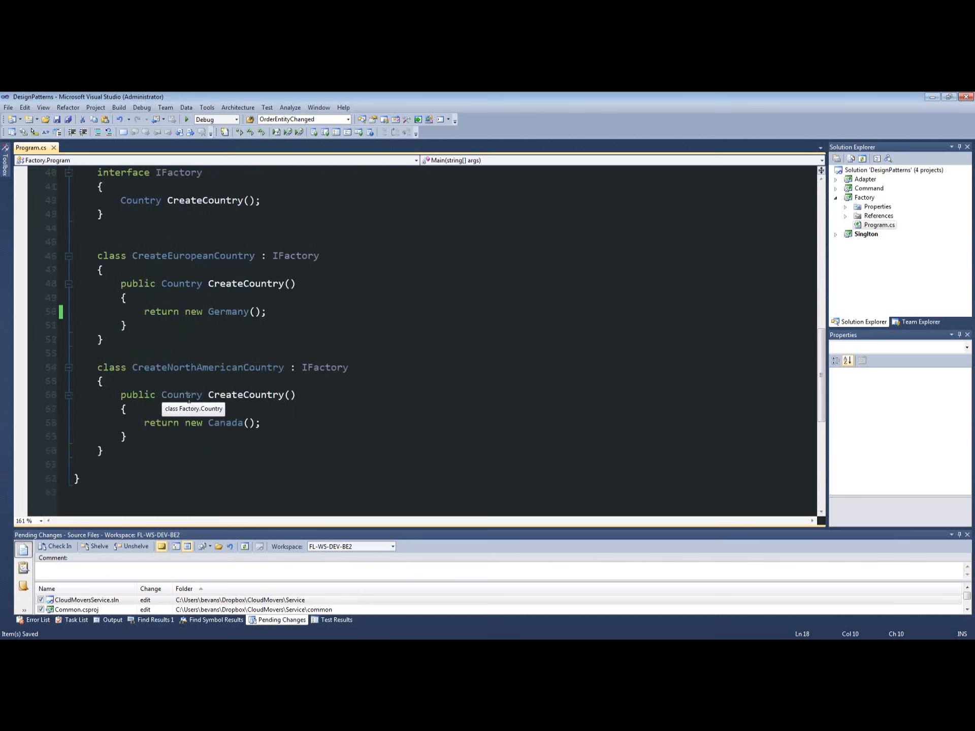
mouse_move(158, 408)
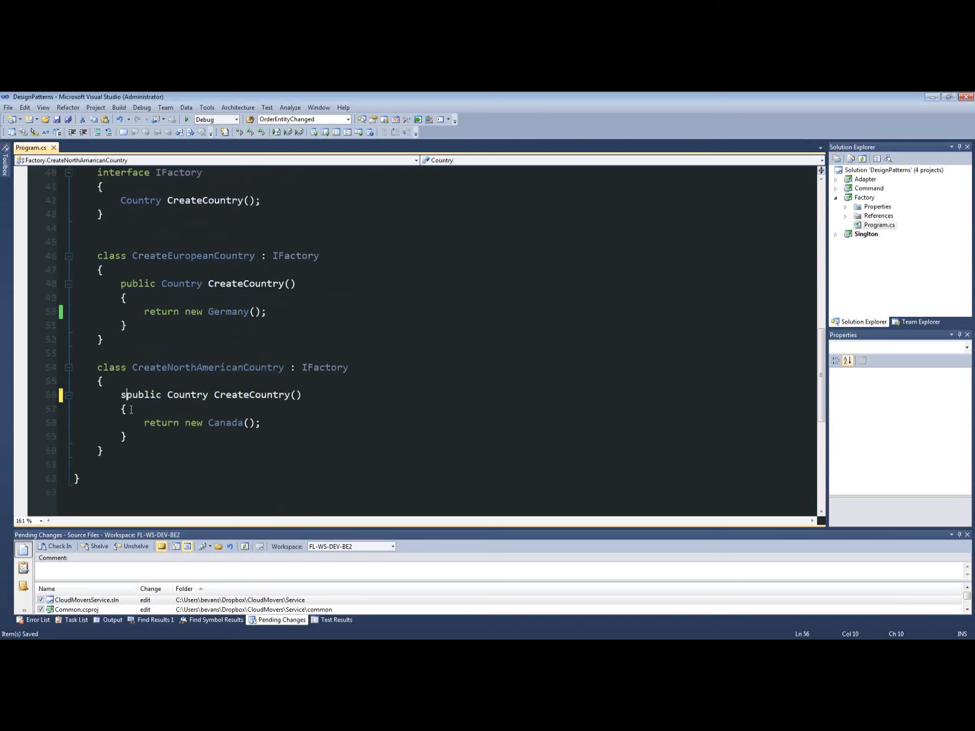
type("static")
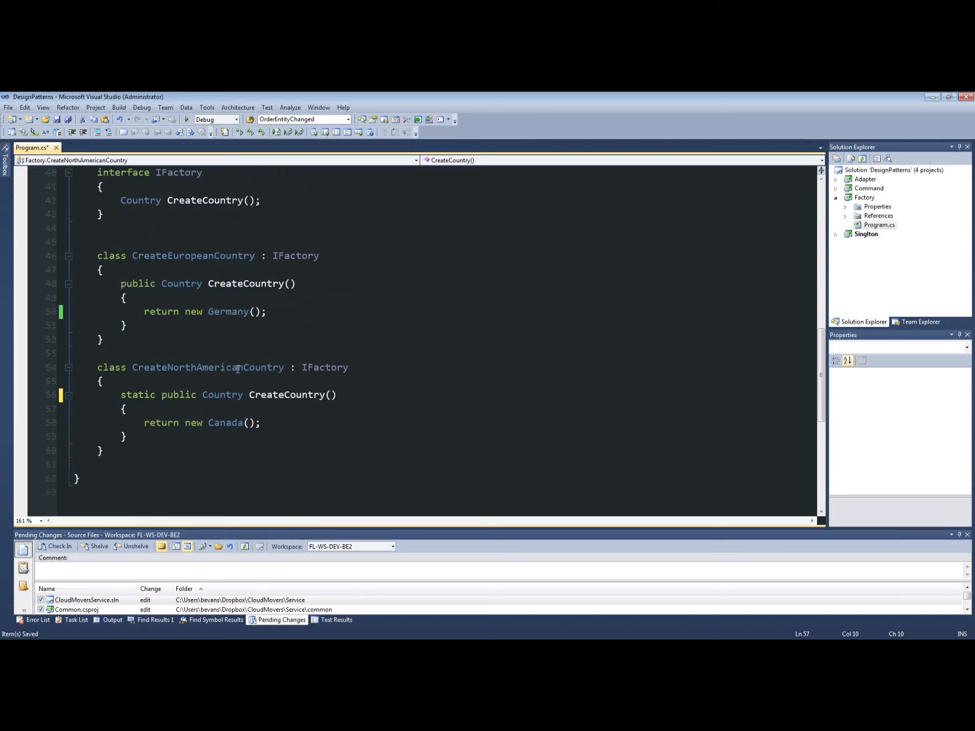
double_click(207, 367)
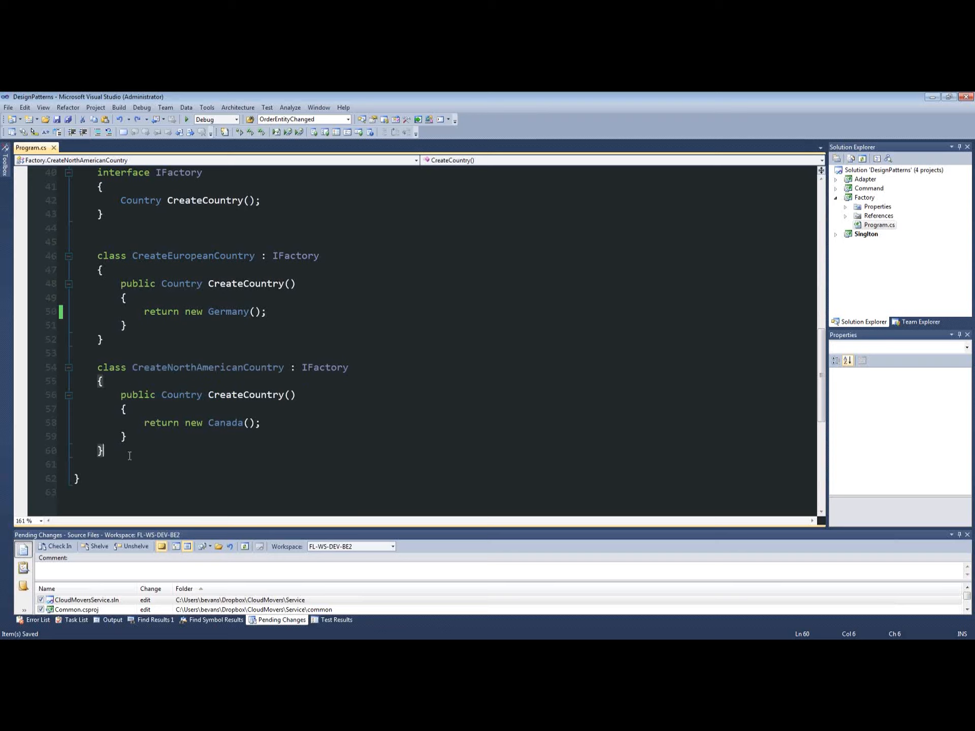
- Write 'static class CountryFactory()' with empty braces after CreateNorthAmericanCountry
type("class")
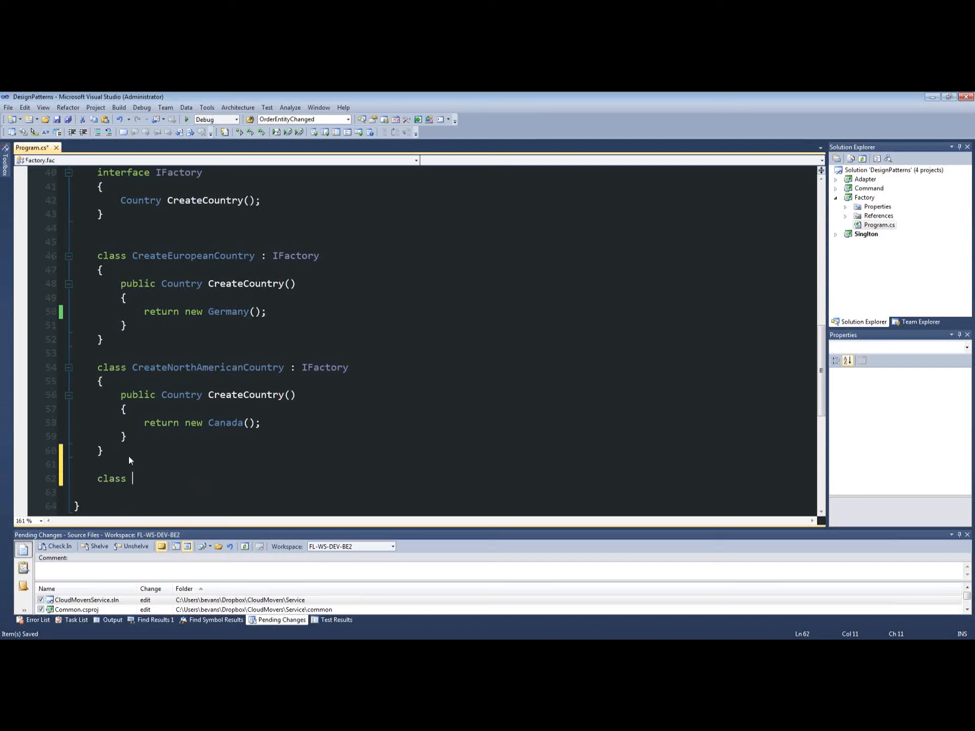
type("Country")
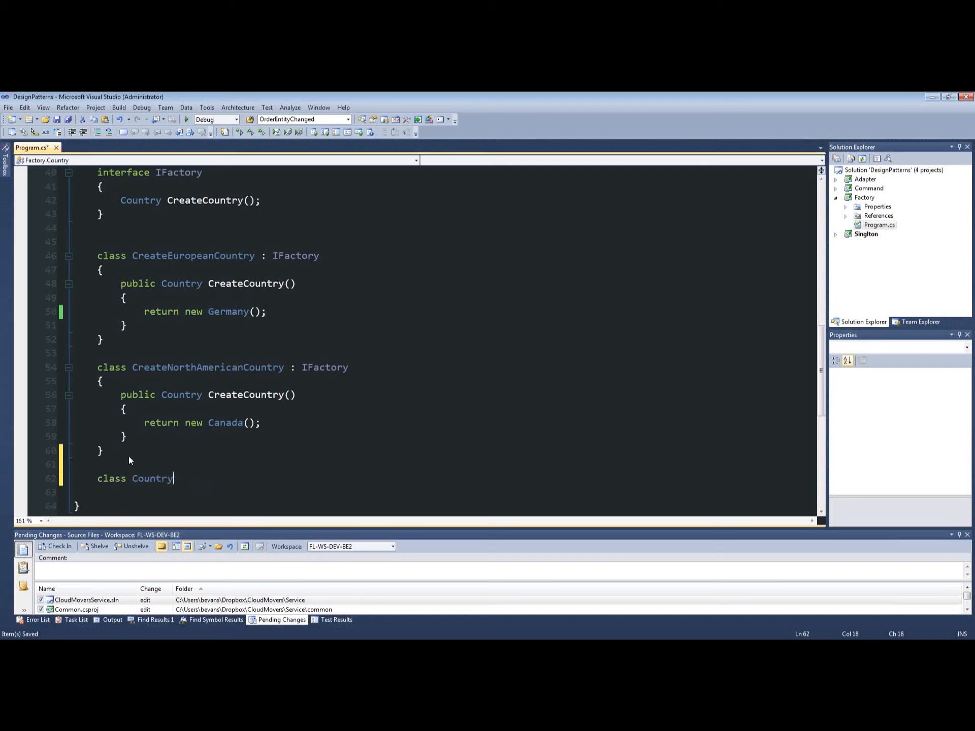
type("Factory")
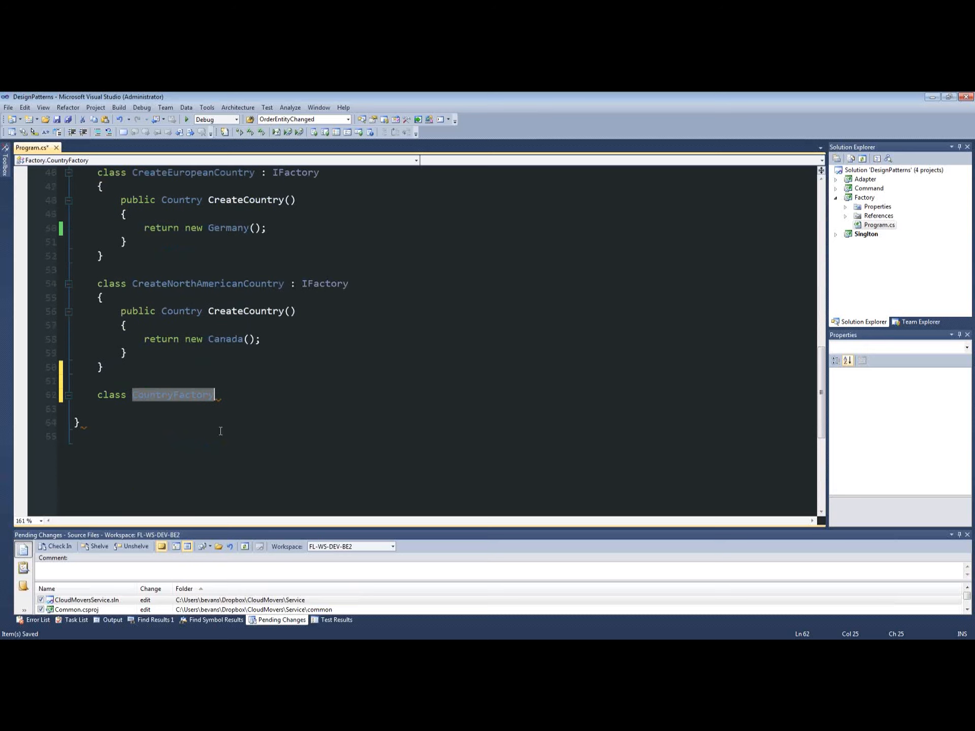
mouse_move(242, 397)
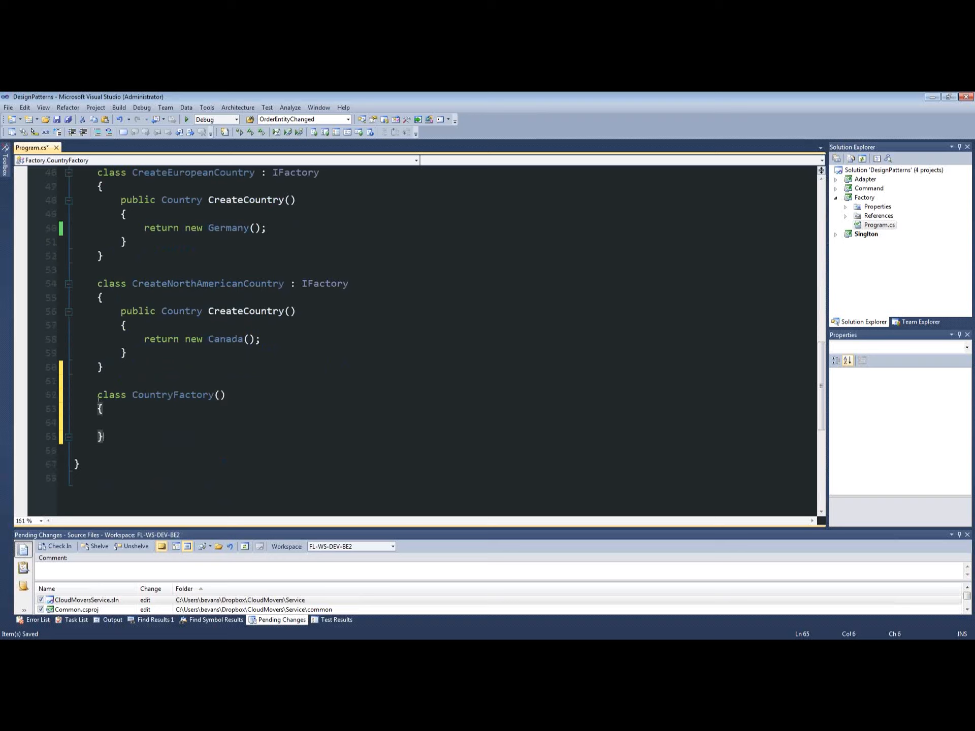
type("static")
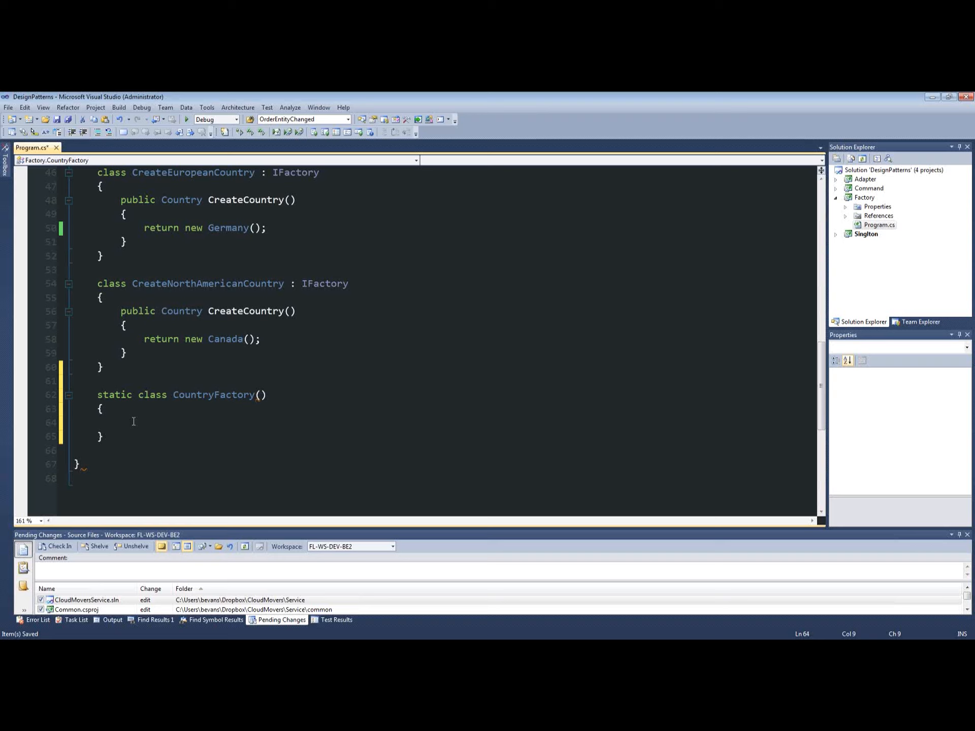
left_click(121, 421)
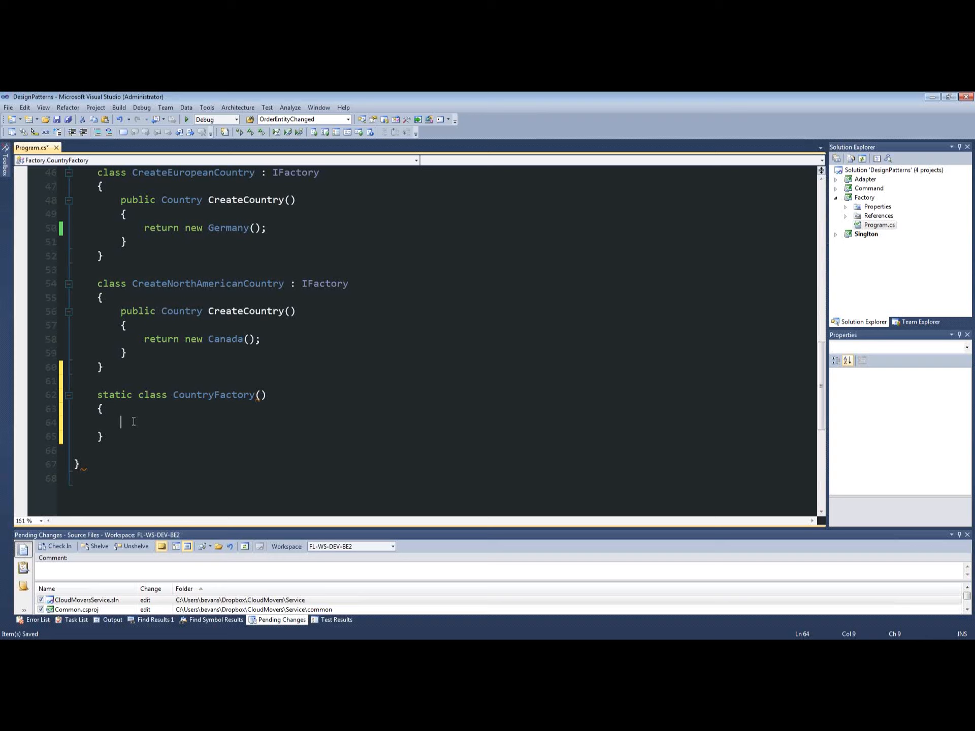
mouse_move(147, 423)
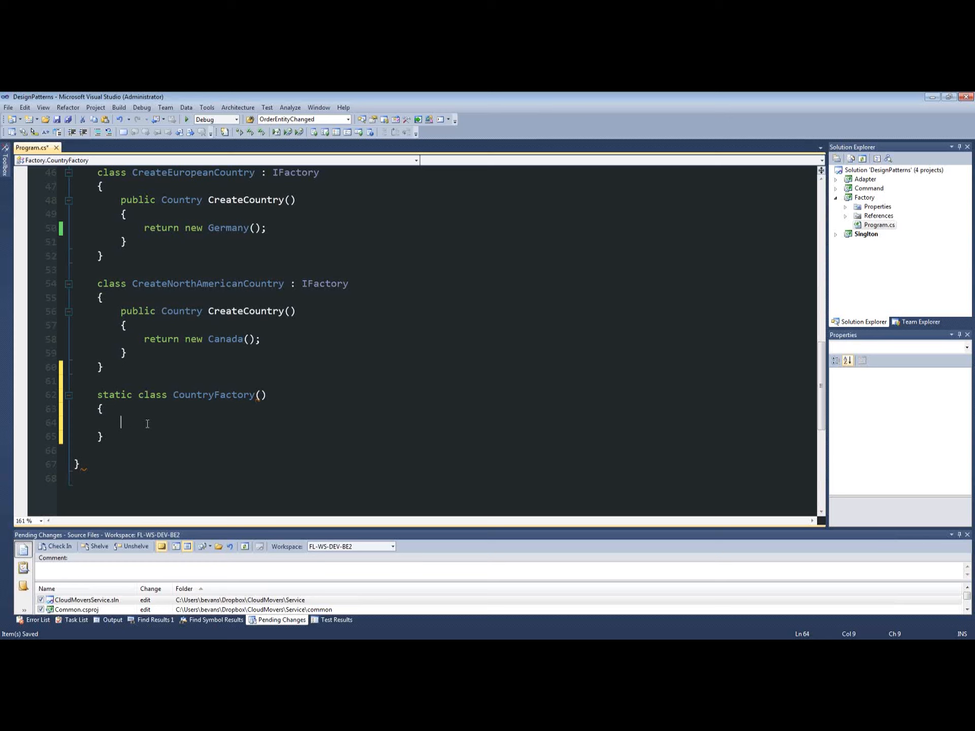
- Declare 'static Country CreateEuropeanCountry()' in CountryFactory and begin its return statement
scroll("up", 3)
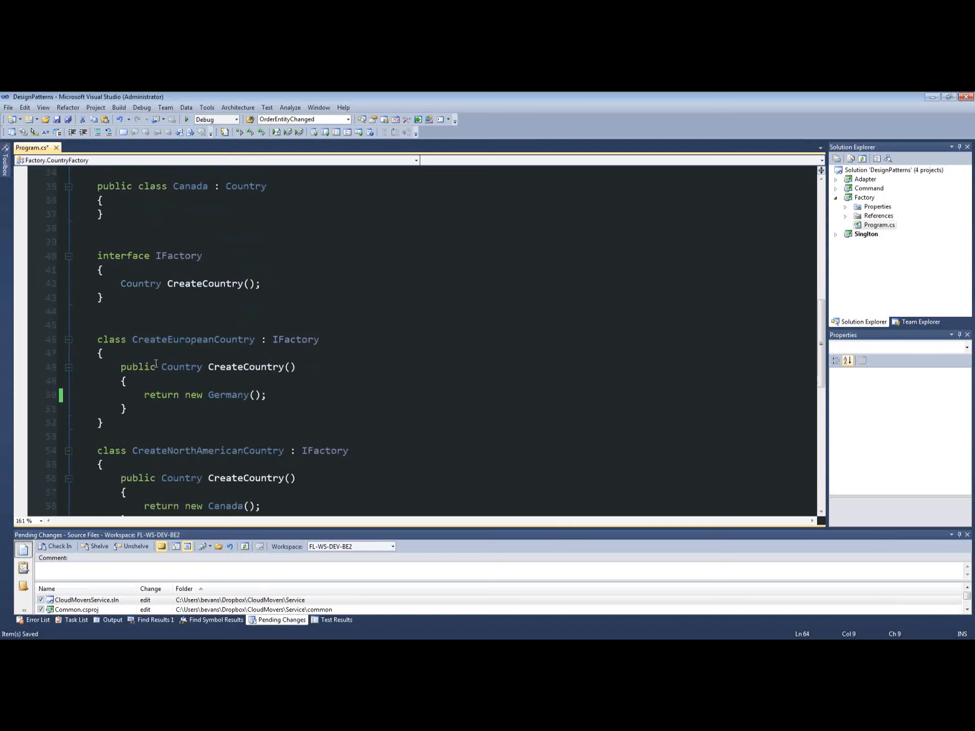
scroll("down", 3)
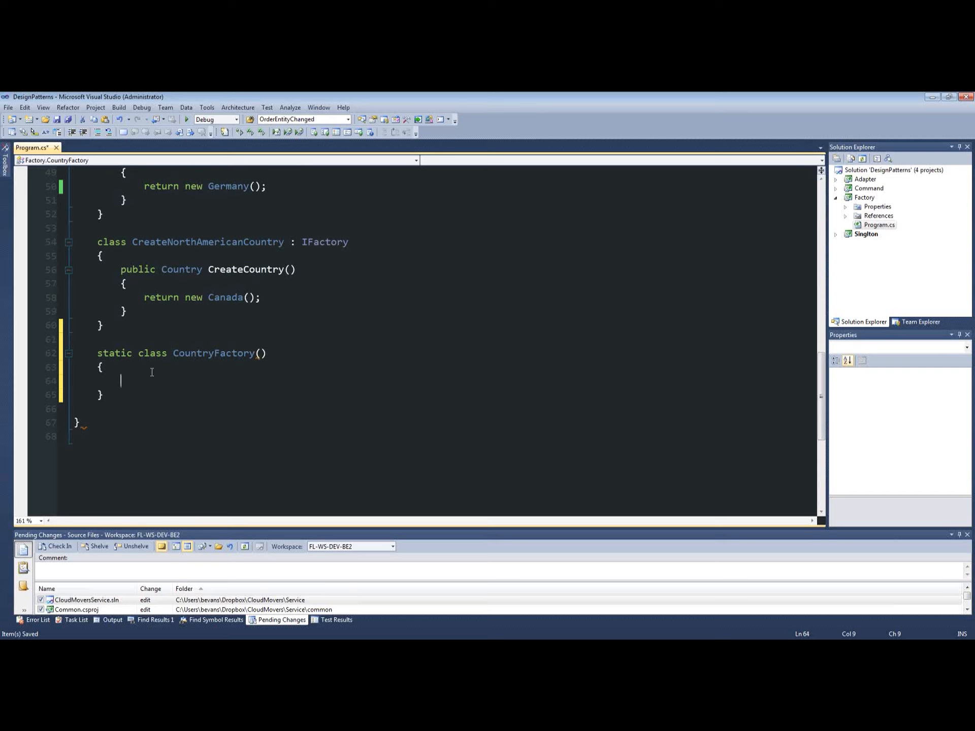
mouse_move(259, 370)
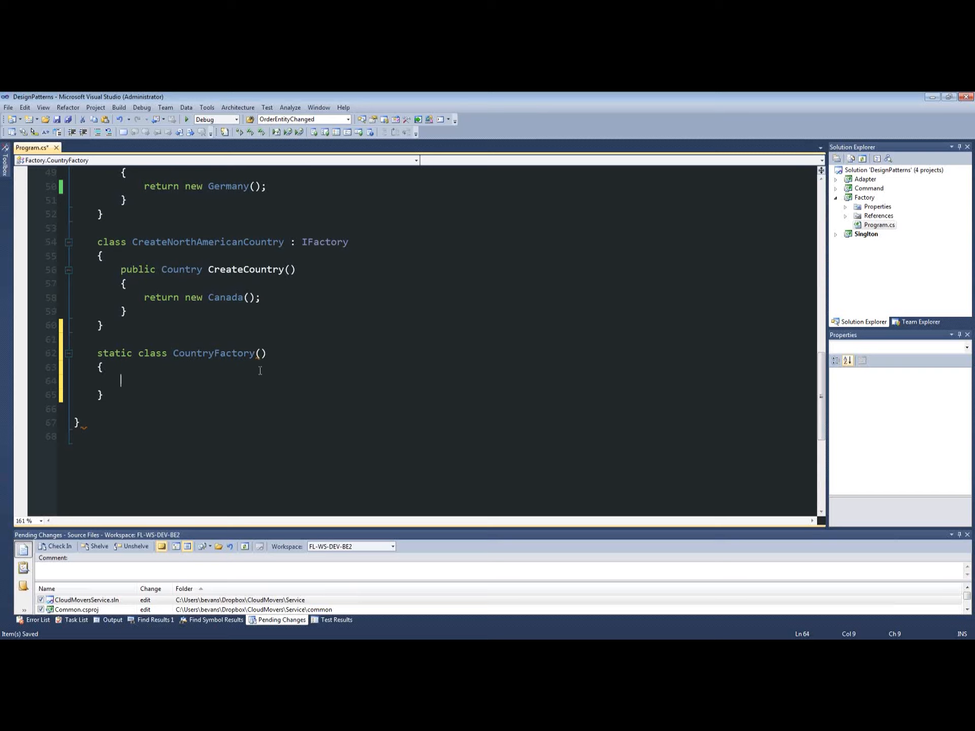
type("stati")
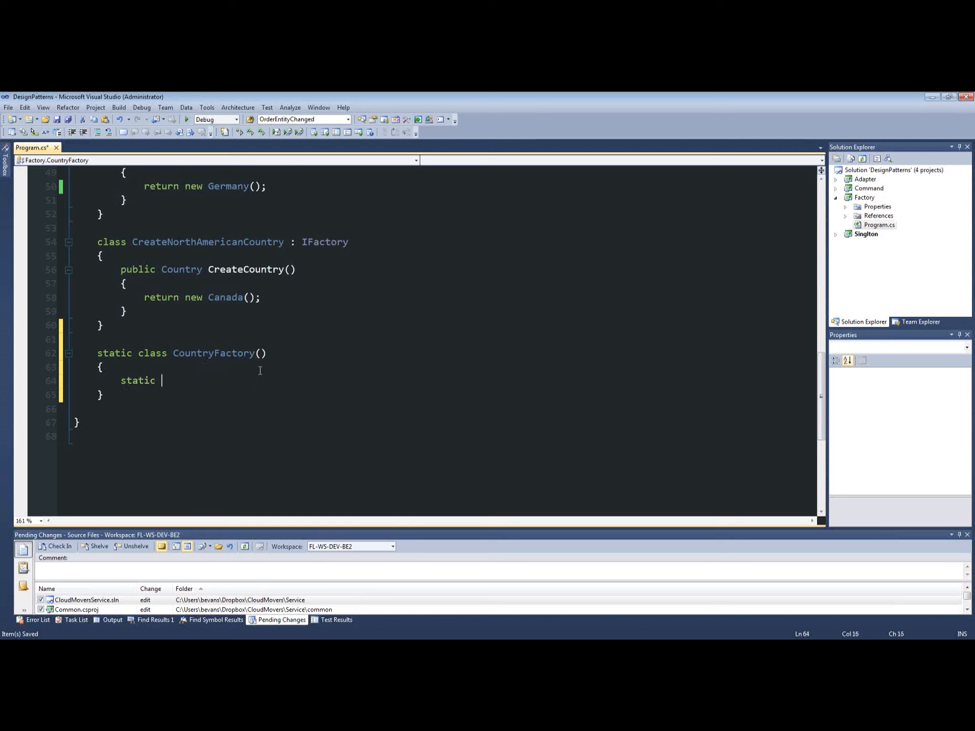
type("country C")
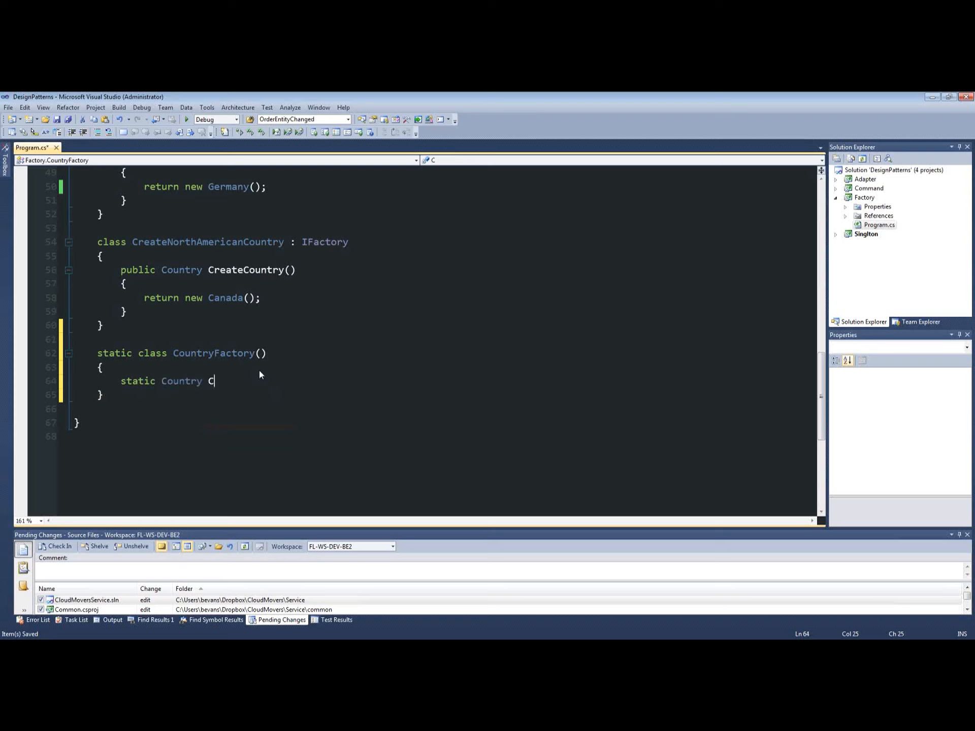
type("reate")
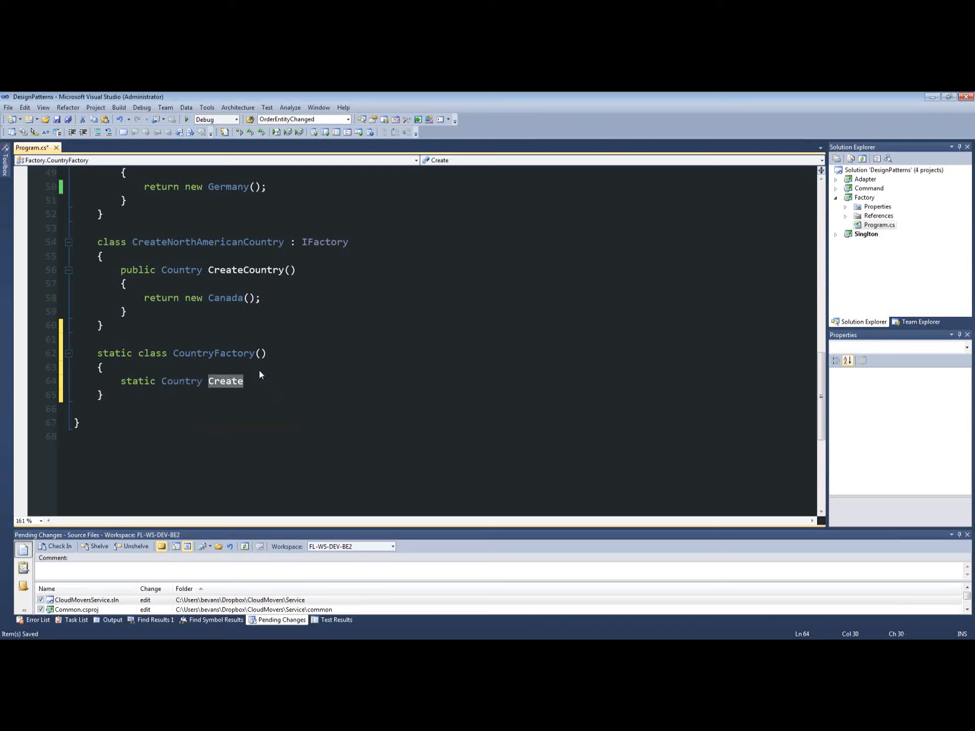
scroll("up", 3)
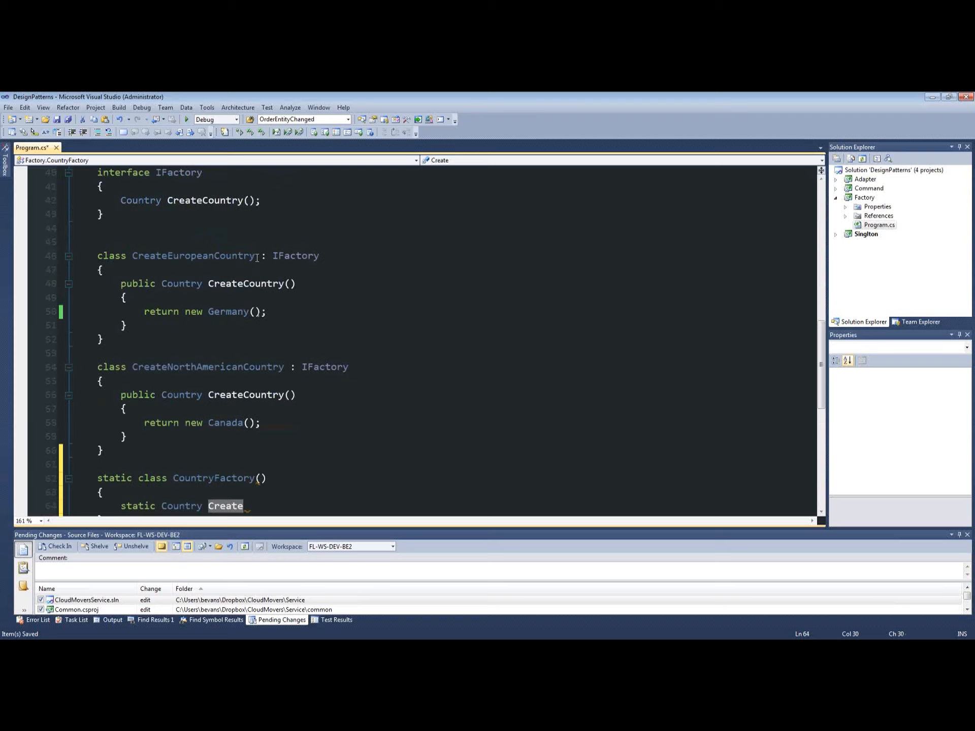
double_click(193, 255)
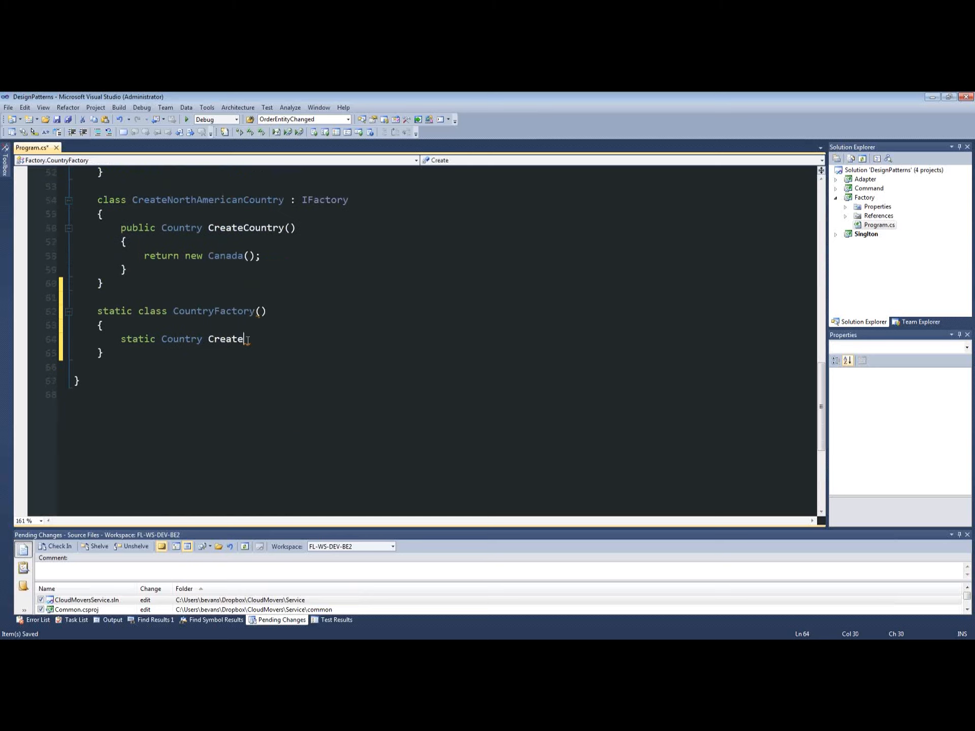
type("EuropeanCountry")
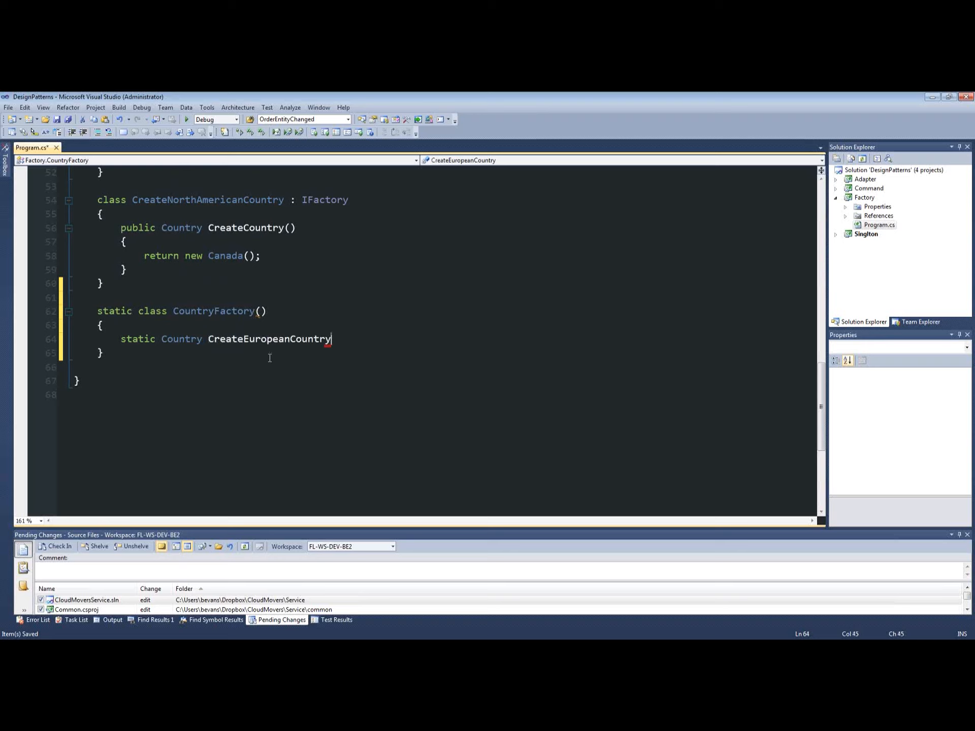
type("()")
type("{")
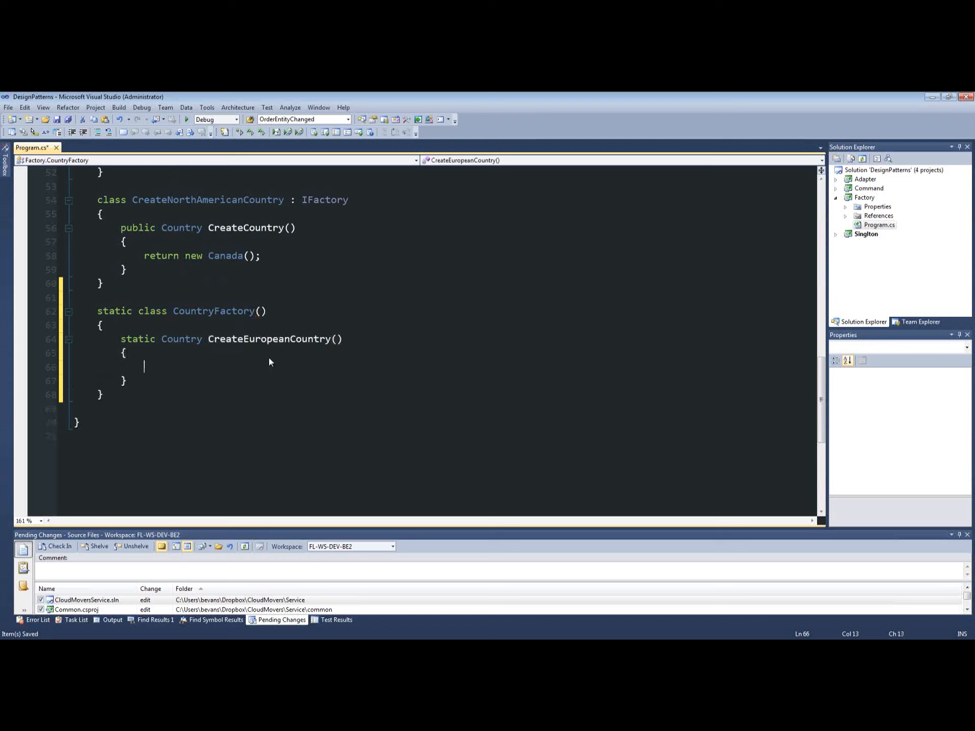
type("retrun")
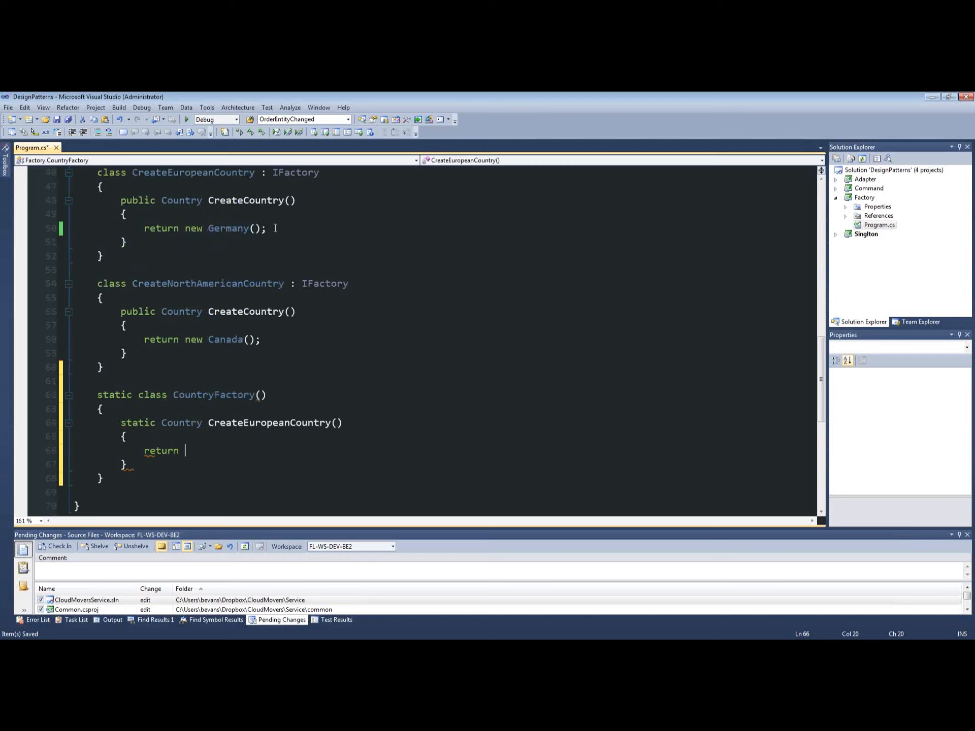
scroll("down", 3)
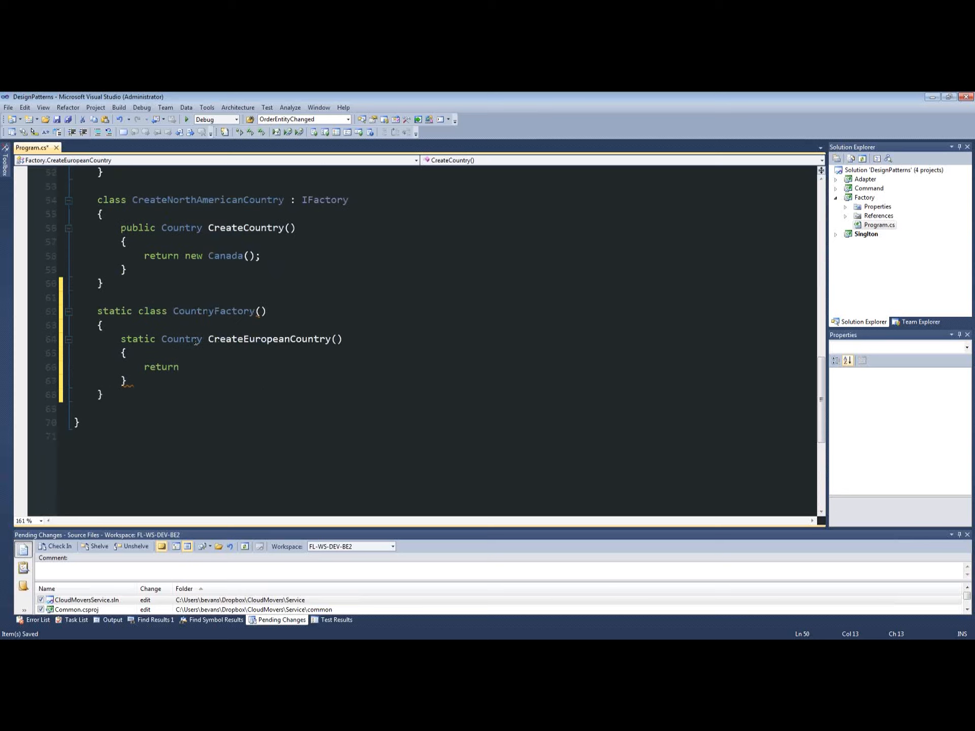
- Finish the European method with 'new Germany();' and declare 'static Country CreateNorthAmericanCountry()'
type("new Germany();")
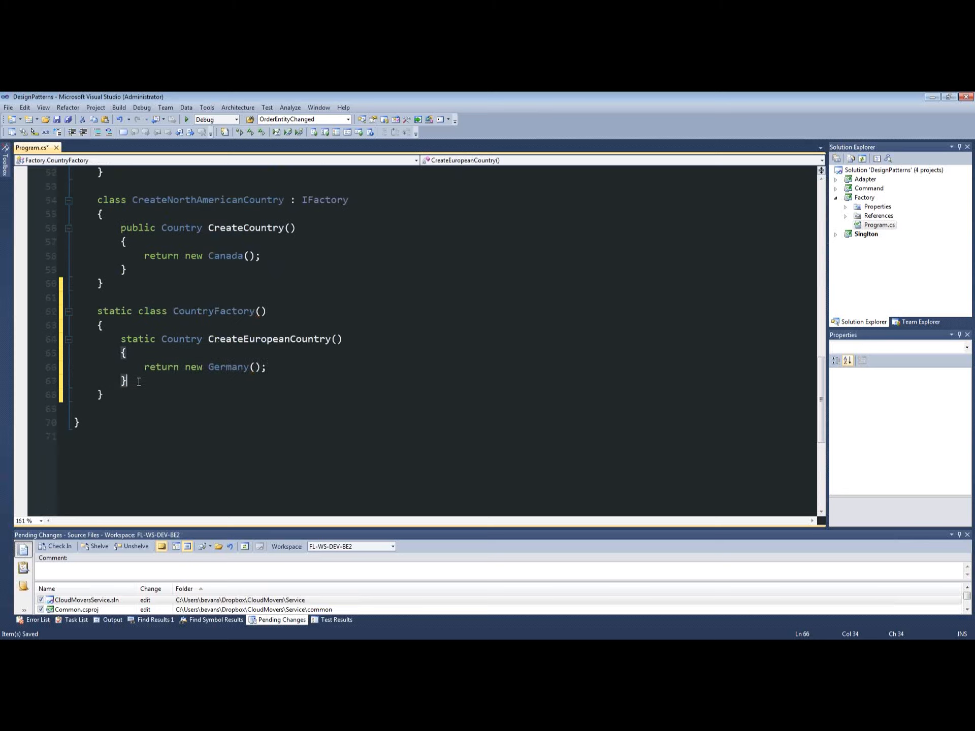
type("static")
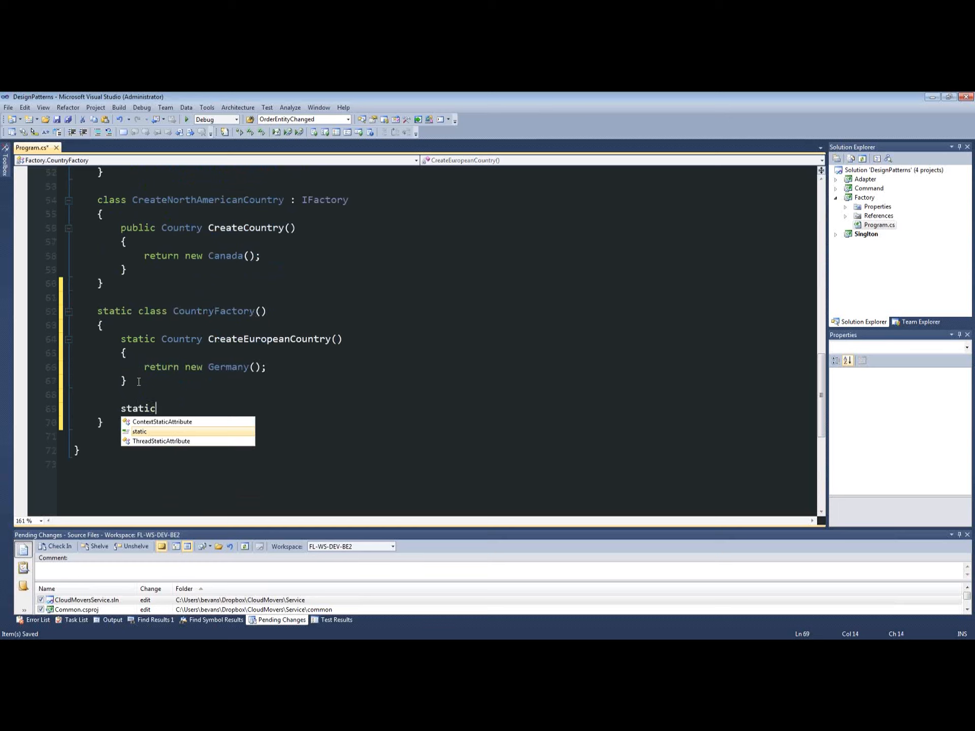
type("Country")
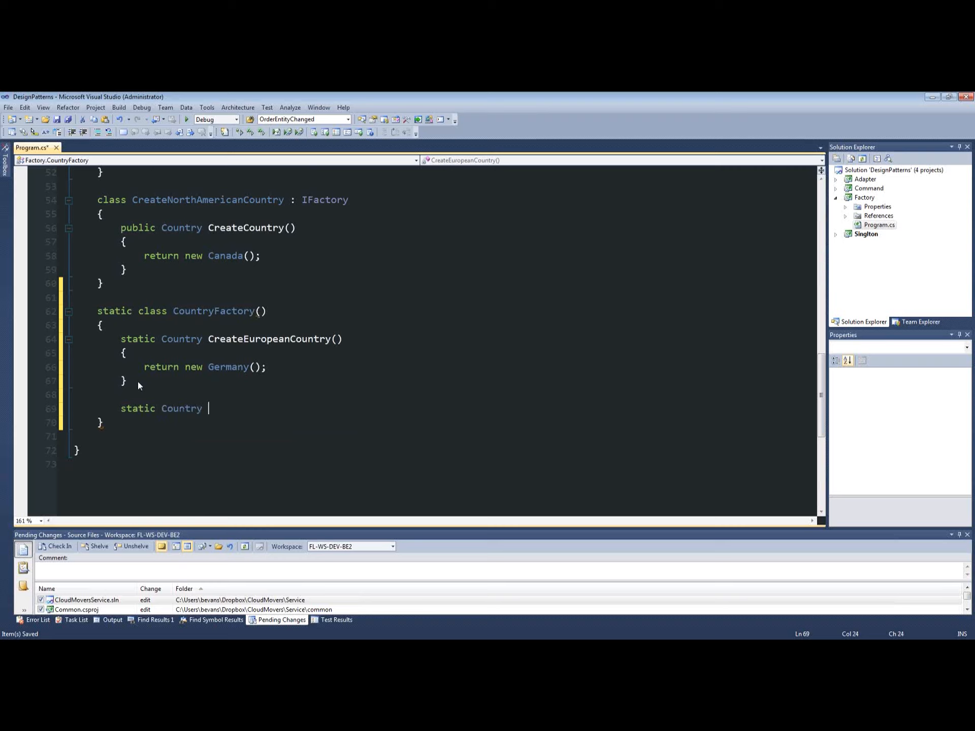
type("Crea")
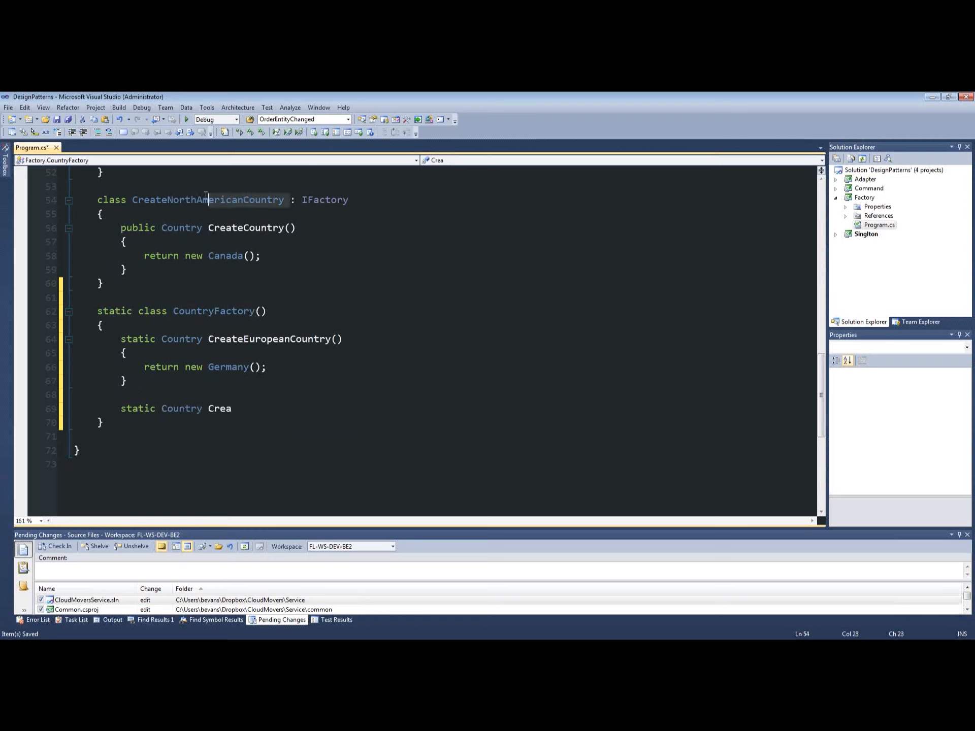
double_click(207, 200)
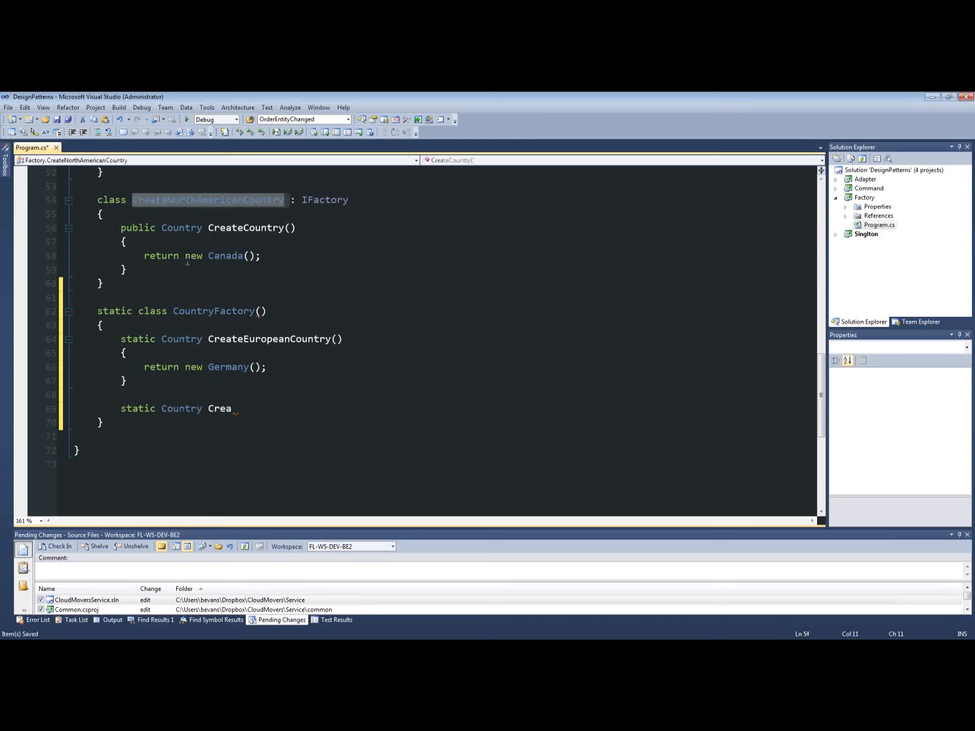
left_click(219, 408)
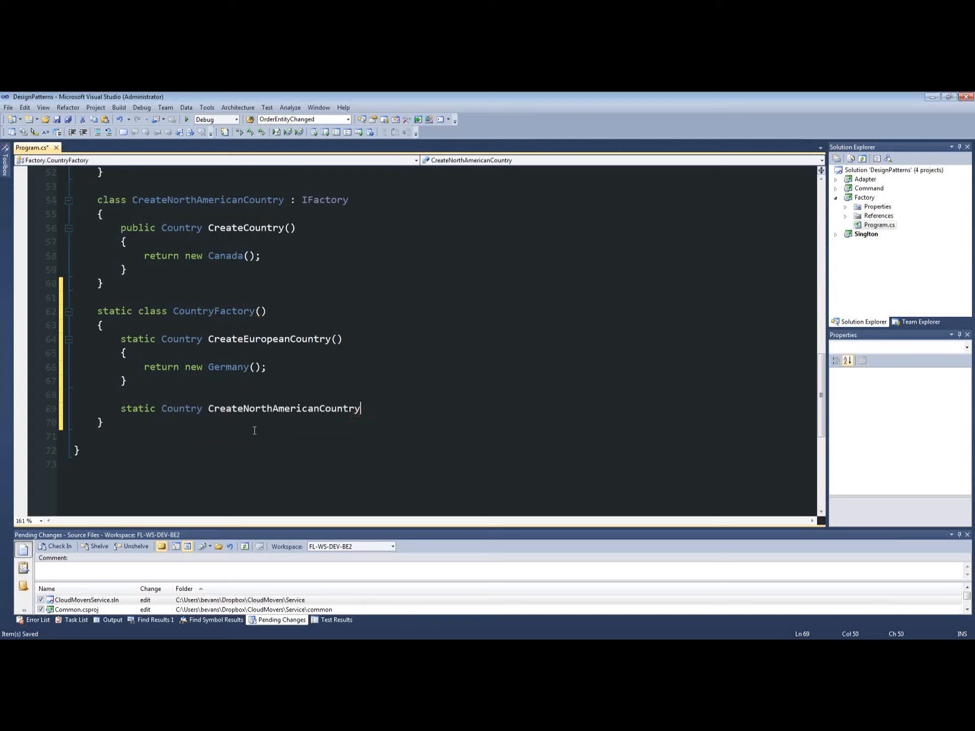
type("()")
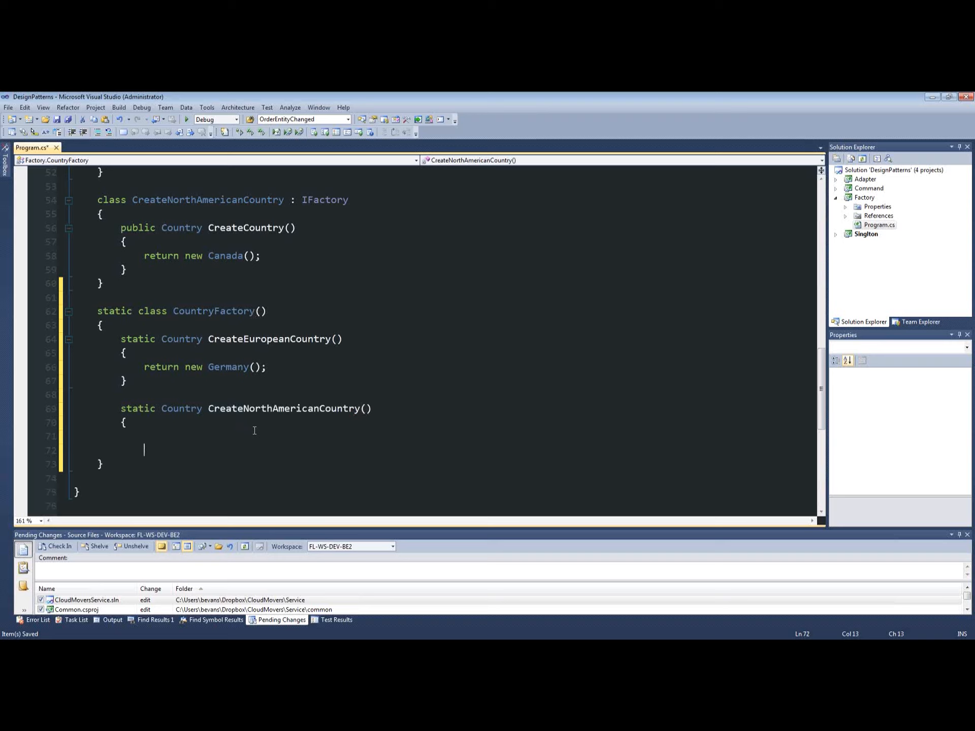
- Fill the North American method body with 'return new Canada();'
left_click(160, 255)
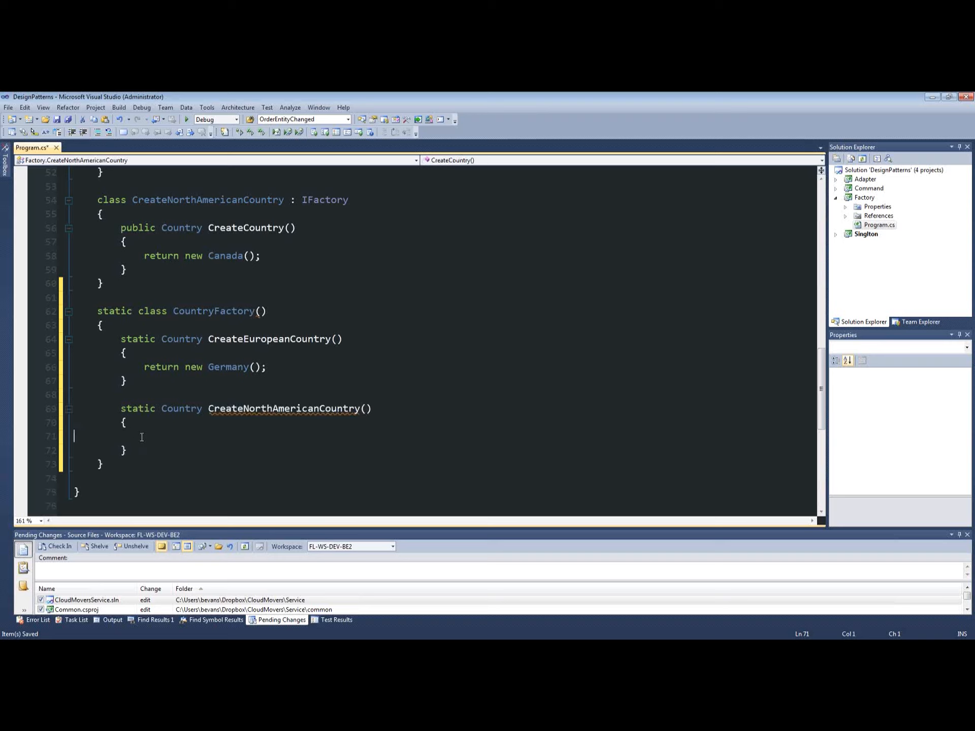
type("return new Canada();")
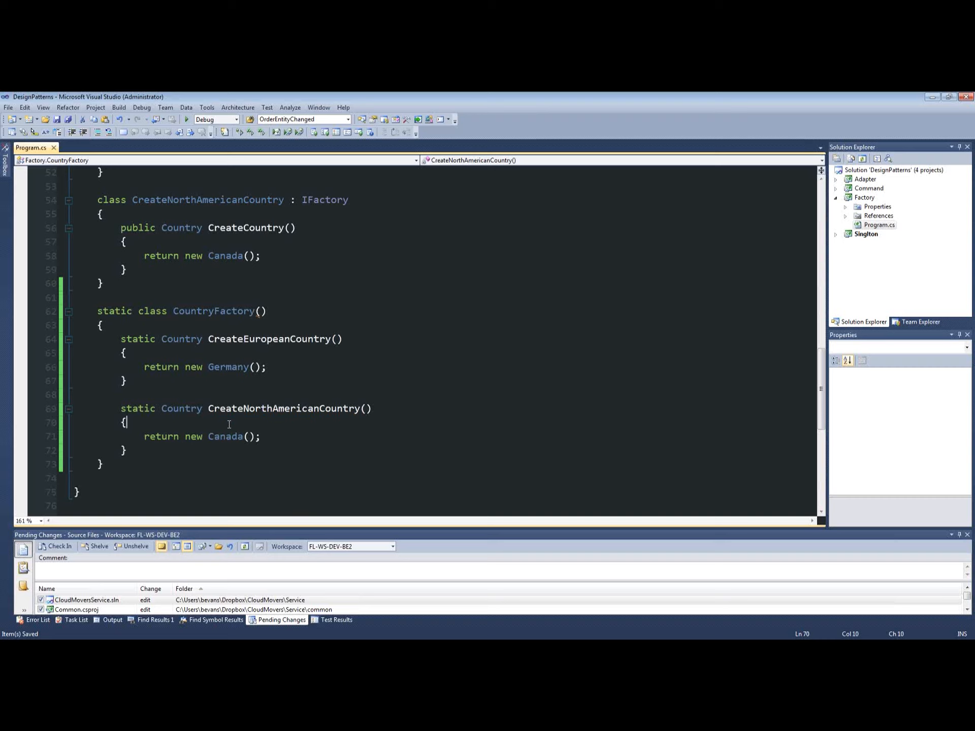
left_click(264, 310)
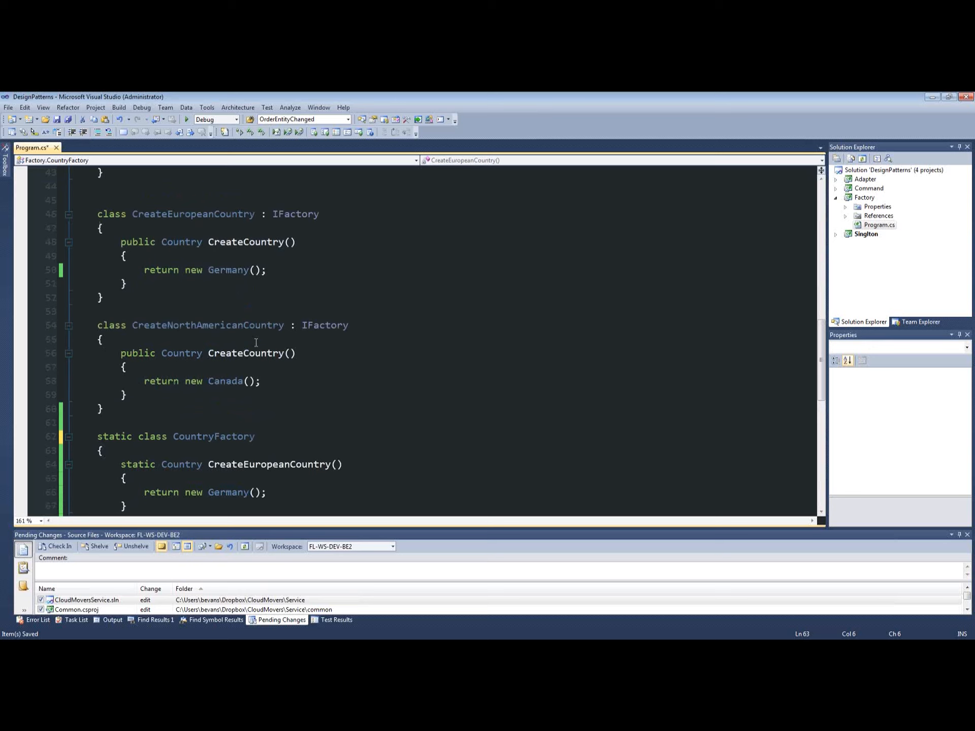
- Start Main's European country assignment with 'CountryFactory.' in place of the factory
scroll("up", 3)
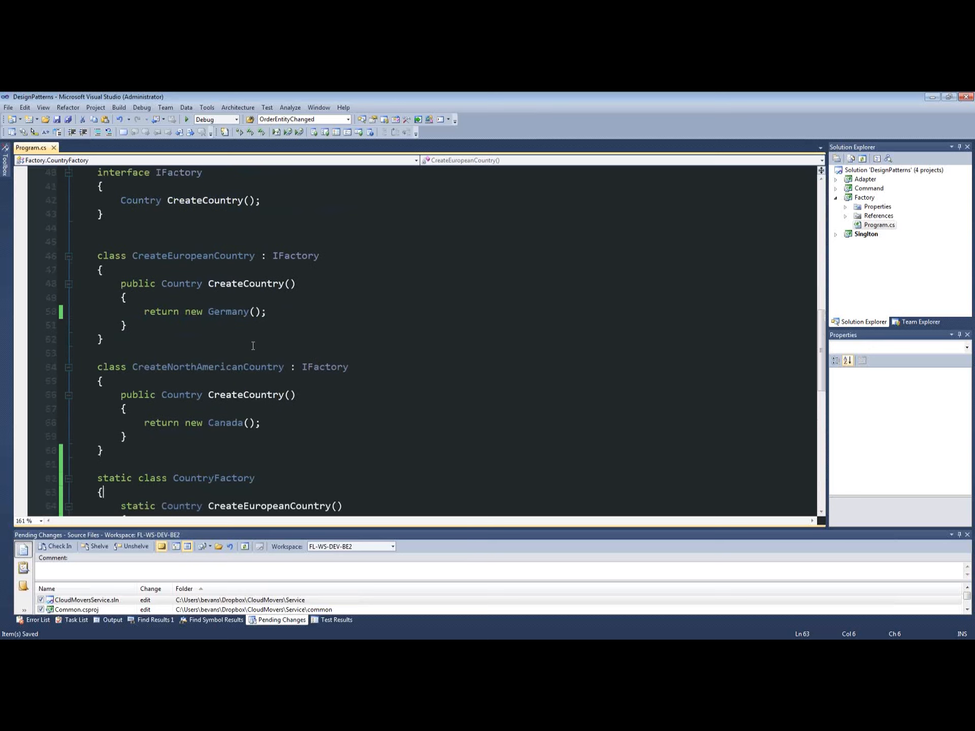
scroll("down", 3)
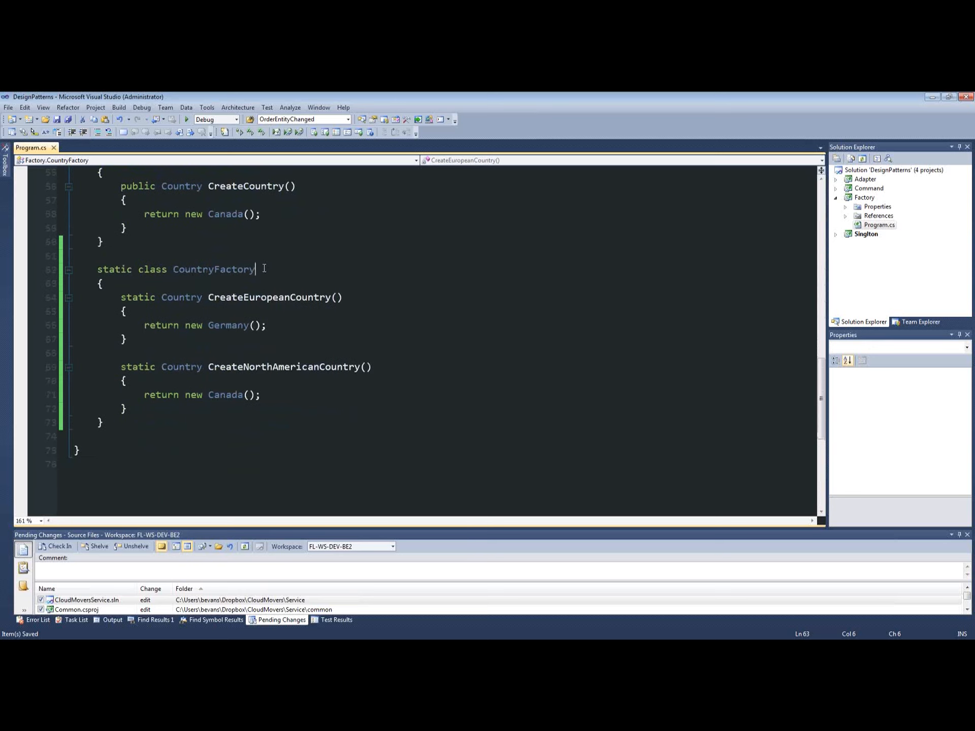
scroll("up", 3)
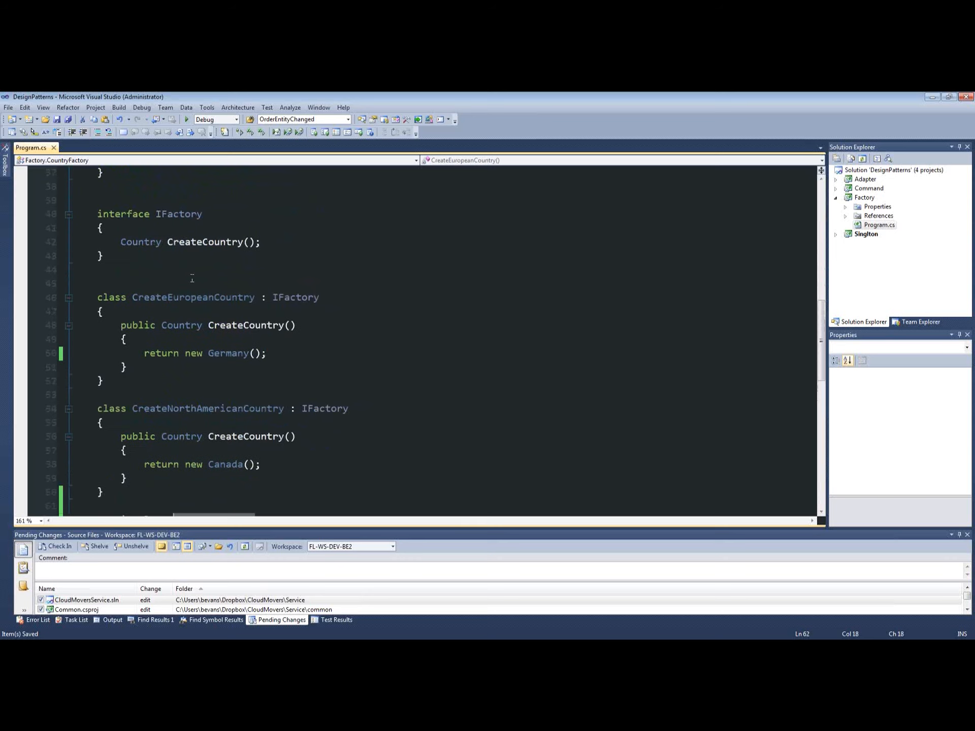
scroll("up", 3)
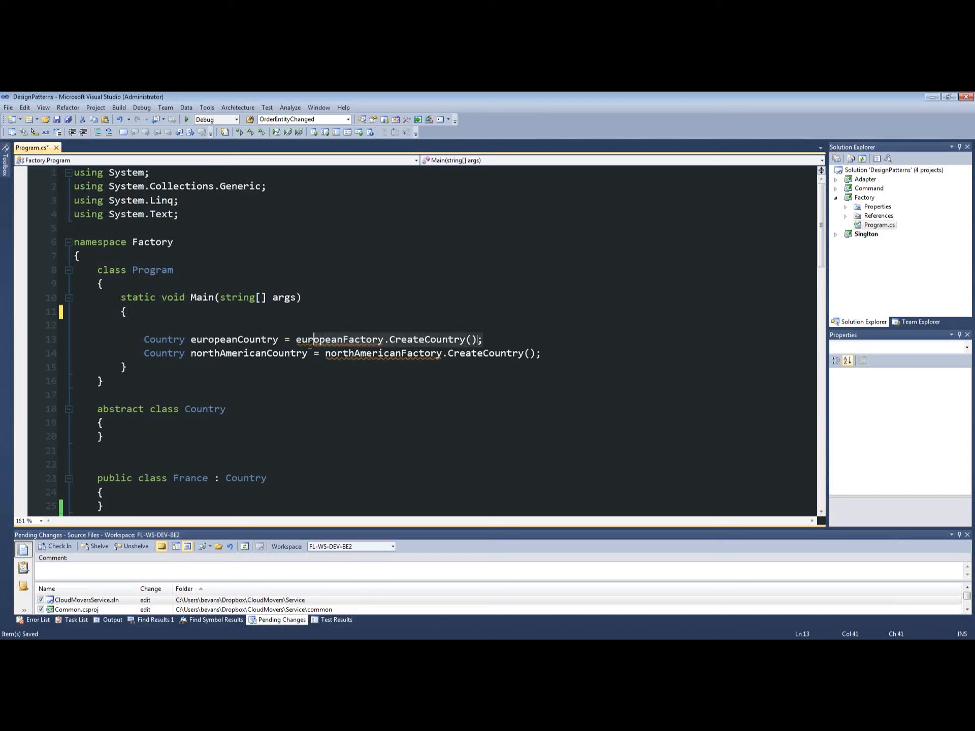
type("ICountryFactory")
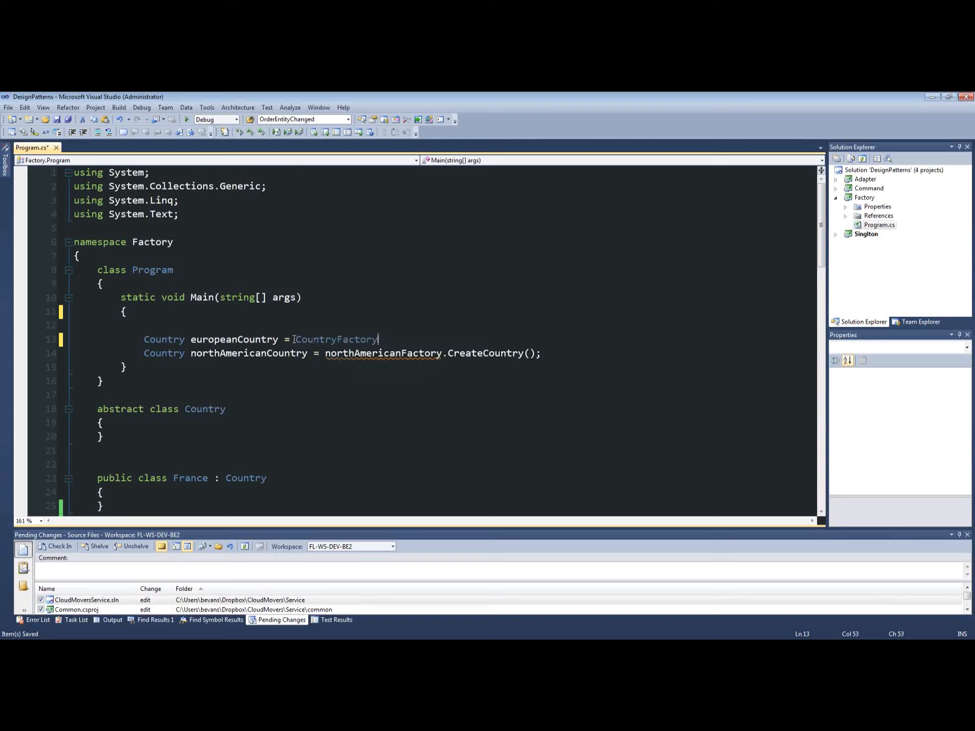
type(".")
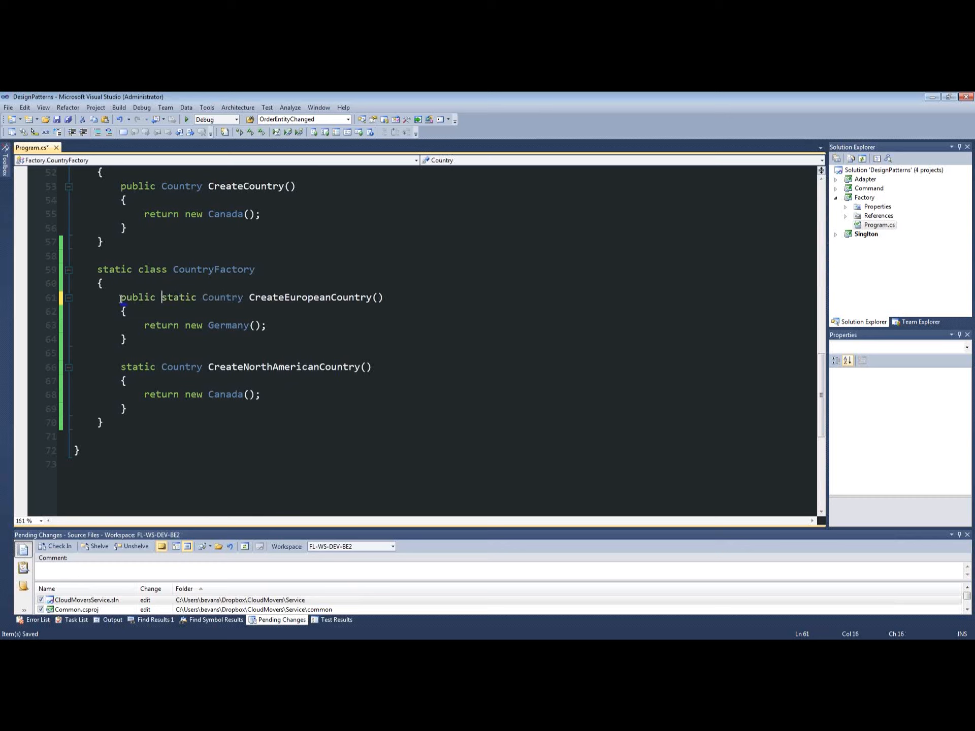
- Make the CreateNorthAmericanCountry method public
left_click(121, 366)
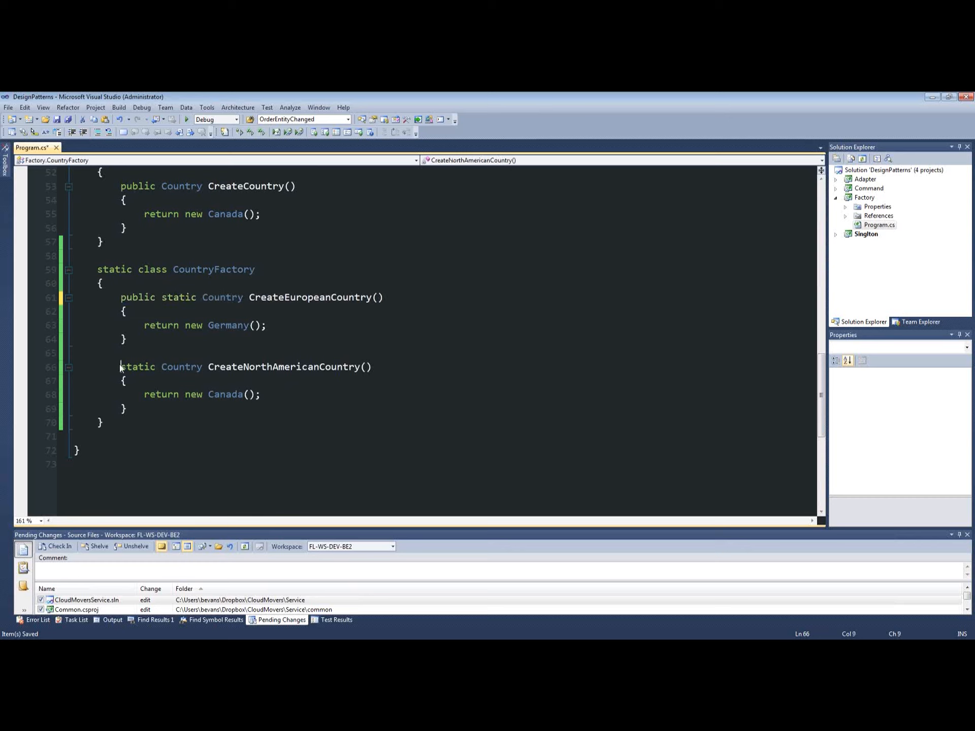
type("public")
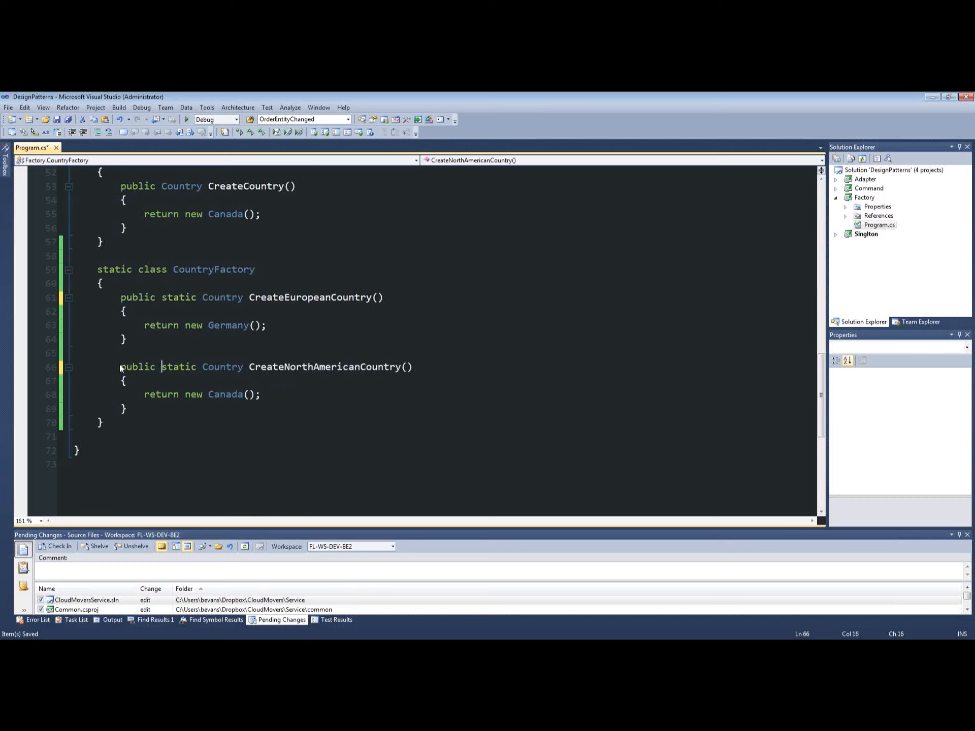
scroll("up", 3)
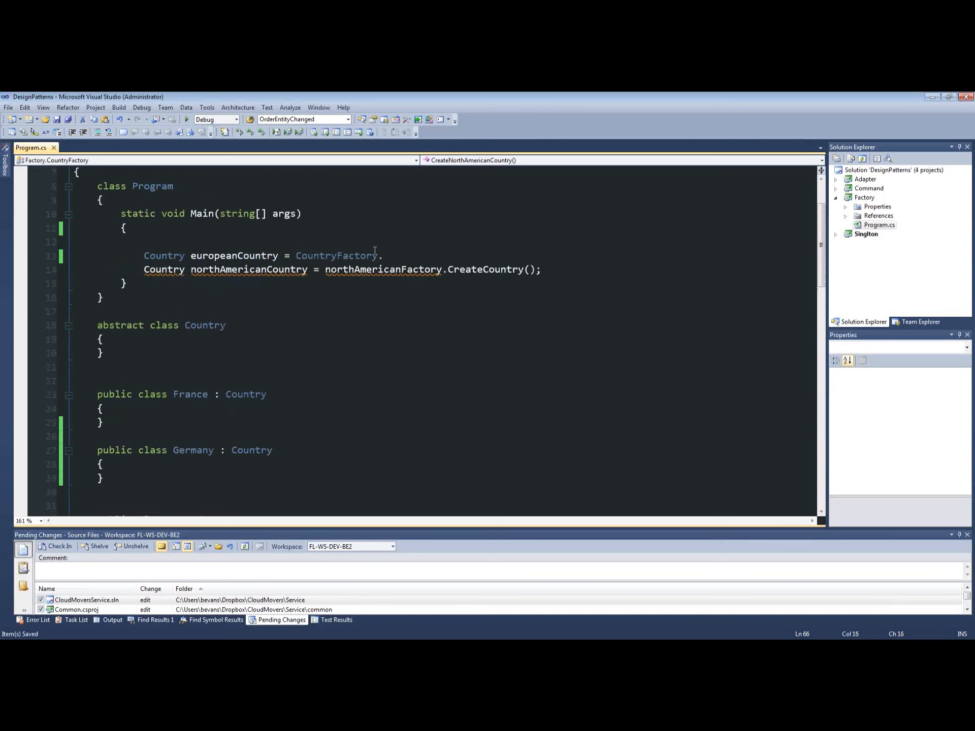
- Complete Main's lines as CountryFactory.CreateEuropeanCountry() and CountryFactory.CreateNorthAmericanCountry()
type(".")
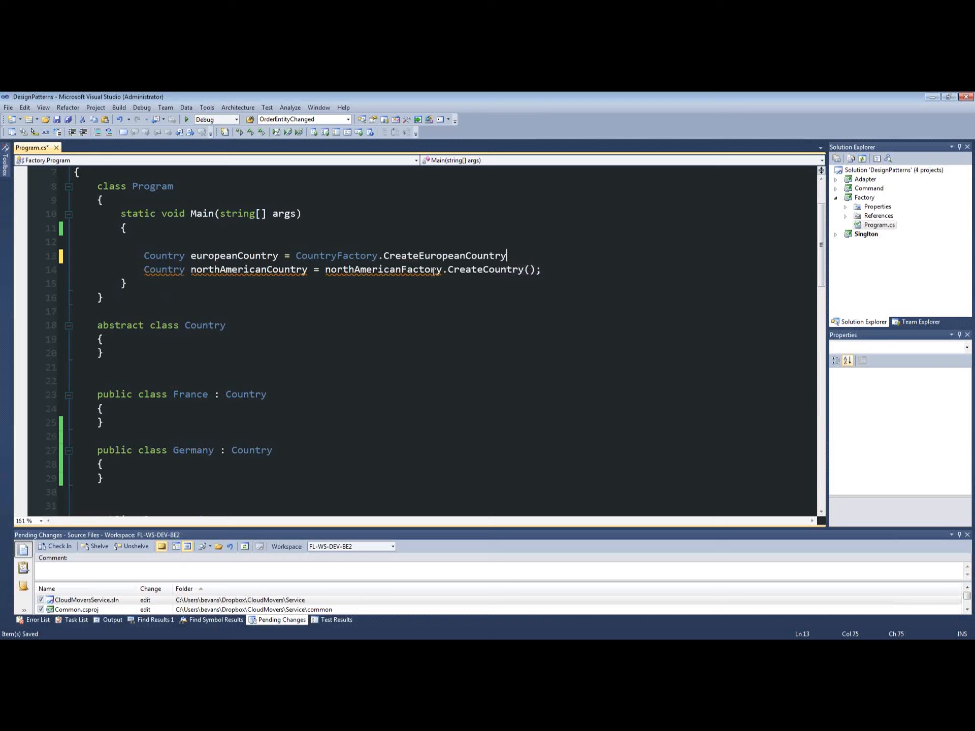
type("();")
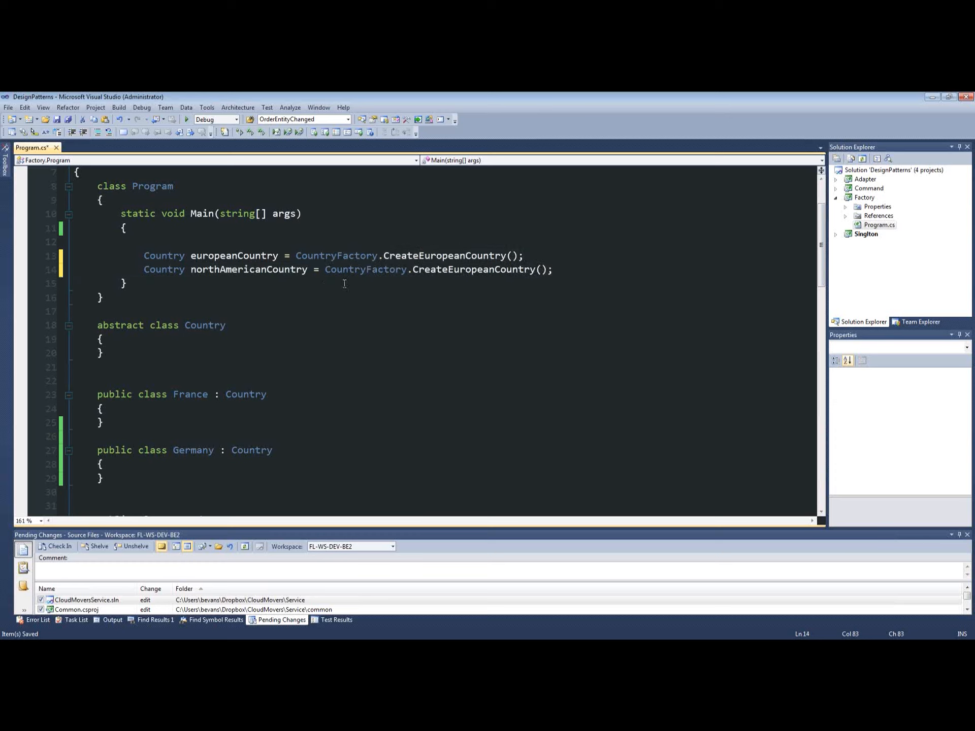
key("backspace")
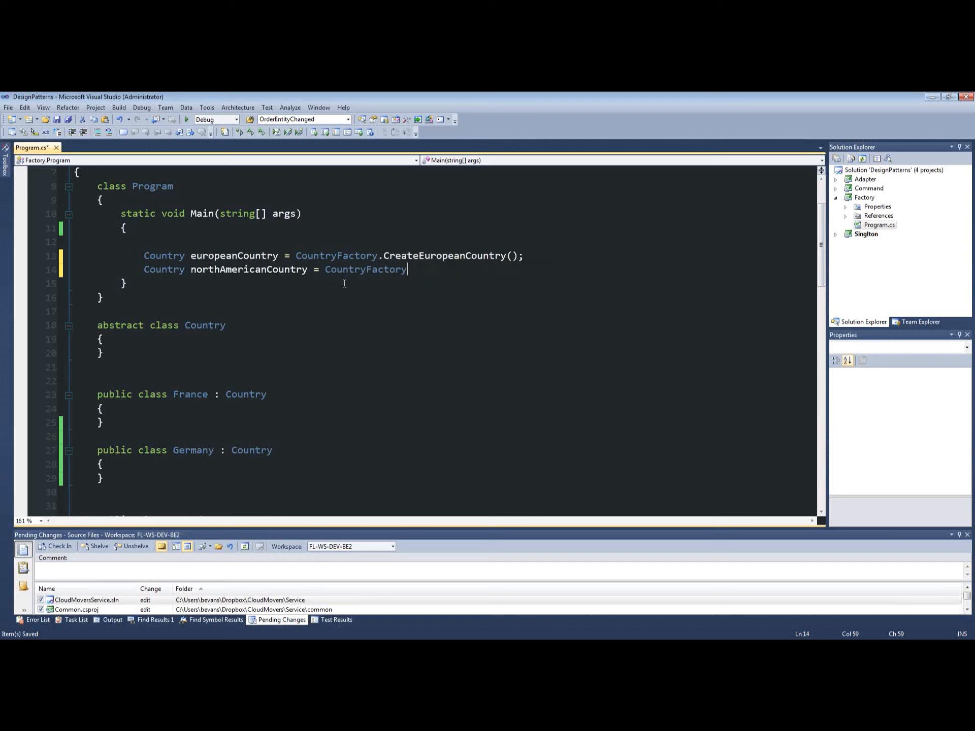
type(".CreateNorthAmericanCountry(")
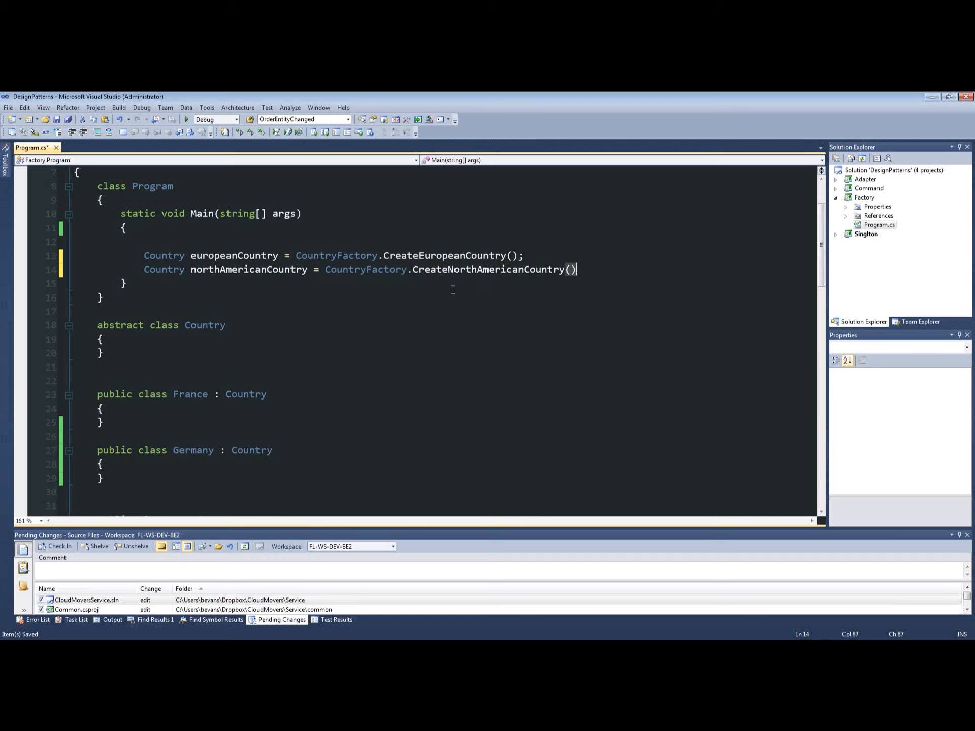
type(";")
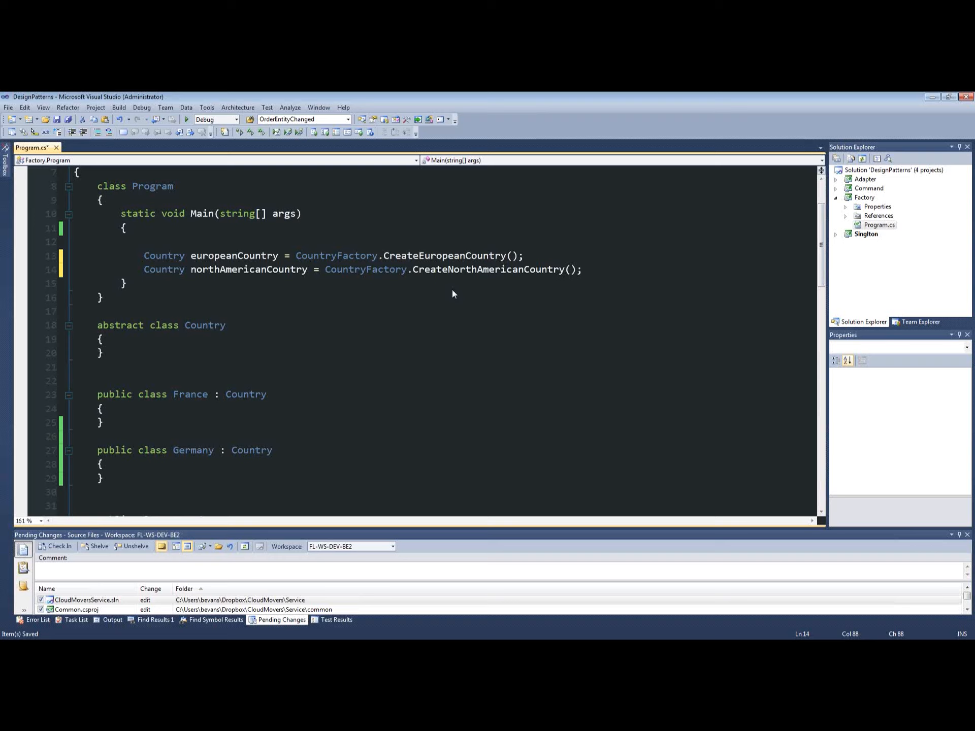
- Delete the blank line after Main's opening brace
left_click(74, 254)
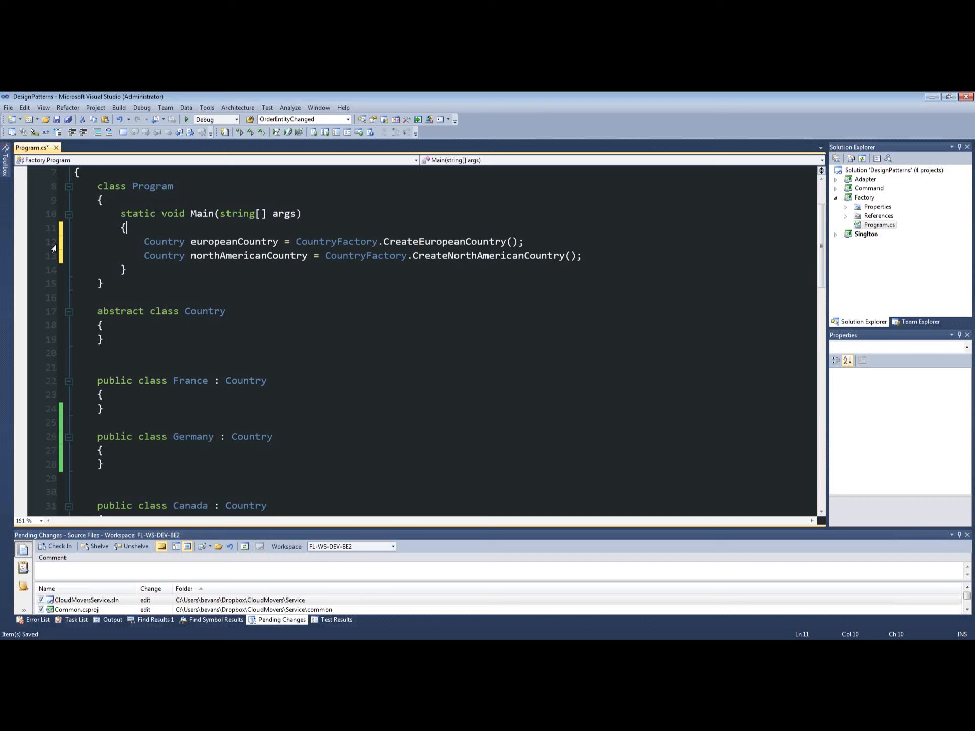
mouse_move(56, 247)
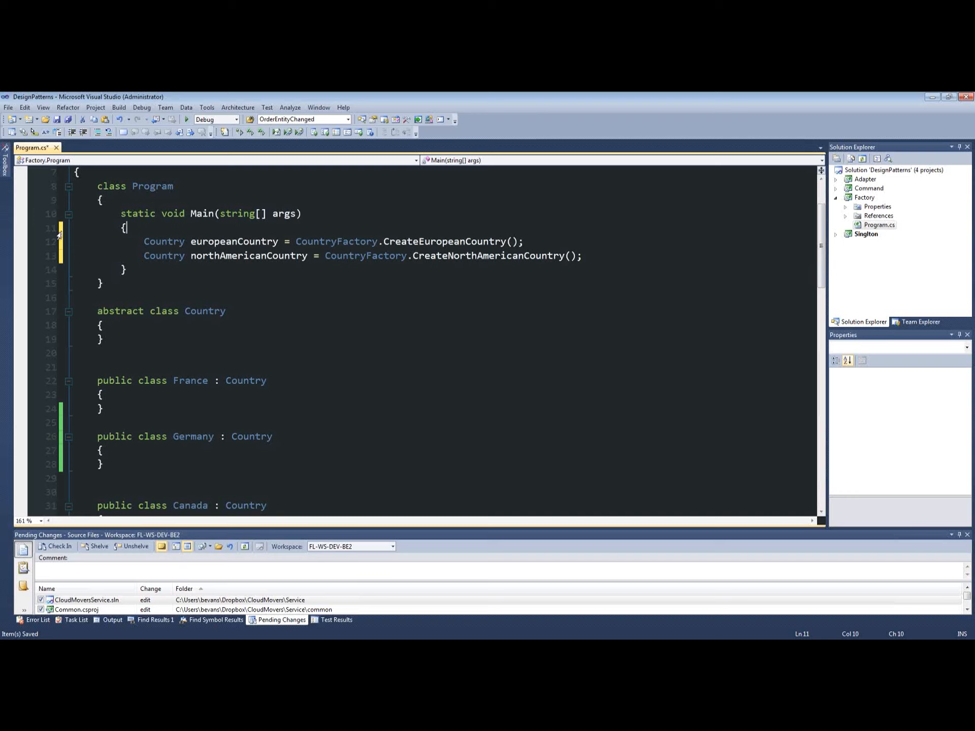